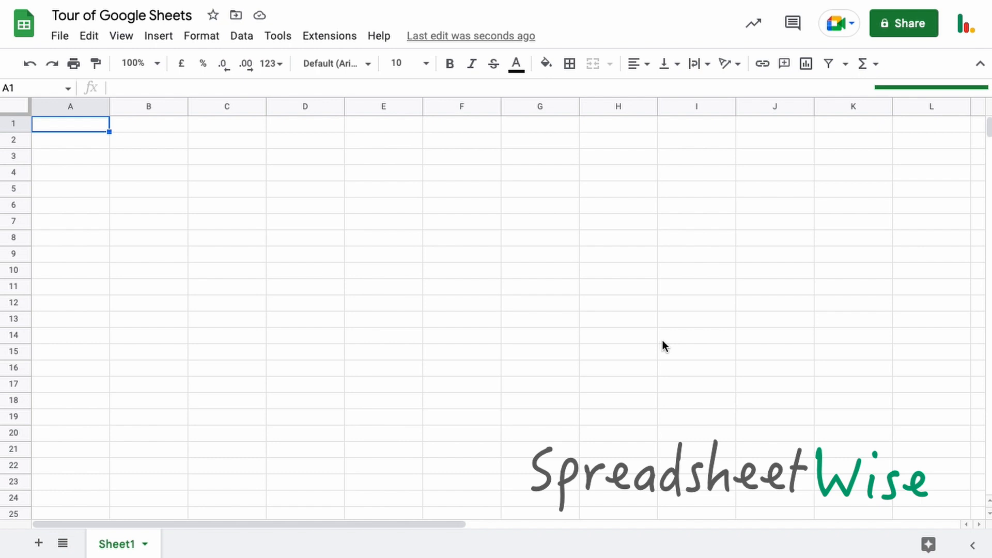
Close the move-to-folder dialog and open the File menu.
left_click(383, 172)
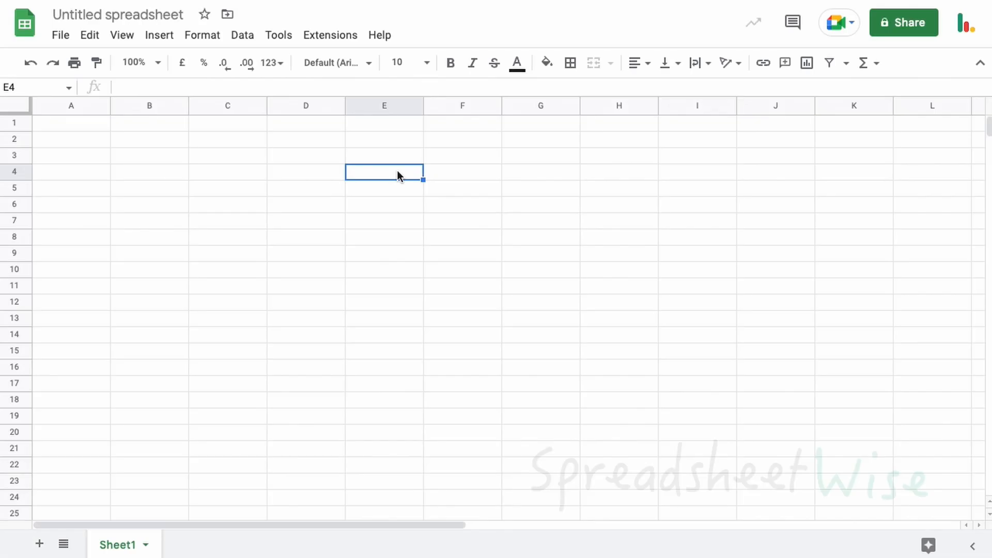
mouse_move(225, 63)
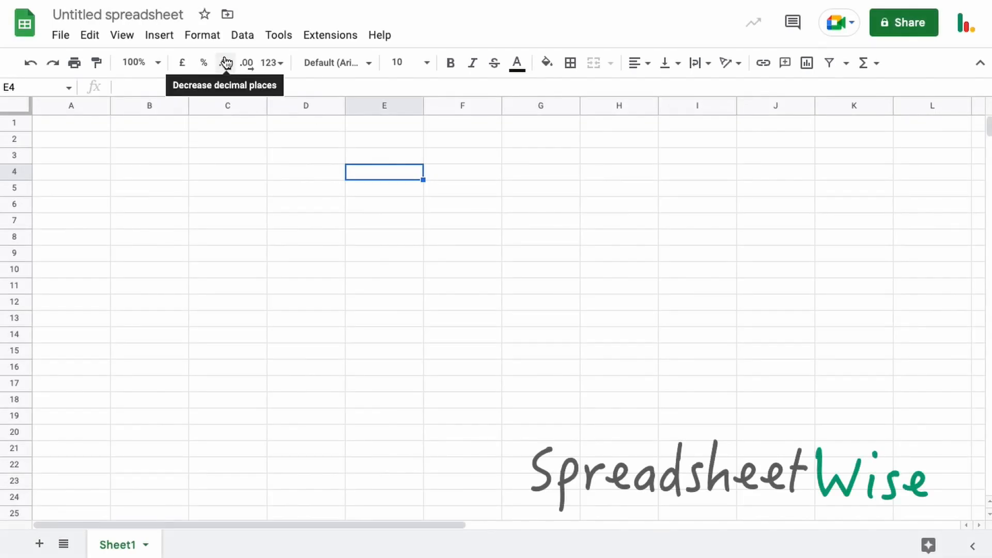
left_click(117, 14)
type("Tour of Google Sheets")
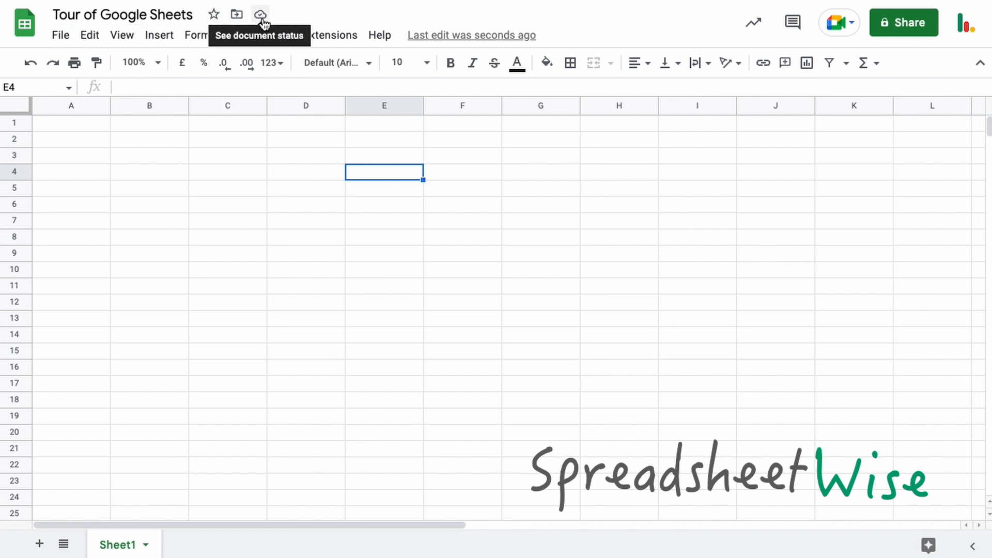
mouse_move(214, 14)
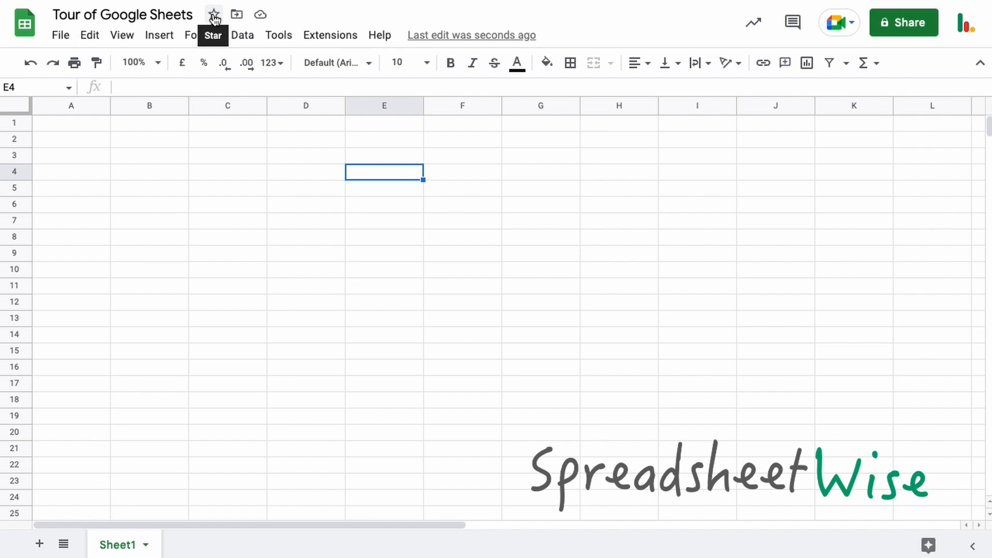
mouse_move(236, 14)
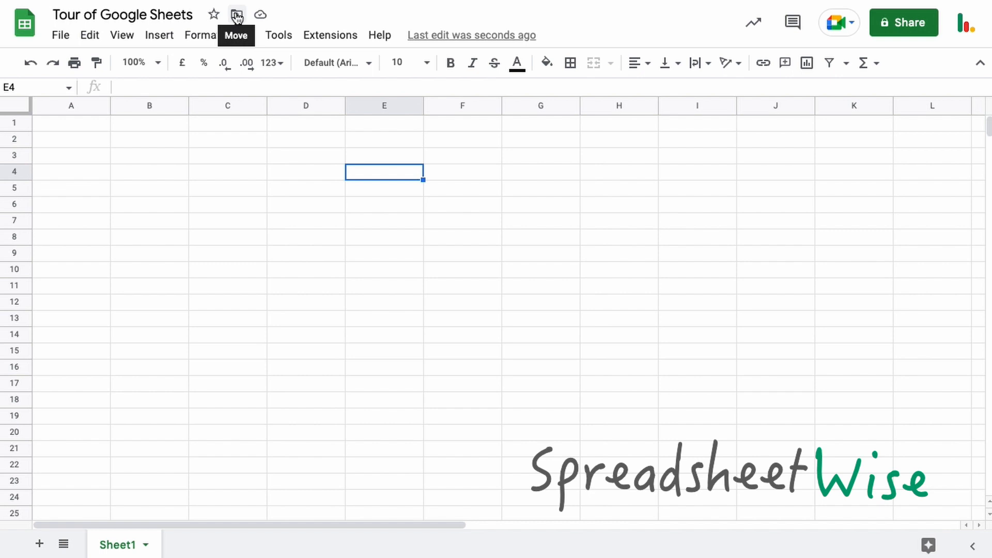
left_click(236, 14)
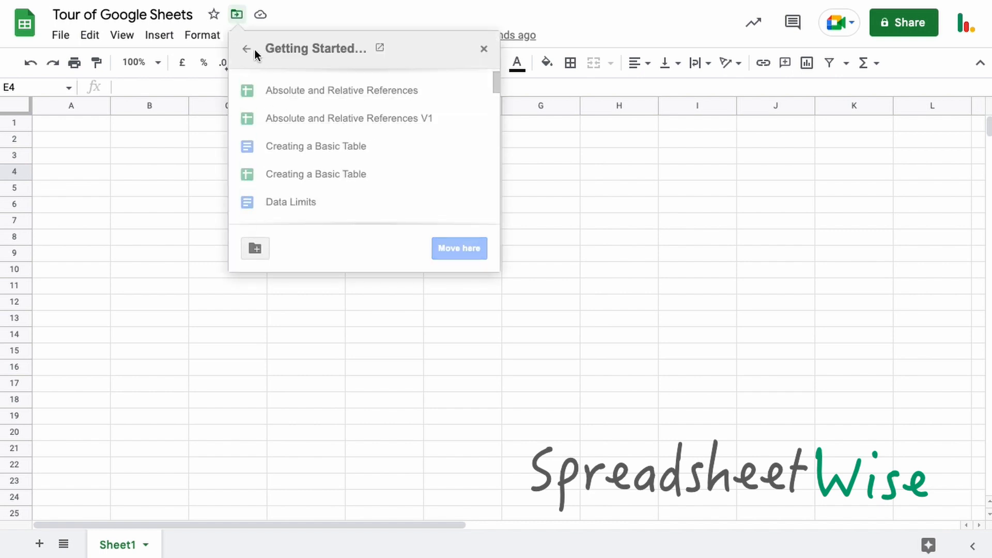
mouse_move(247, 51)
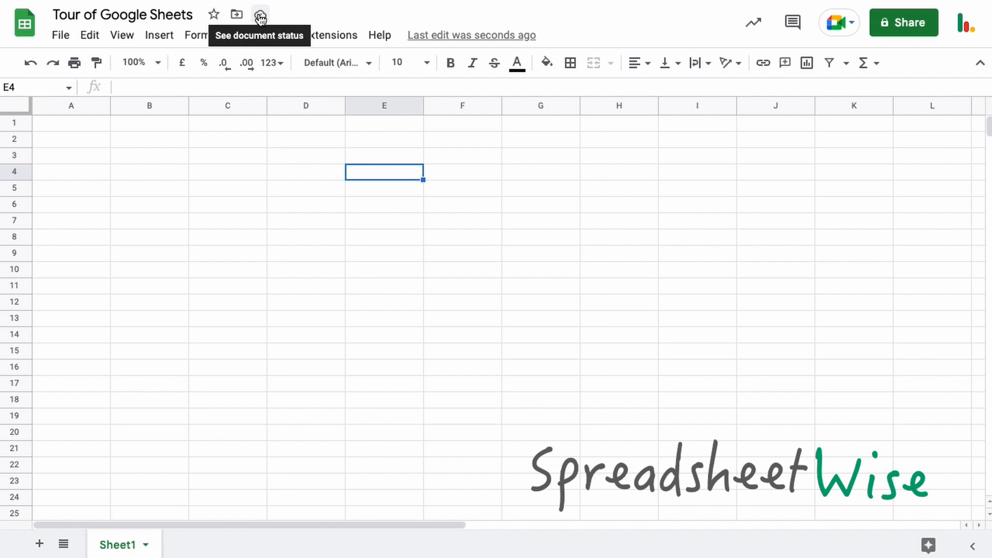
mouse_move(236, 14)
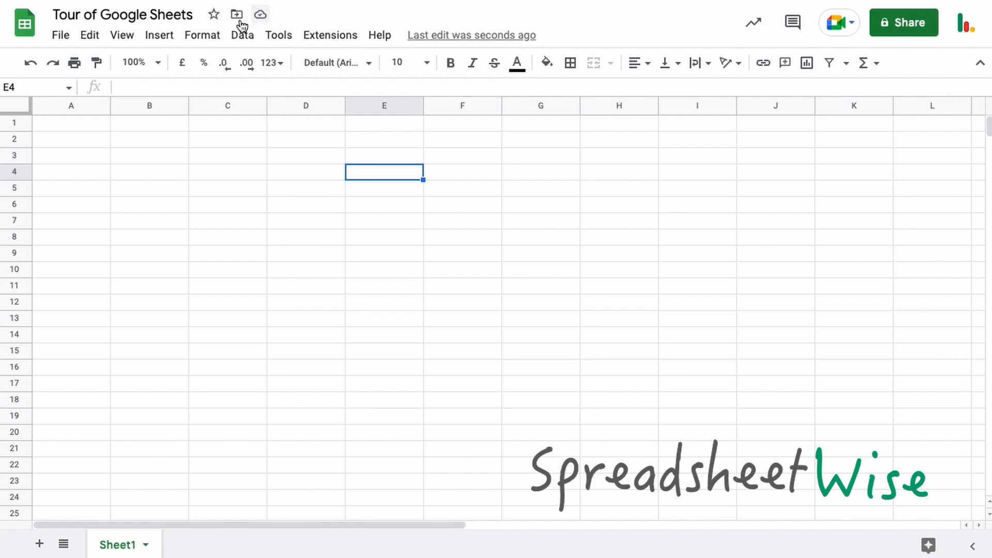
mouse_move(24, 23)
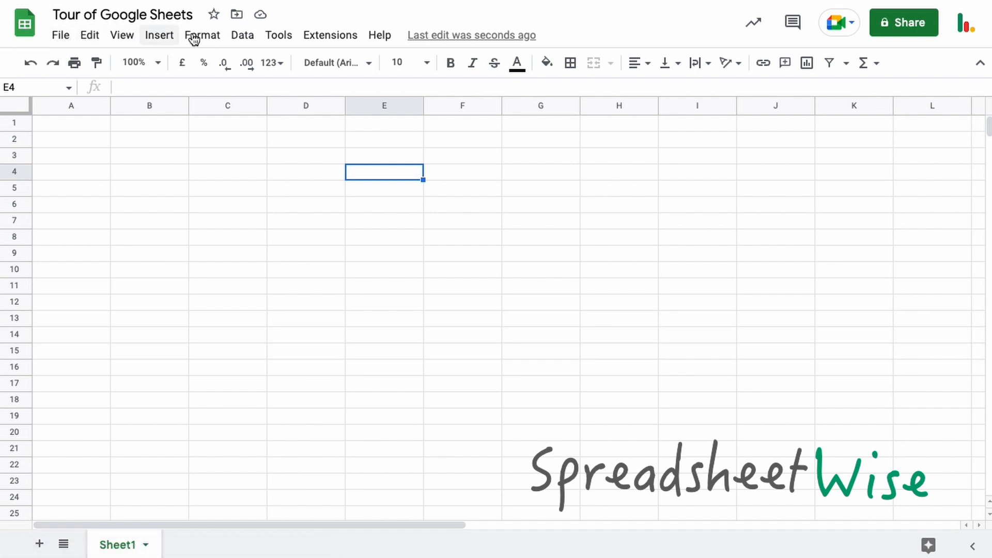
mouse_move(379, 35)
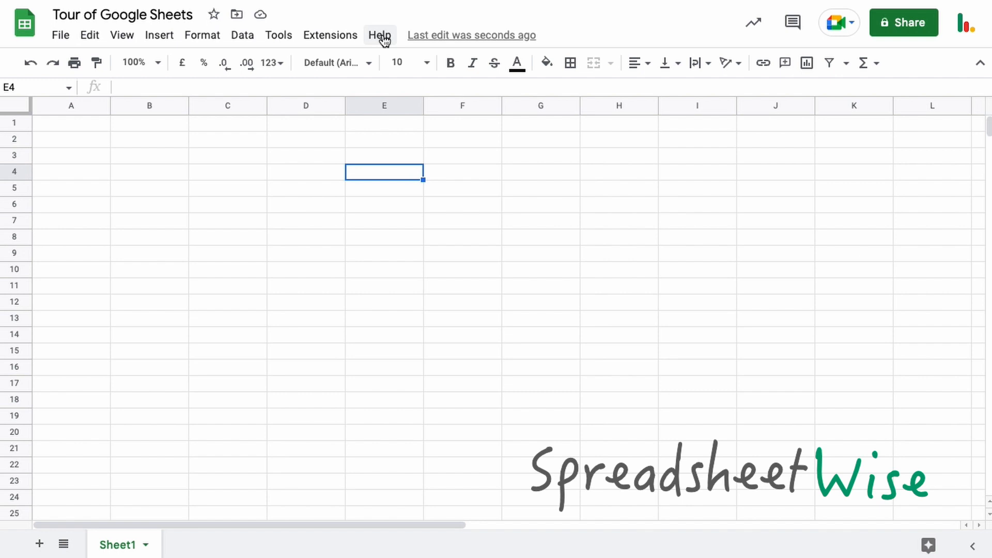
mouse_move(60, 34)
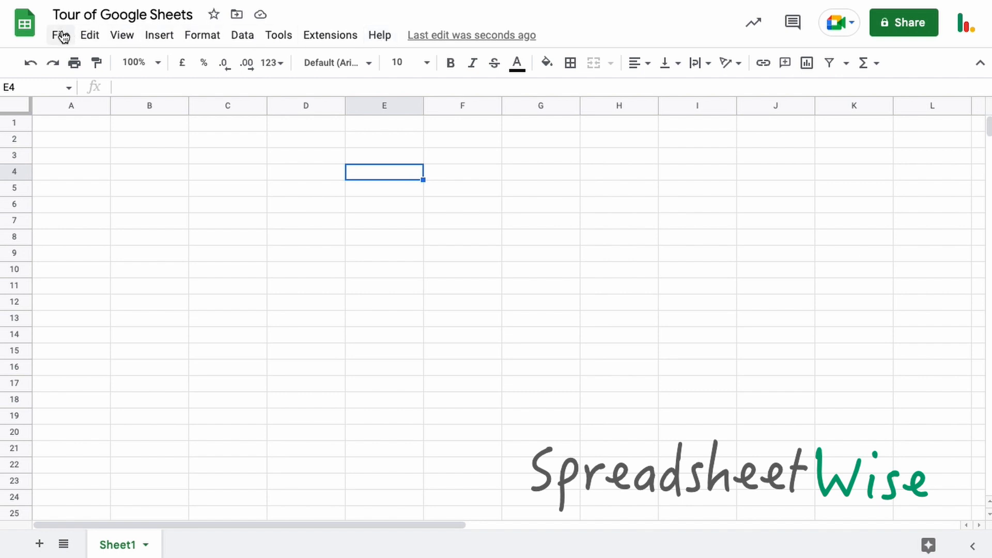
left_click(60, 35)
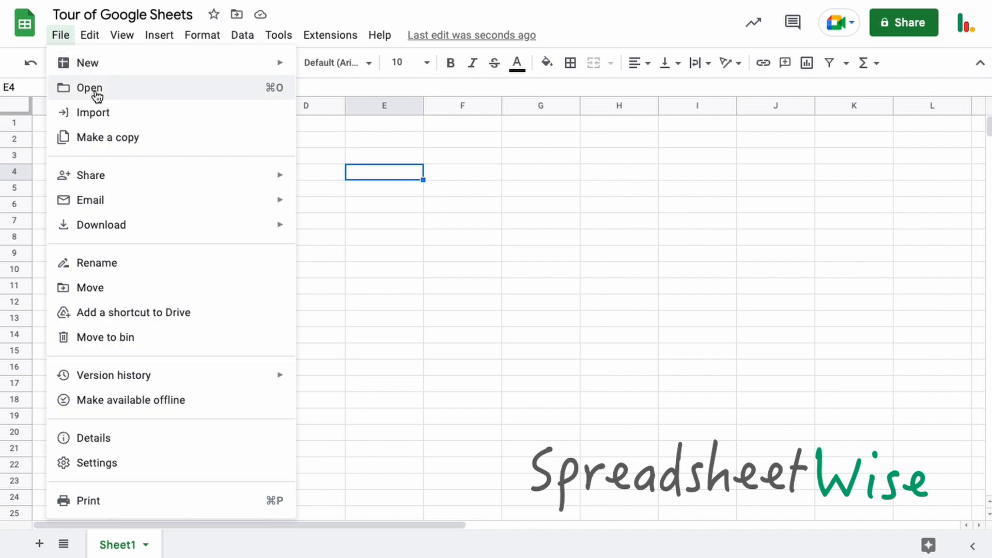
mouse_move(140, 162)
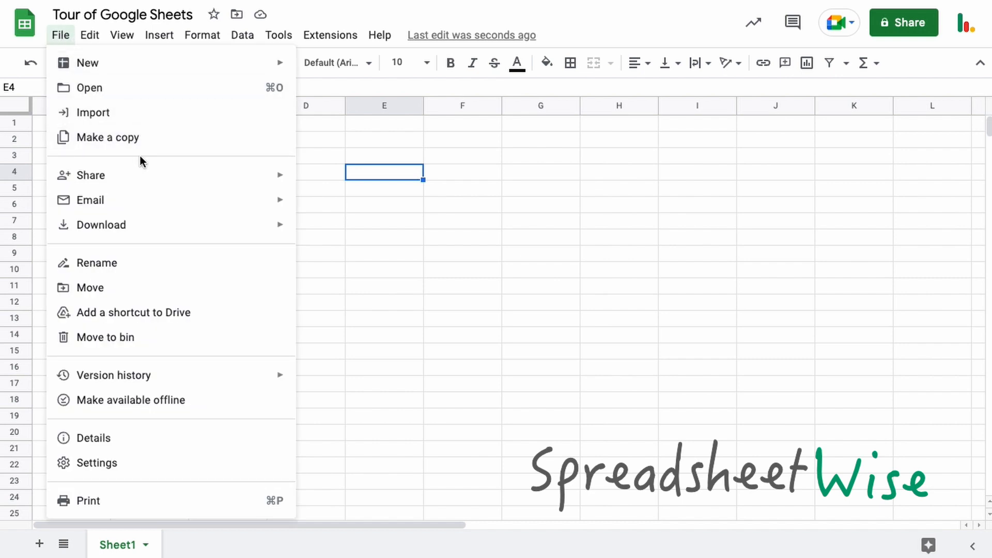
mouse_move(116, 400)
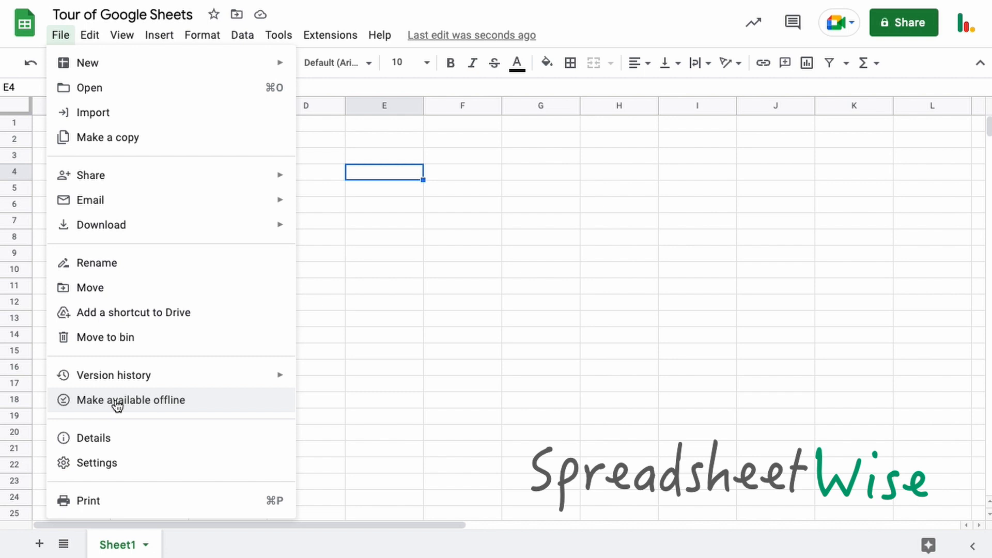
mouse_move(120, 389)
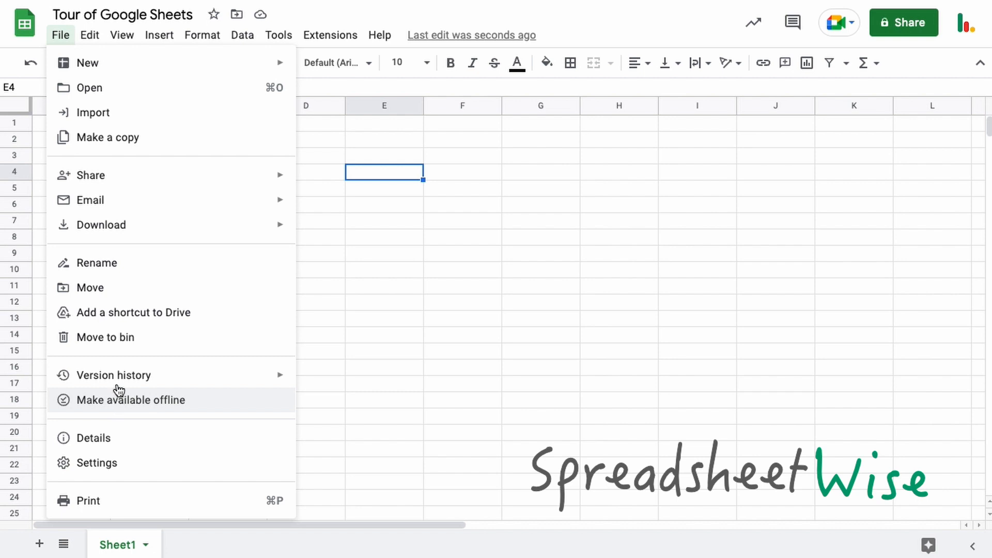
mouse_move(113, 376)
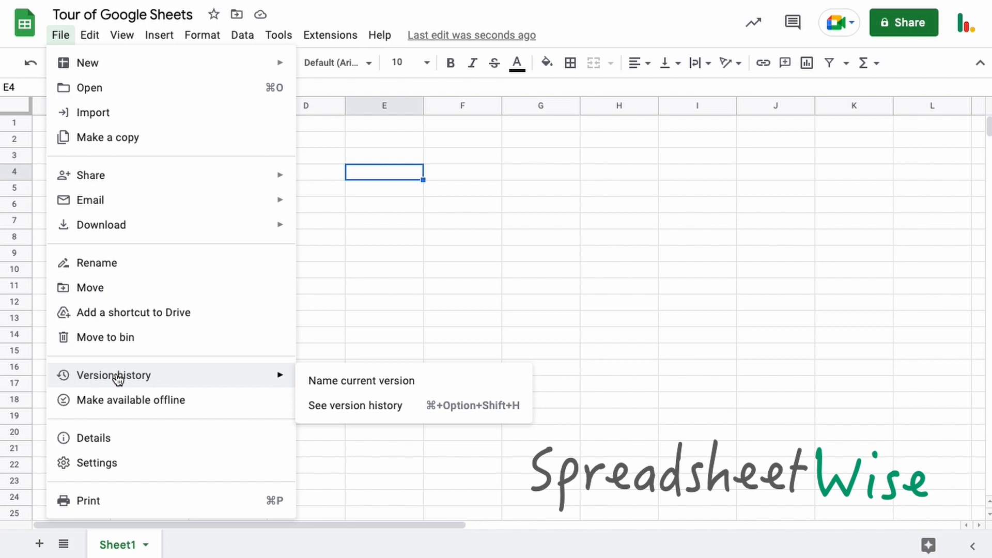
mouse_move(96, 462)
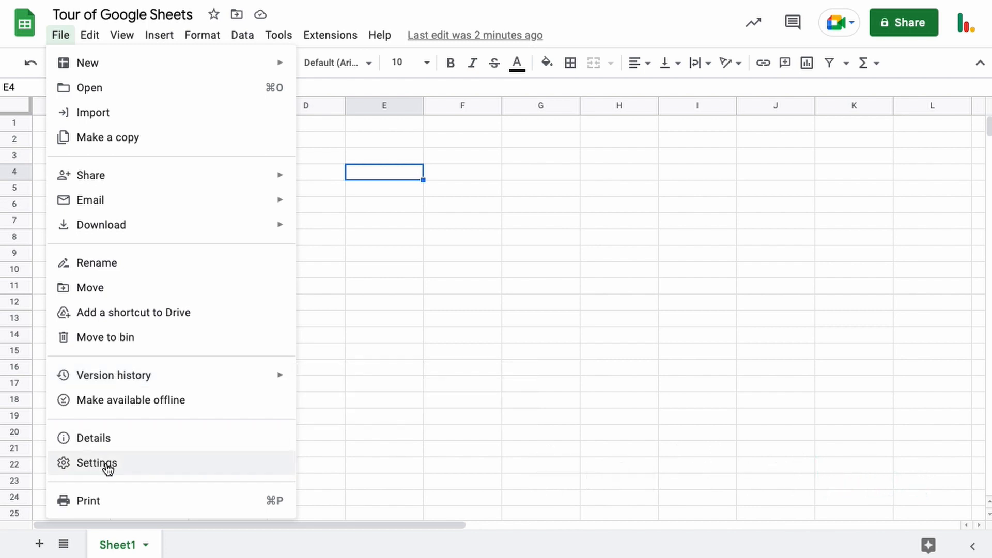
View the spreadsheet Settings' Calculation and General tabs, then open the Insert menu.
left_click(96, 463)
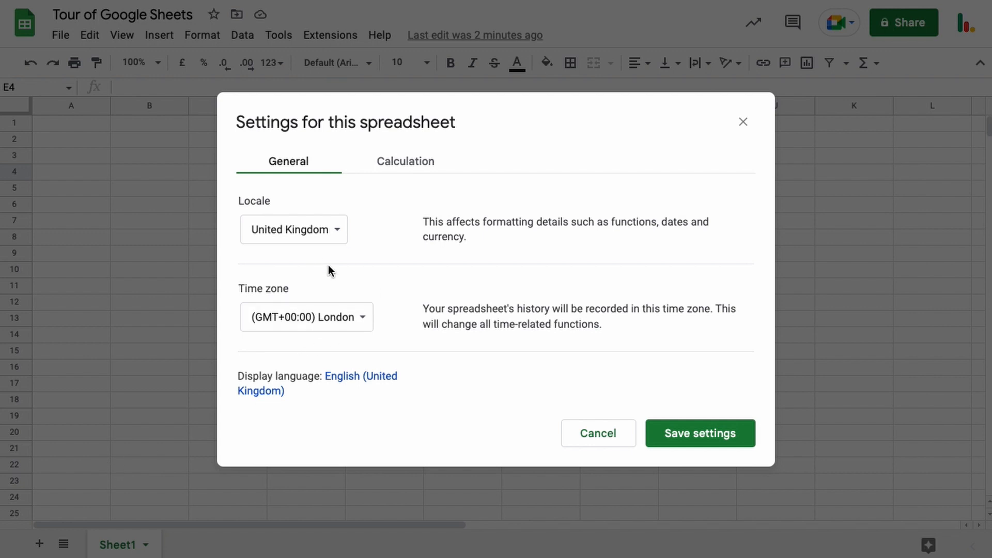
mouse_move(294, 229)
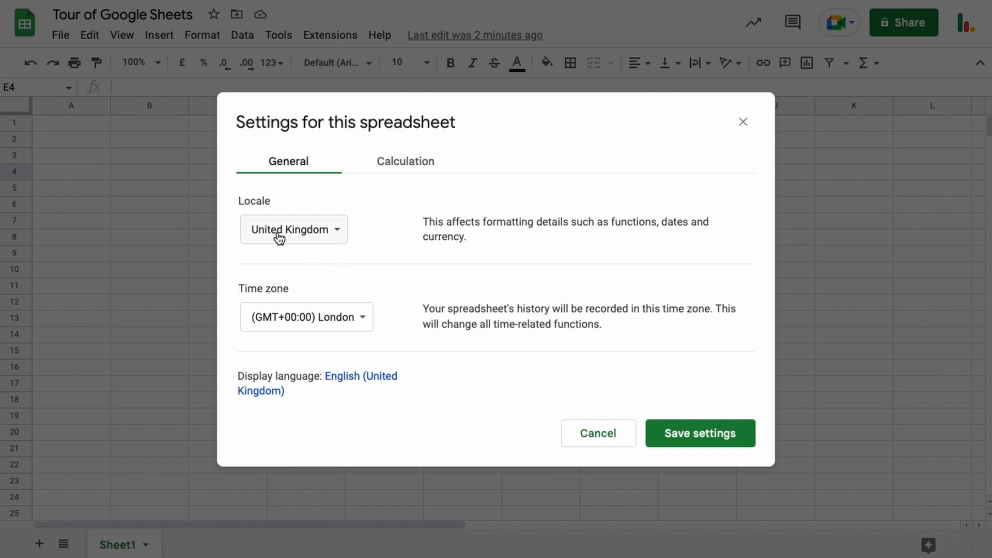
mouse_move(298, 236)
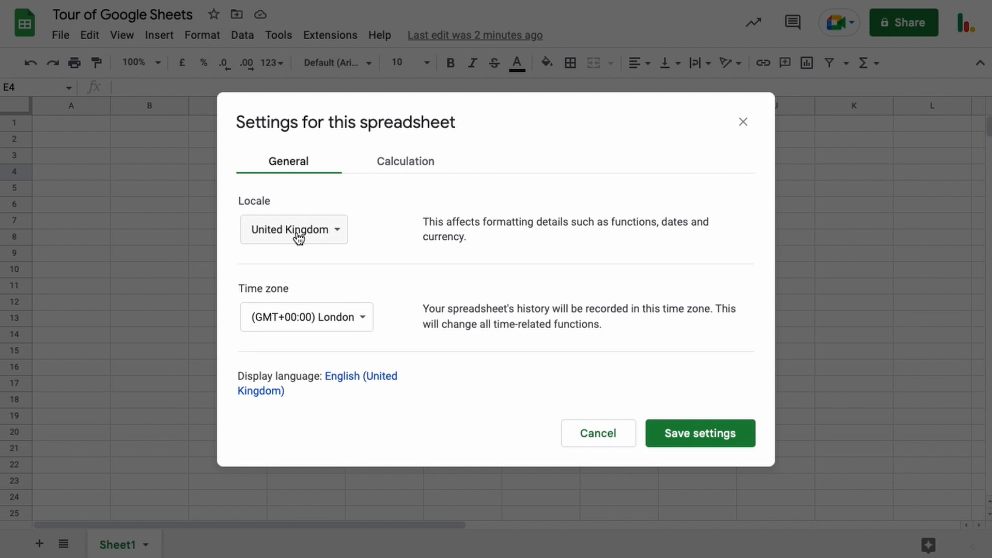
mouse_move(193, 68)
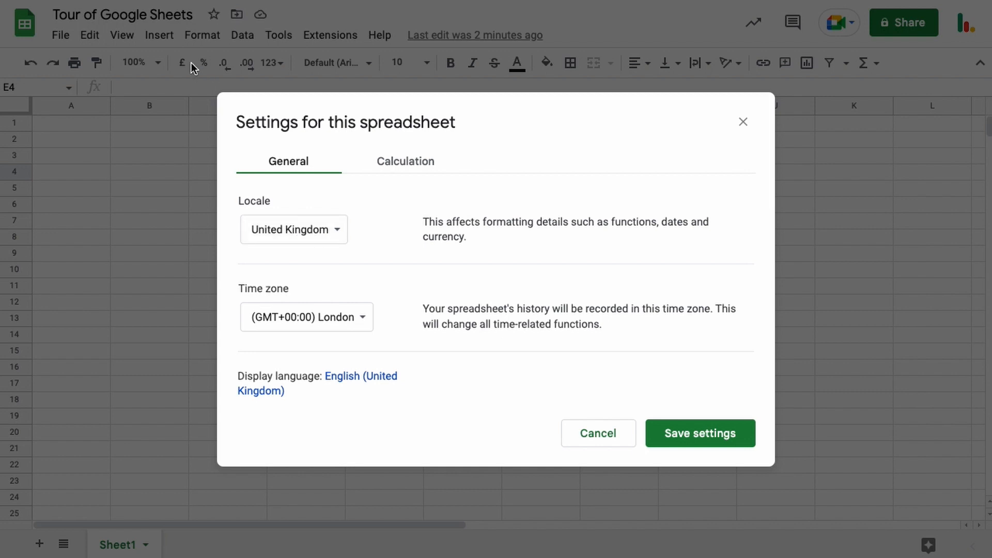
mouse_move(188, 70)
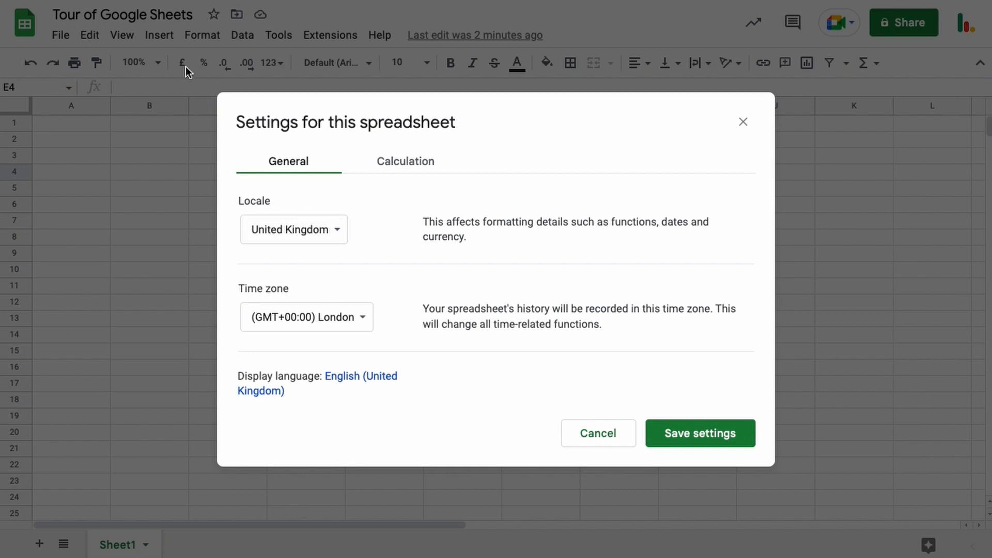
mouse_move(334, 250)
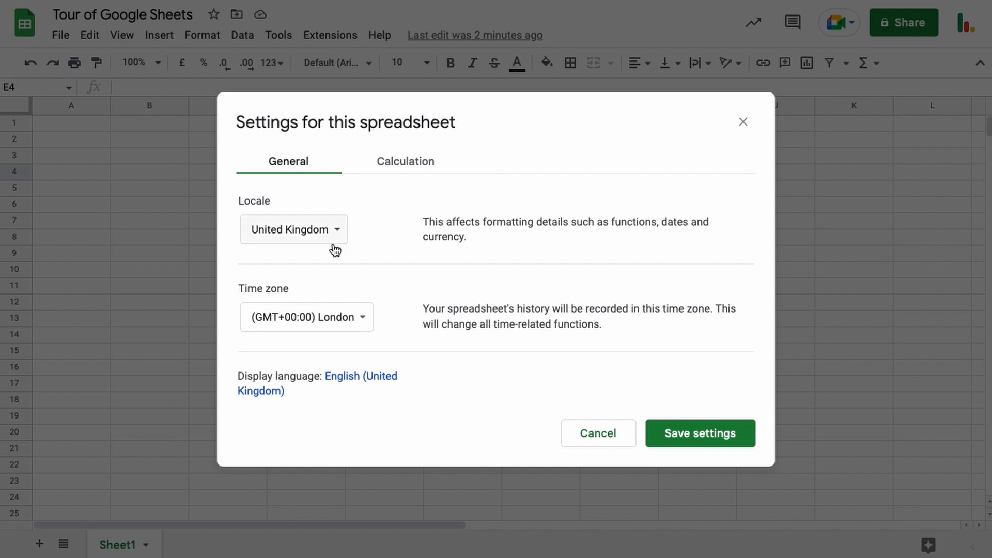
mouse_move(282, 198)
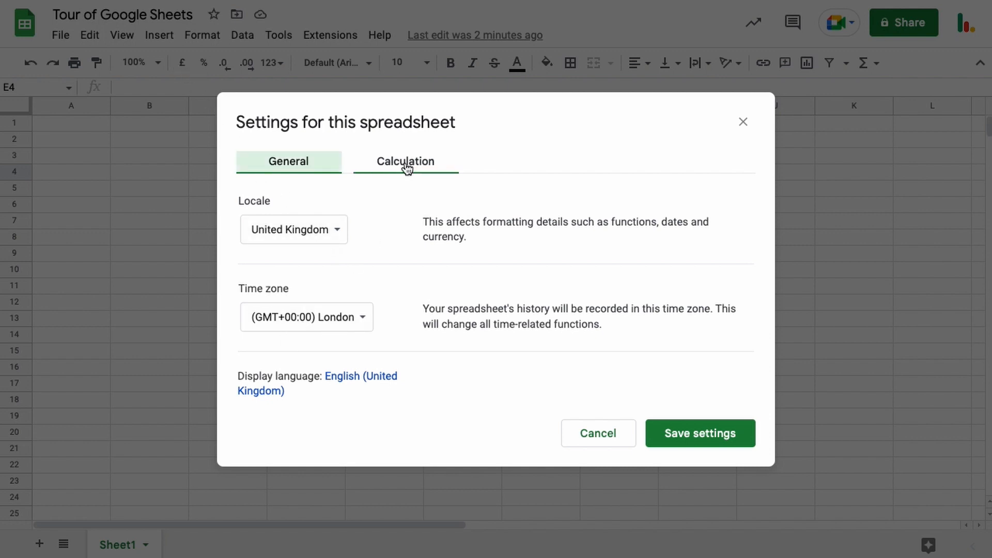
left_click(406, 161)
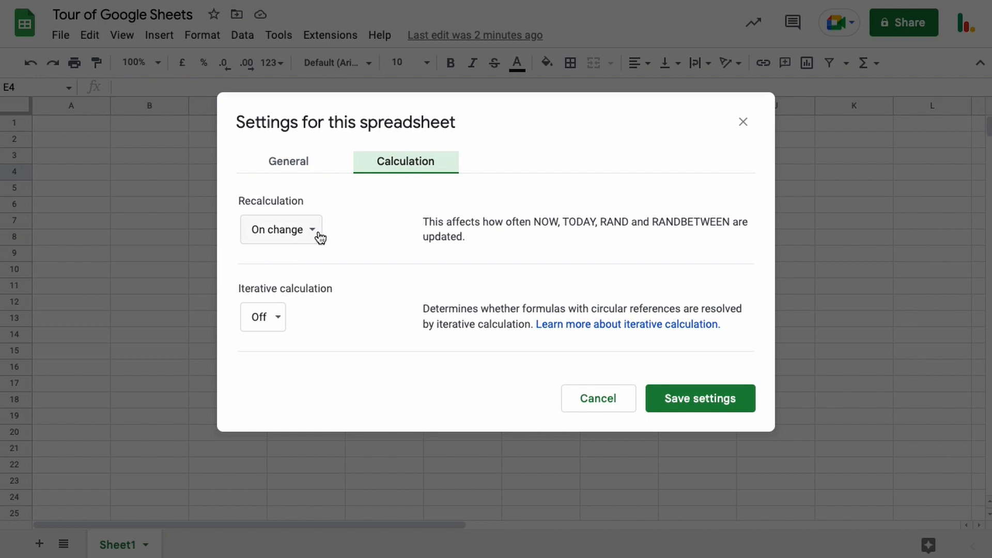
mouse_move(378, 236)
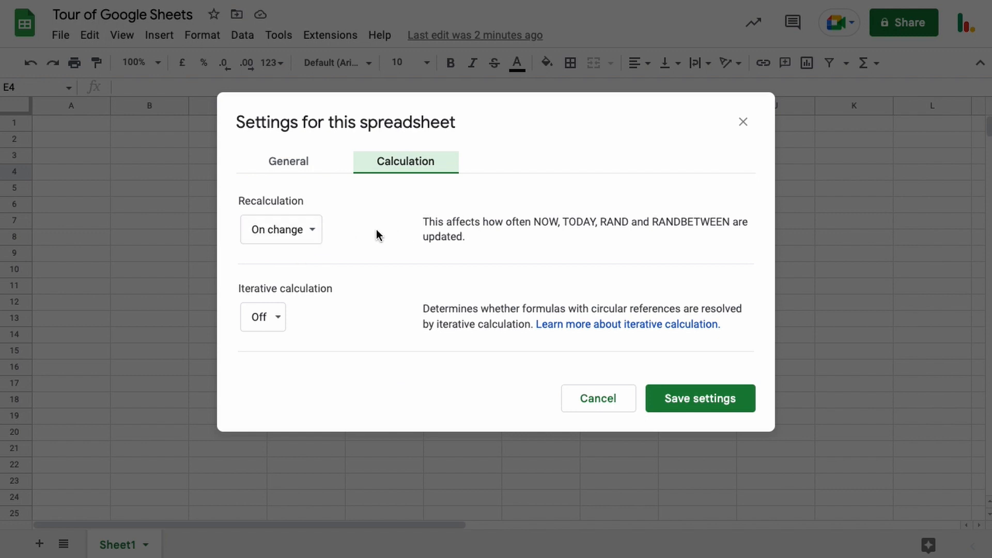
mouse_move(684, 226)
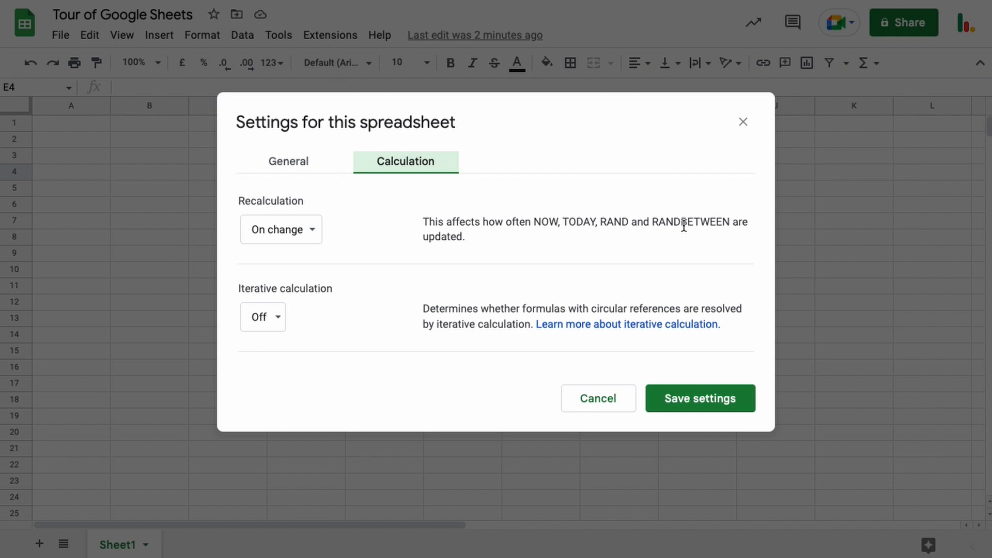
mouse_move(287, 161)
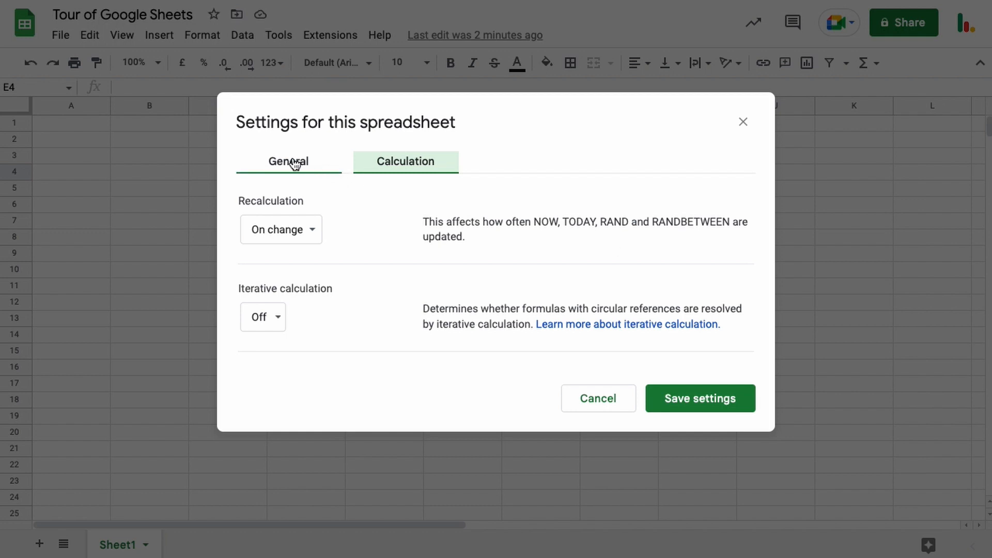
left_click(288, 161)
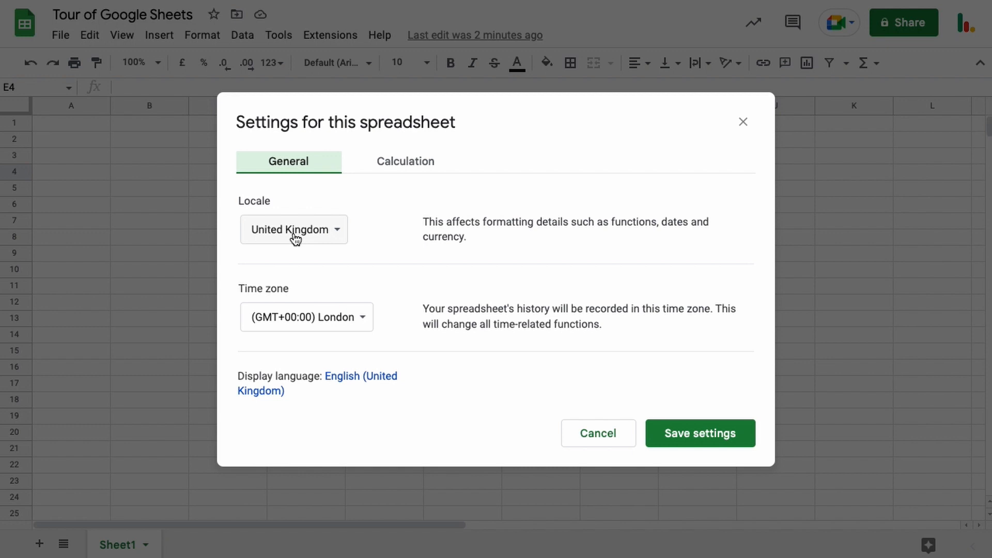
mouse_move(266, 218)
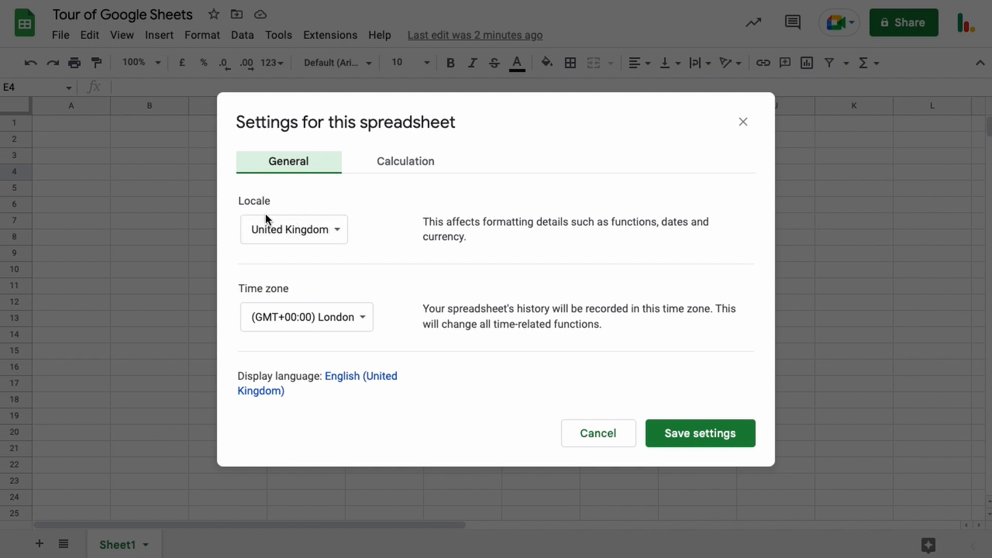
mouse_move(345, 265)
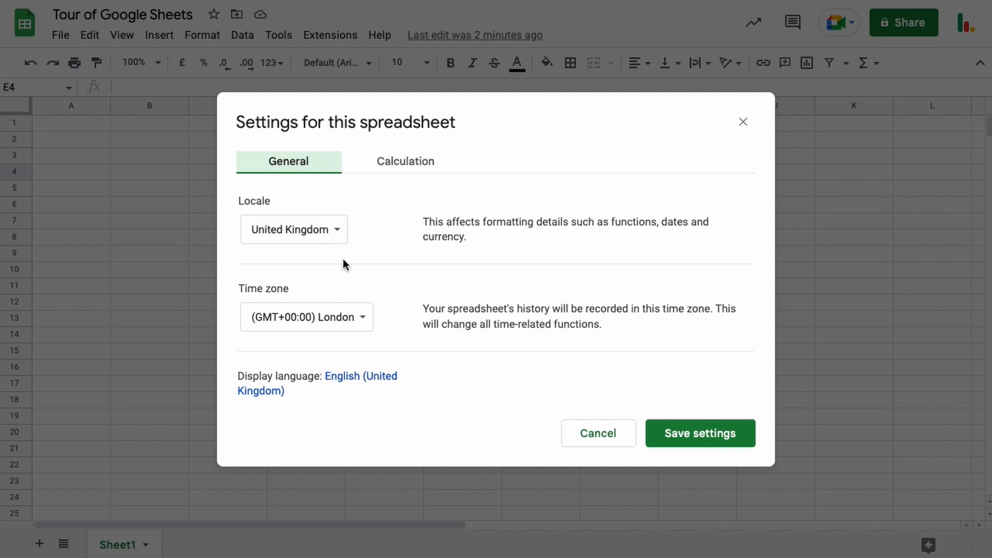
left_click(159, 34)
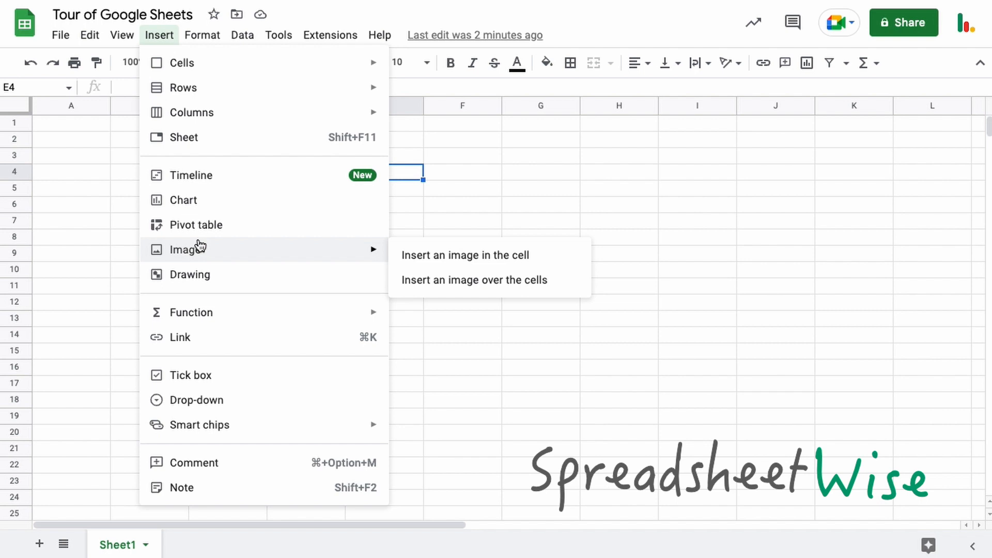
left_click(203, 35)
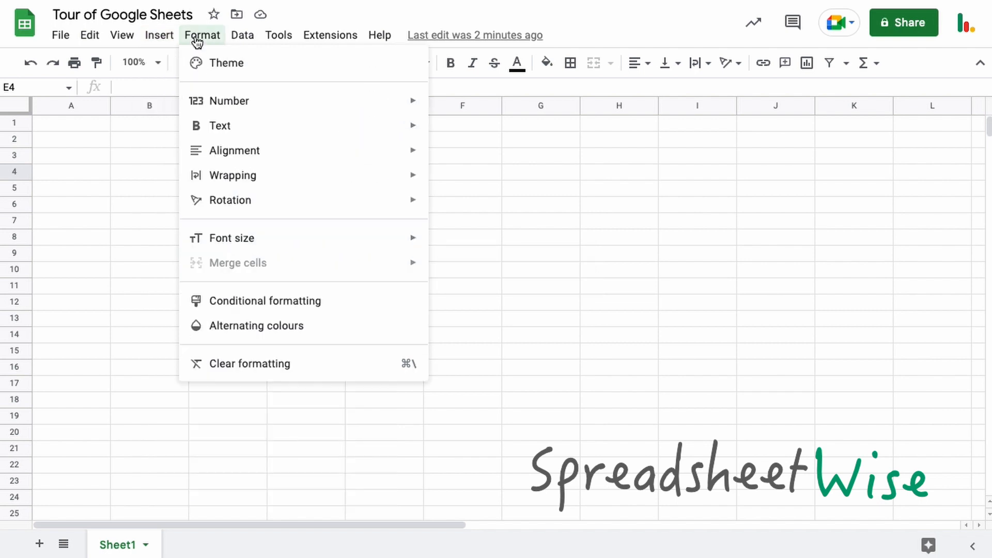
mouse_move(233, 150)
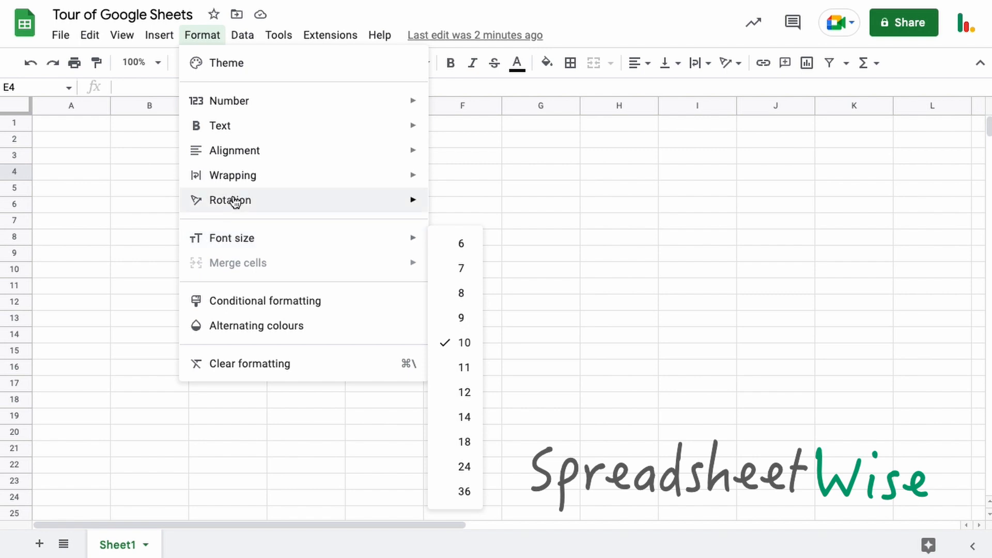
left_click(242, 34)
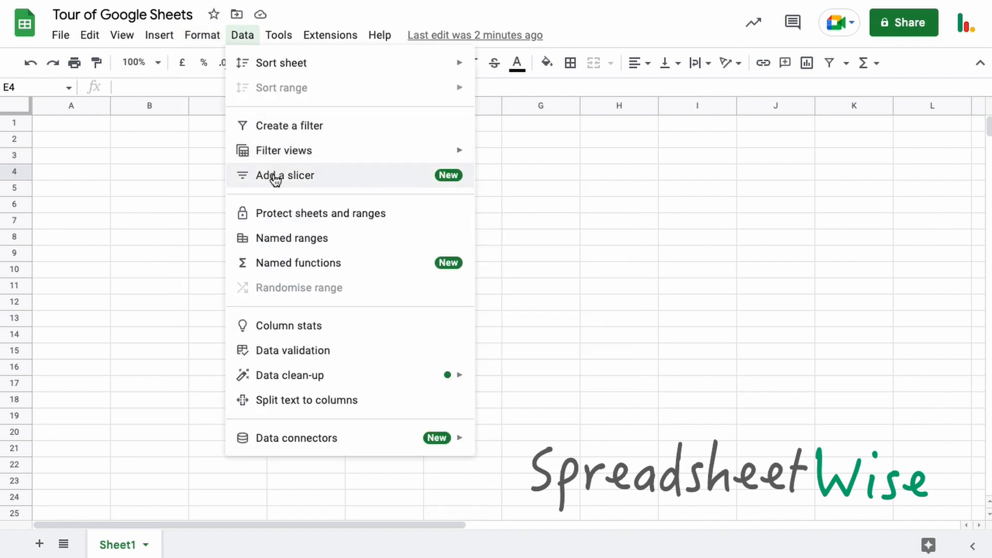
mouse_move(281, 155)
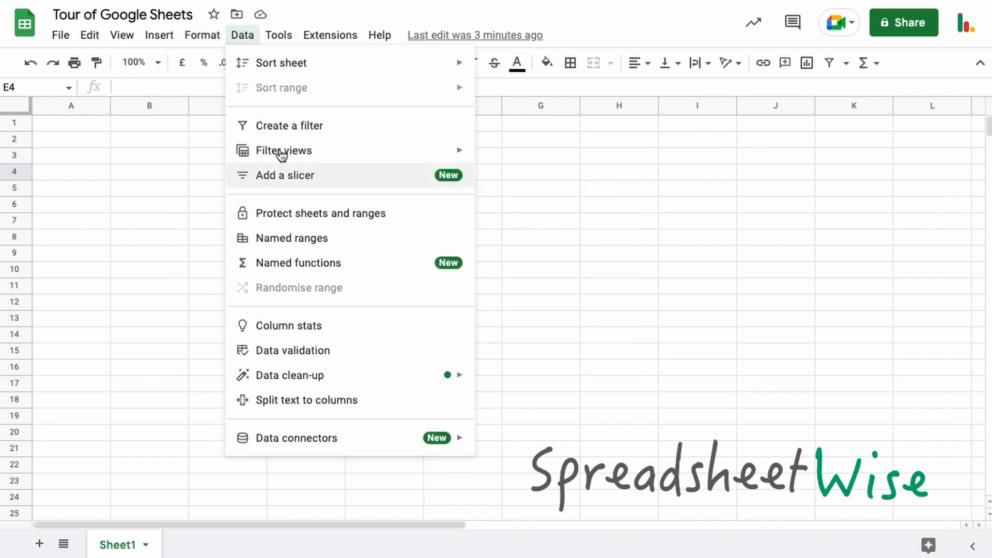
left_click(159, 35)
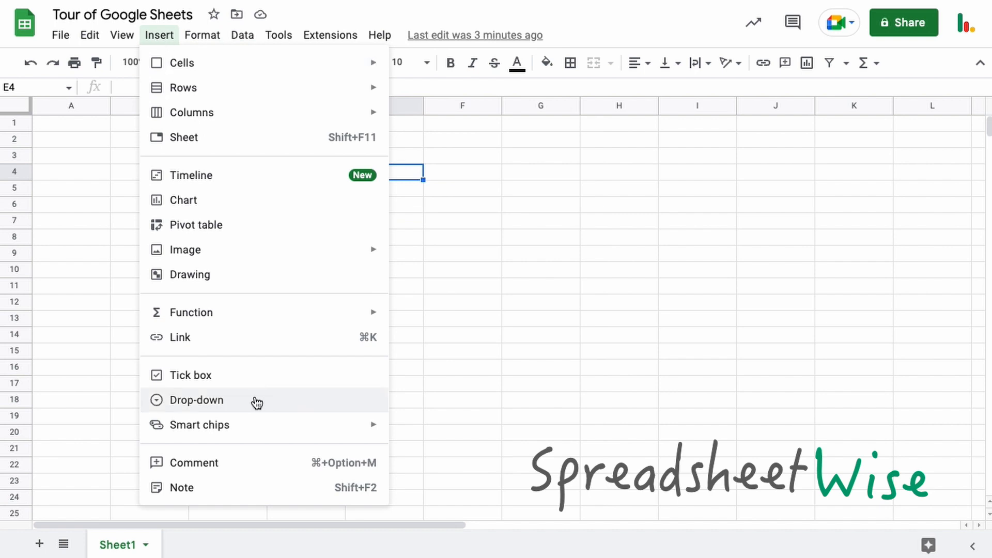
Browse the Extensions menu's Add-ons and Macros options, then open the Help menu.
left_click(330, 34)
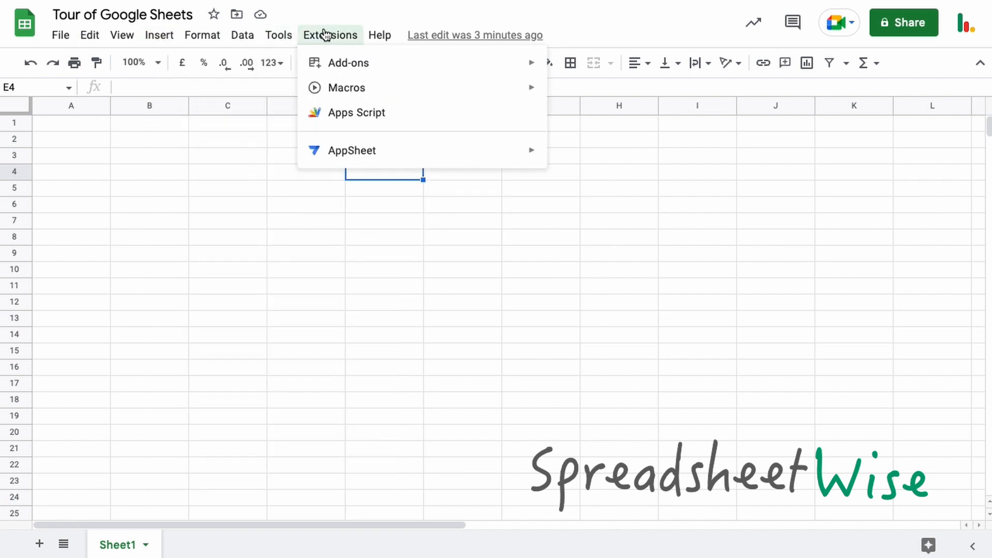
mouse_move(355, 113)
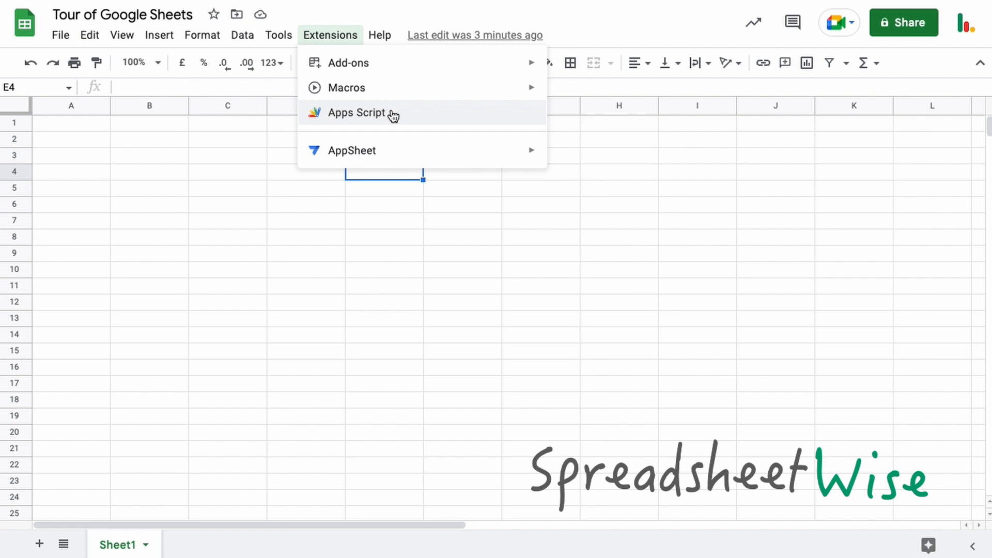
mouse_move(390, 117)
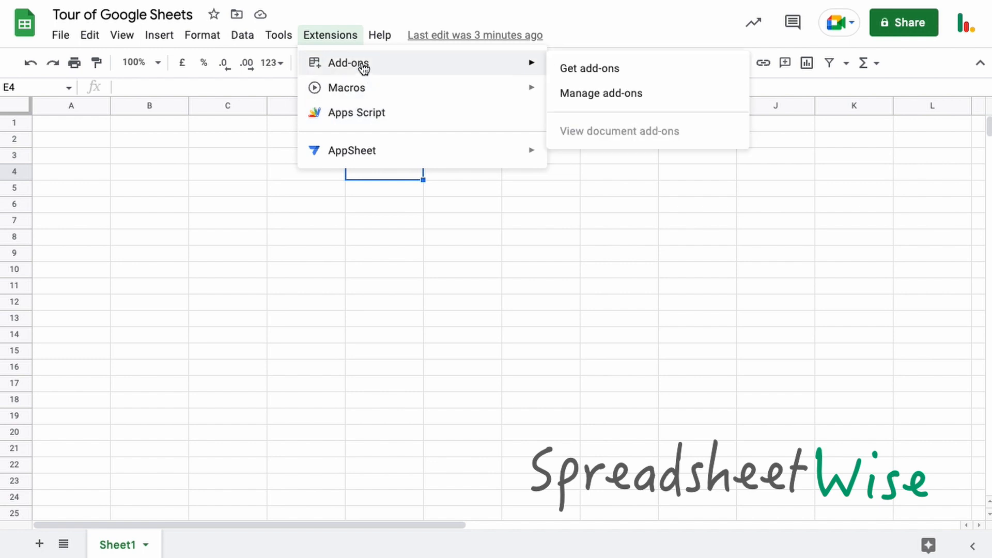
mouse_move(370, 68)
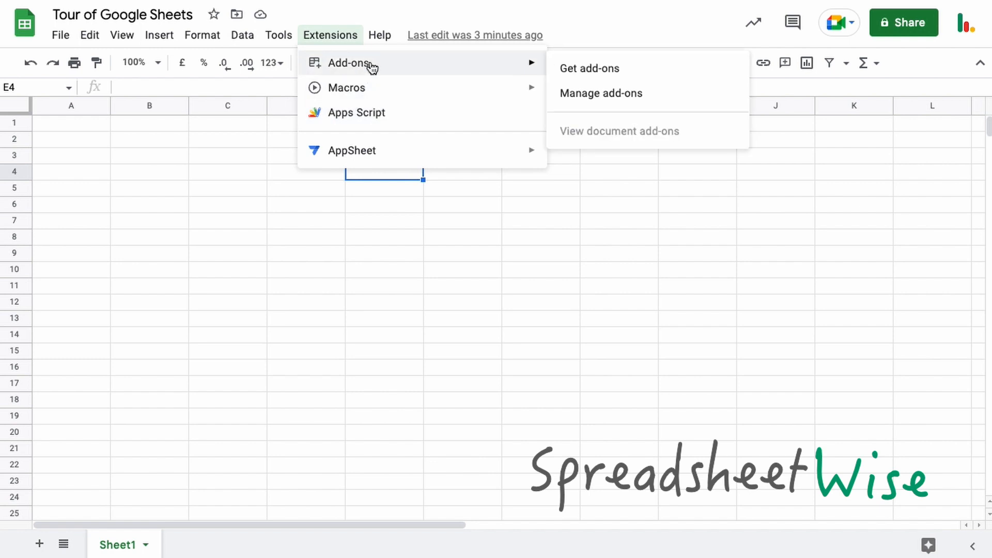
mouse_move(374, 66)
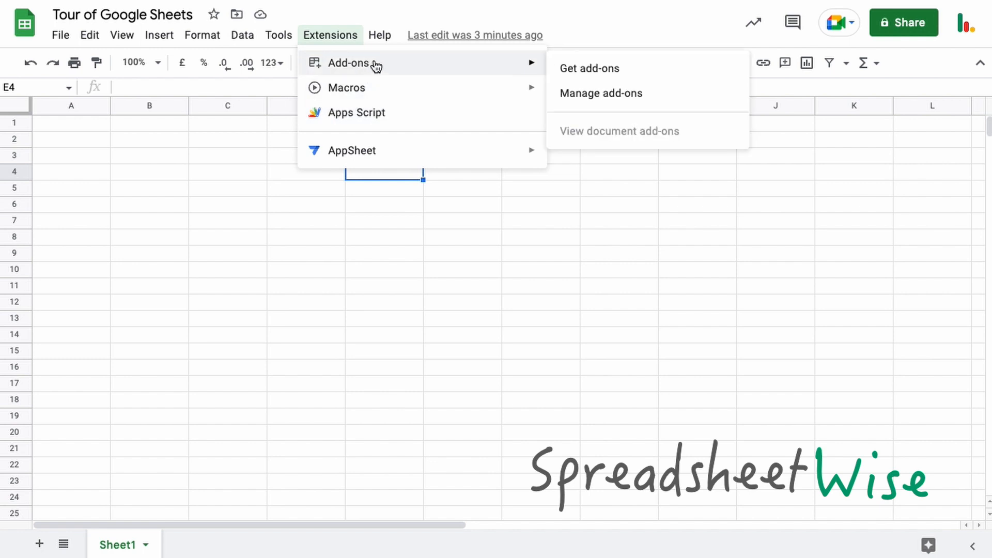
mouse_move(346, 87)
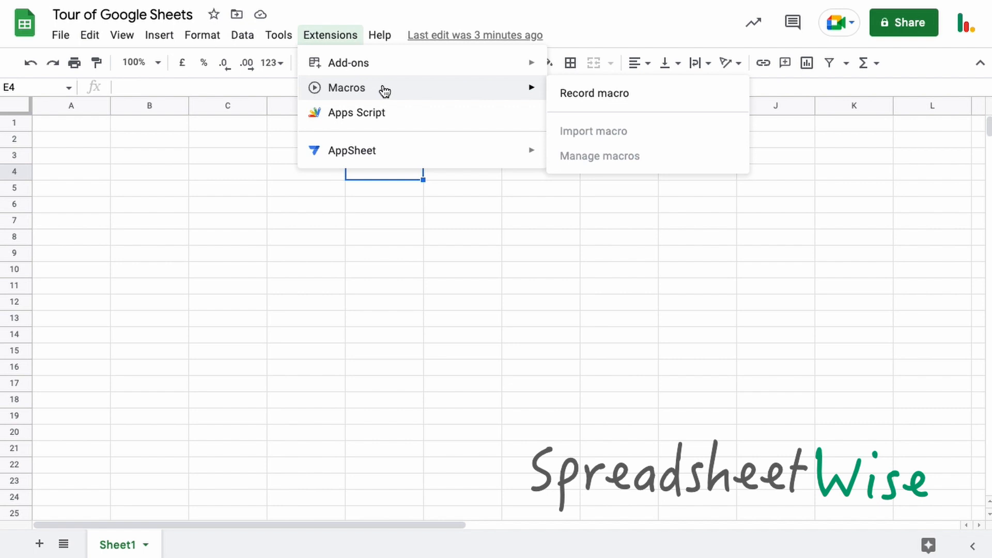
mouse_move(393, 89)
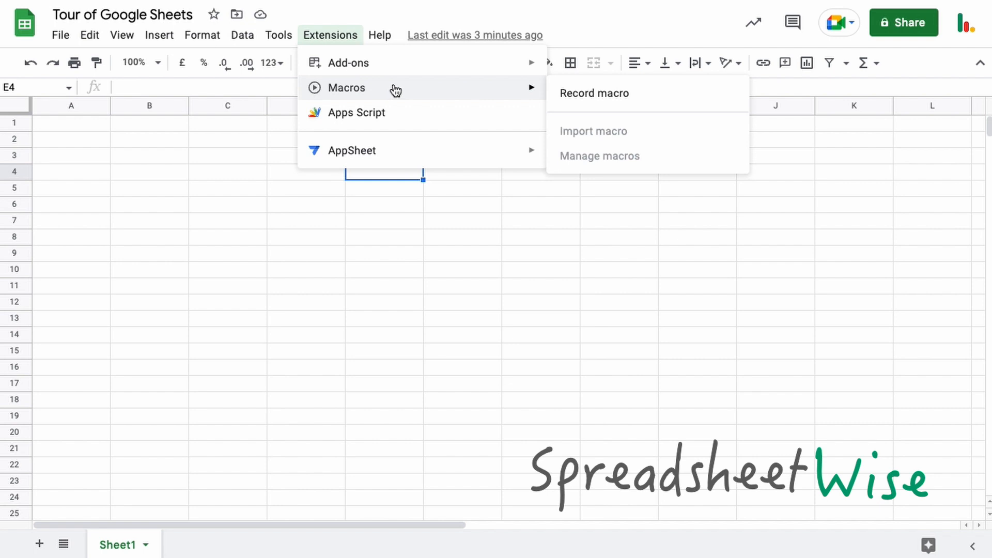
left_click(380, 34)
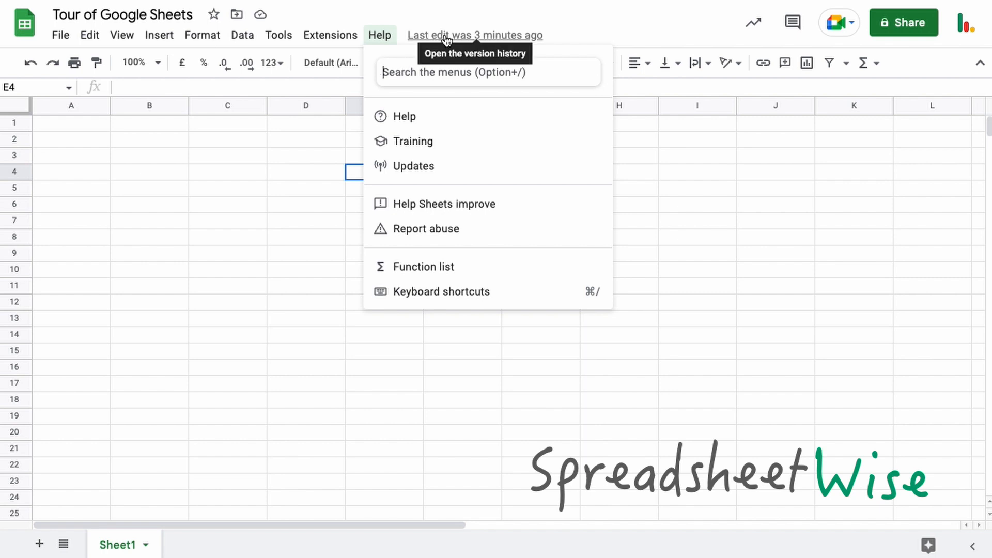
Dismiss the Help menu and open the Functions (Σ) dropdown with SUM and AVERAGE.
left_click(330, 34)
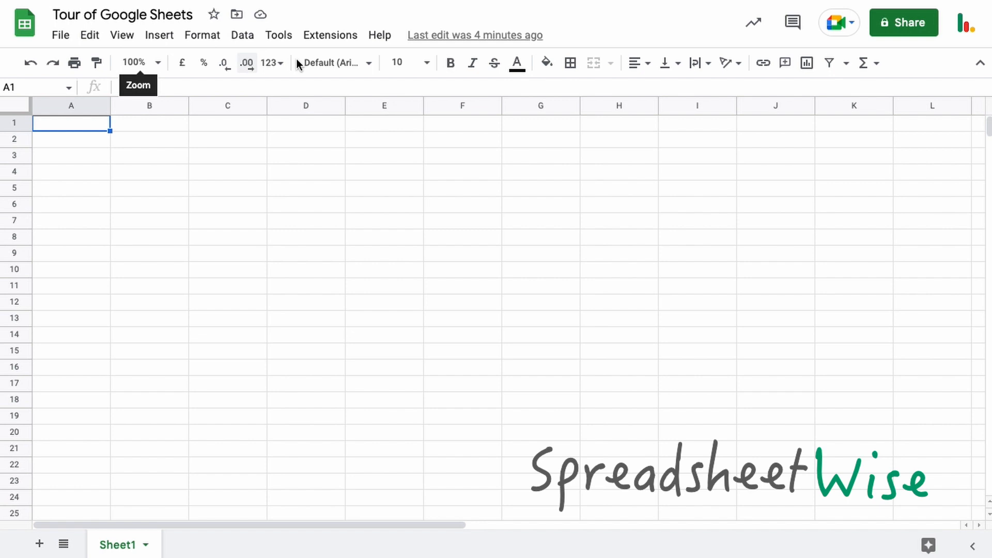
mouse_move(816, 68)
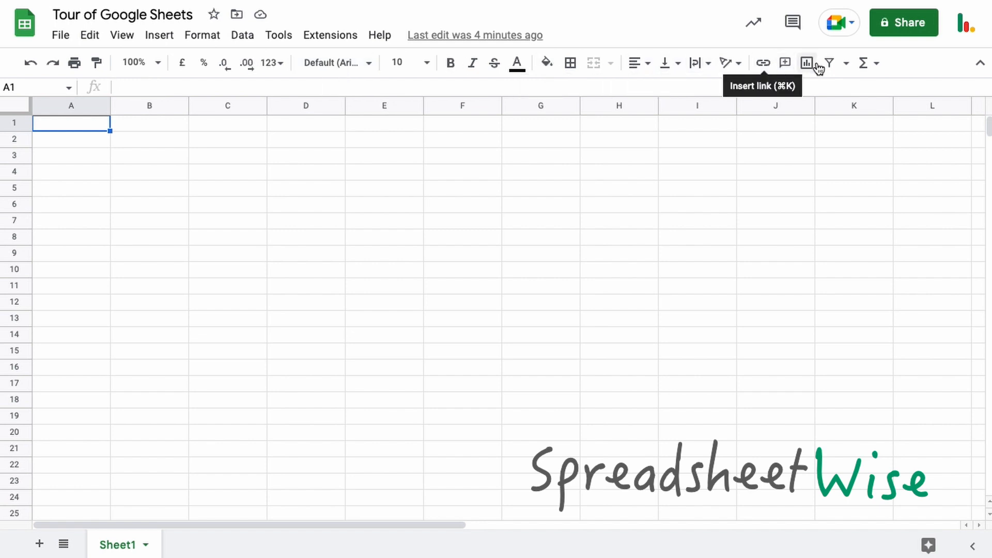
left_click(863, 62)
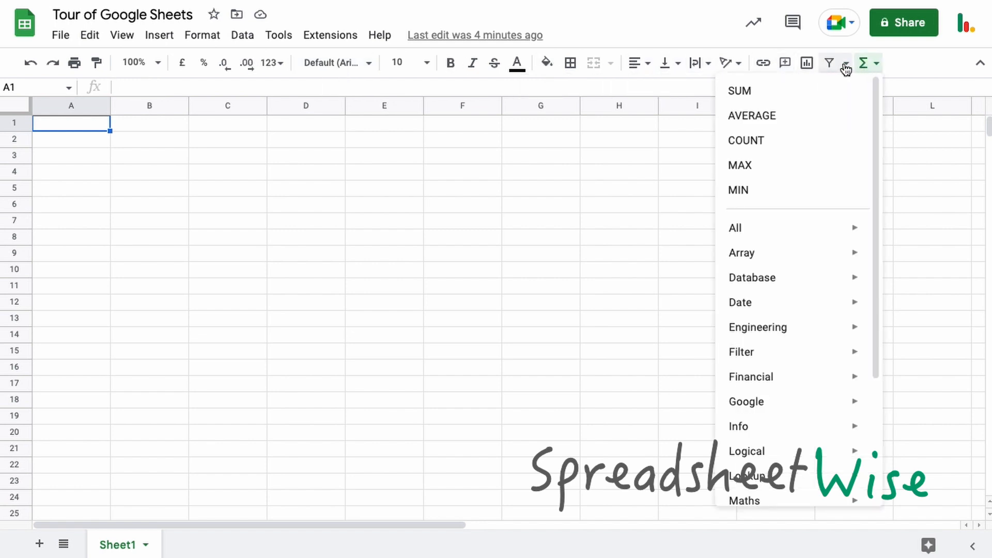
mouse_move(806, 63)
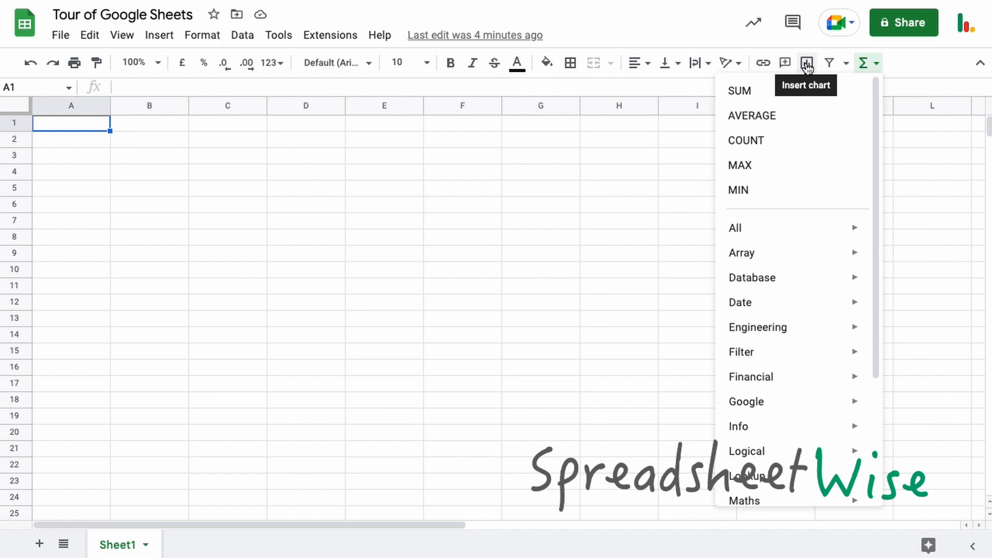
Enter bold white 'Hello' on blue fill in B2 and 'World' in D2.
left_click(149, 140)
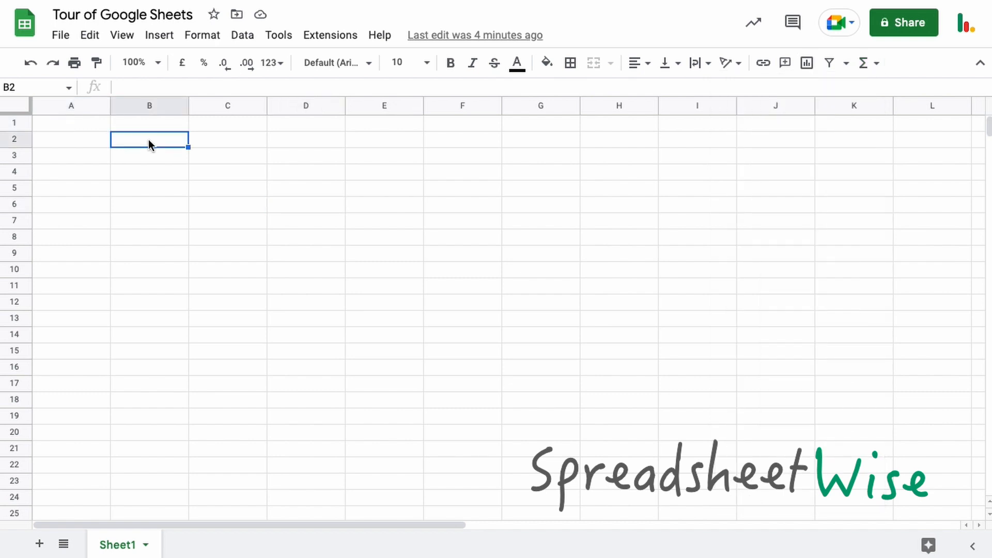
type("Hello")
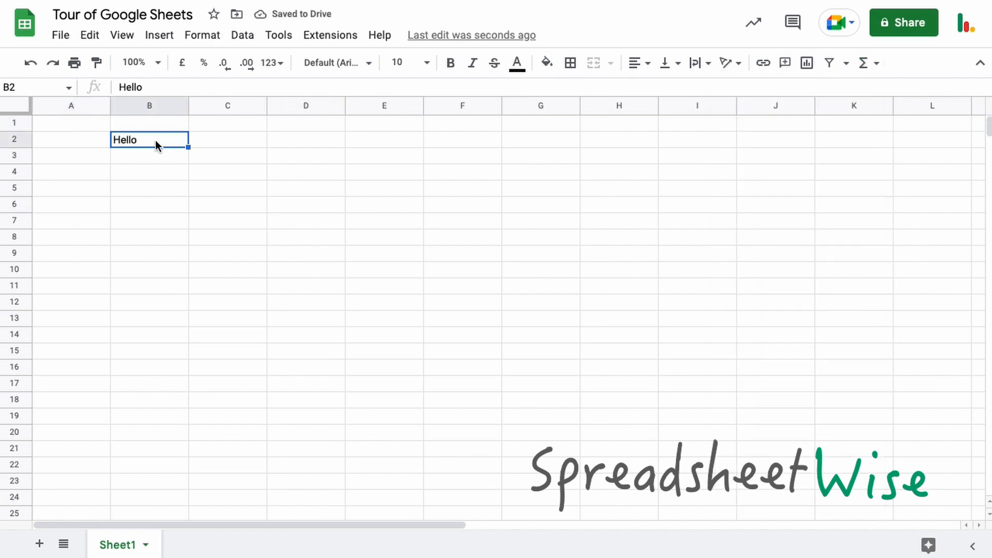
left_click(450, 63)
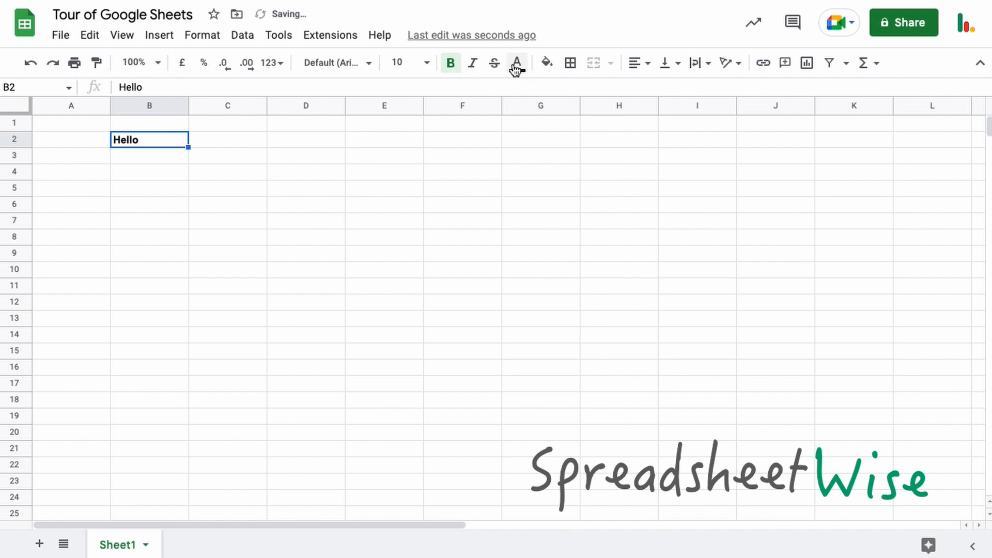
left_click(544, 62)
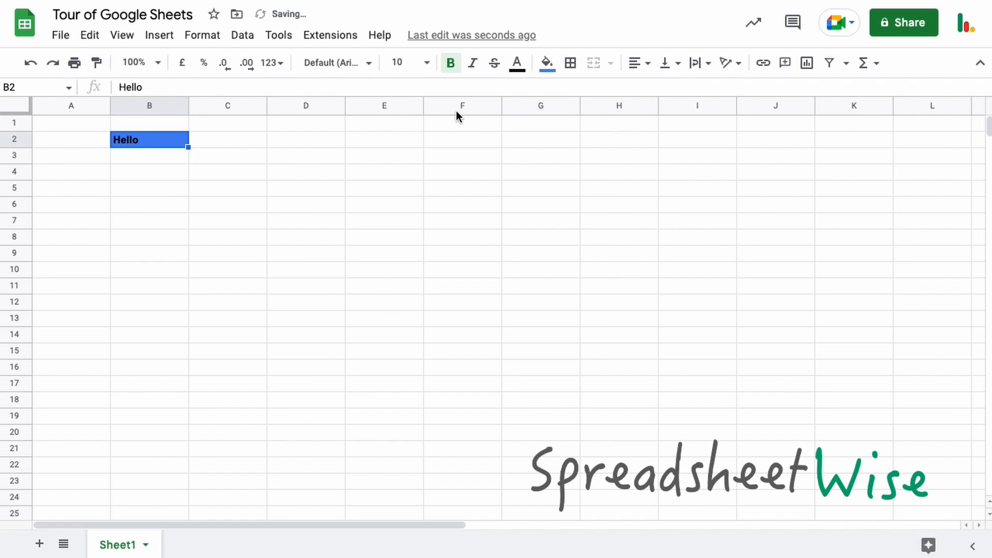
left_click(517, 63)
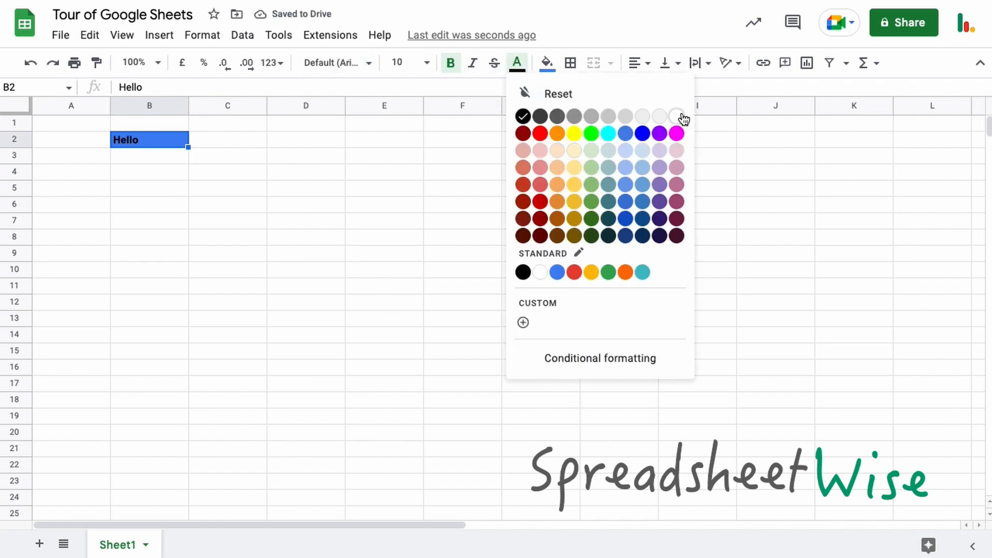
left_click(676, 116)
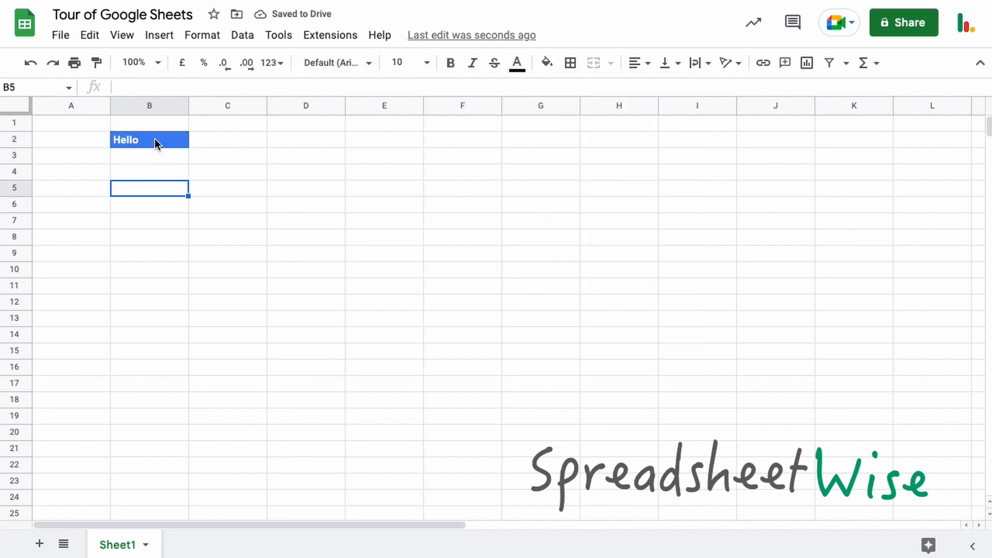
left_click(306, 140)
type("World")
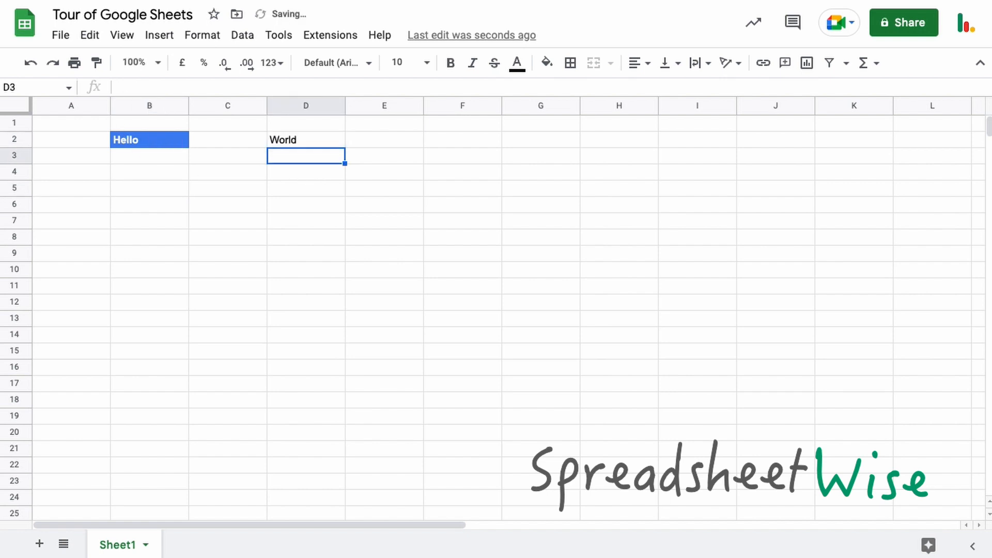
left_click(306, 139)
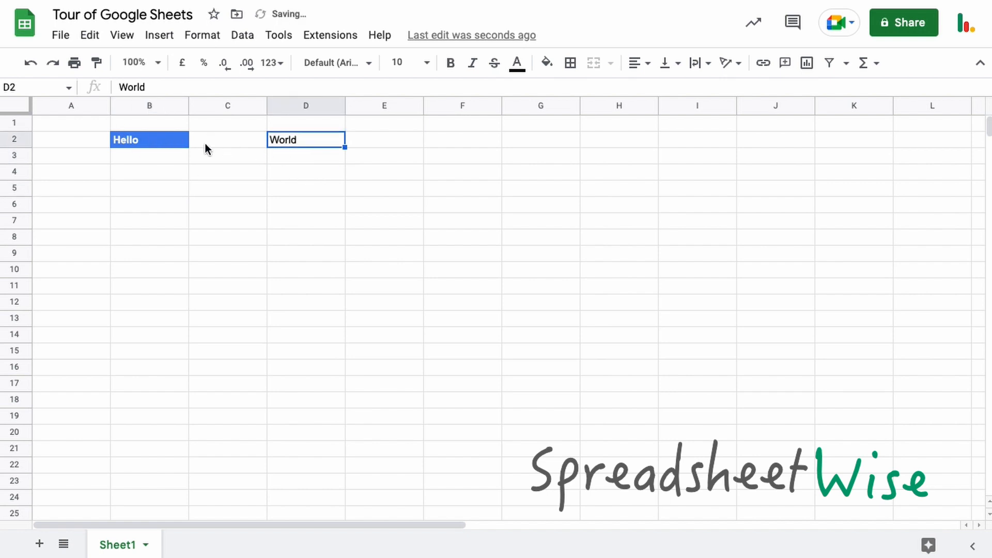
Select the formatted Hello cell B2.
left_click(149, 139)
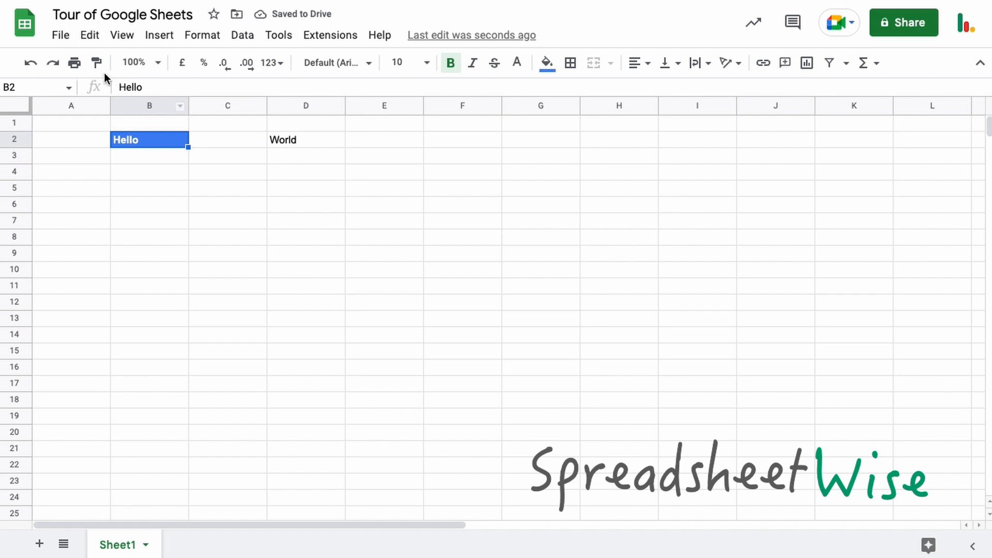
mouse_move(96, 63)
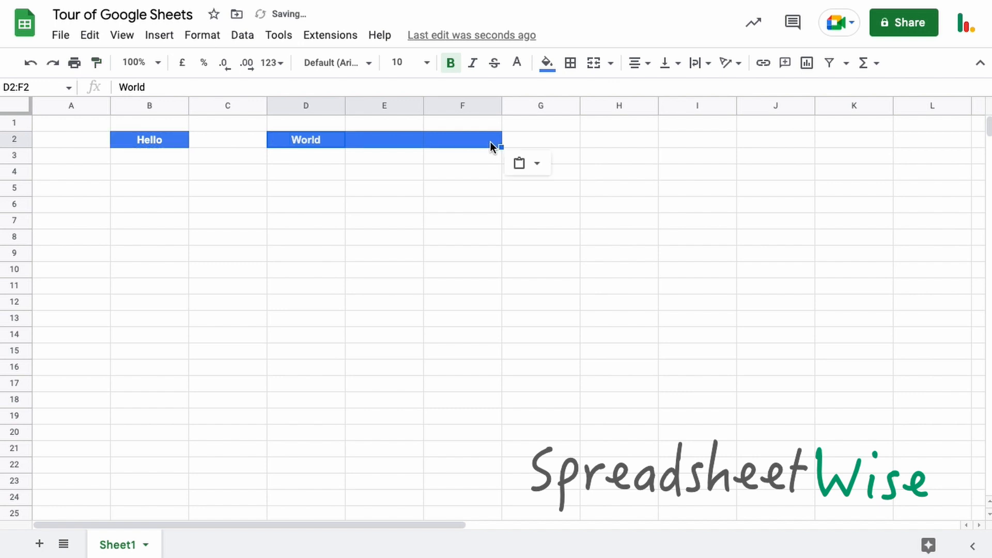
mouse_move(387, 230)
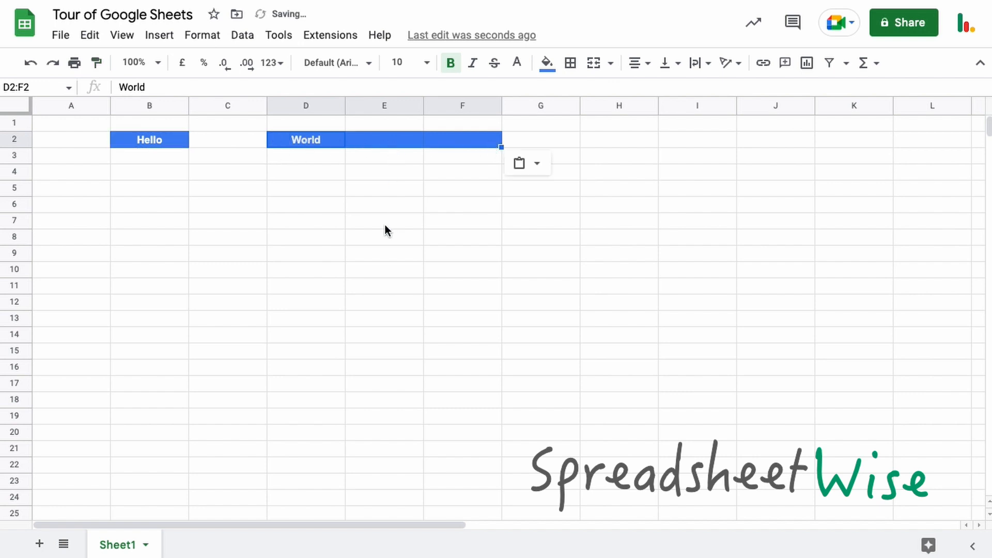
mouse_move(150, 124)
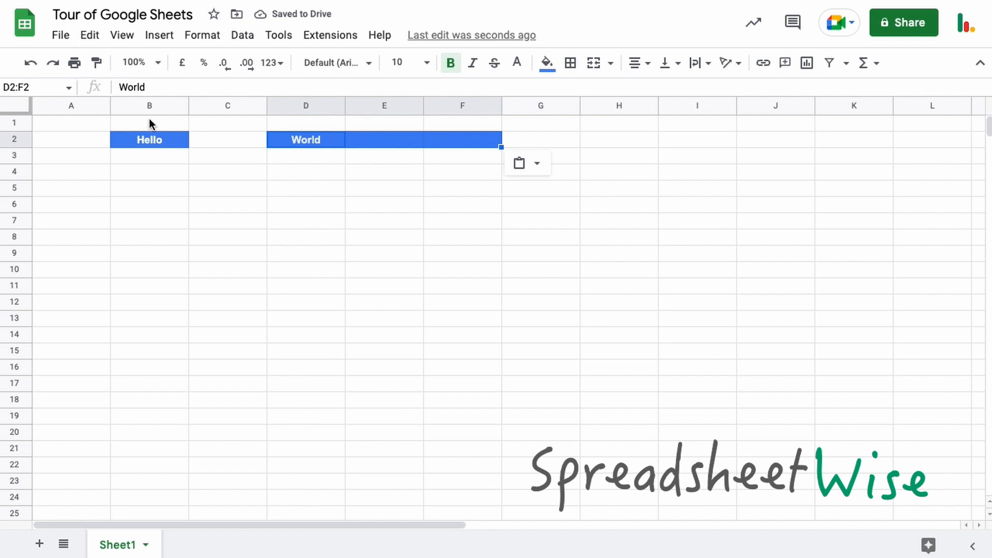
mouse_move(96, 63)
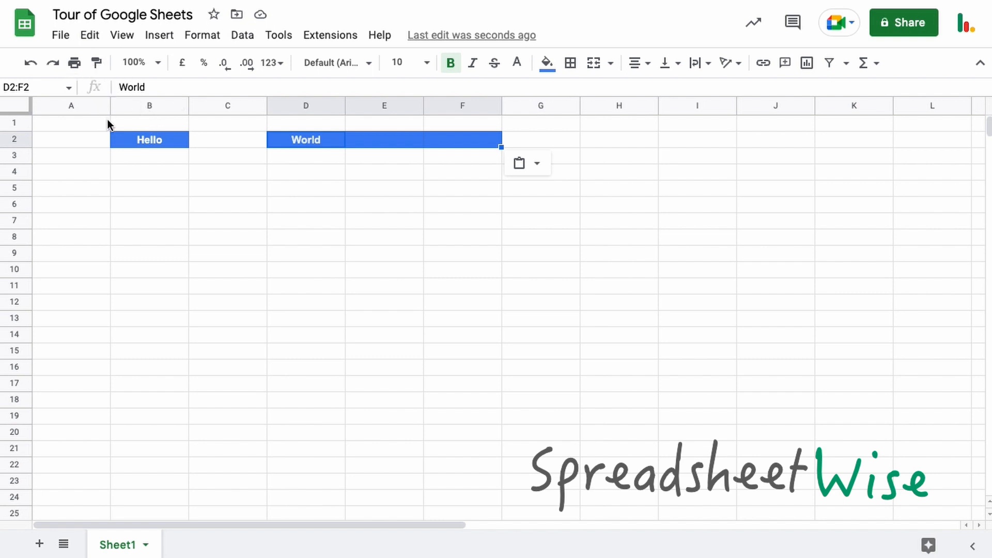
left_click(157, 63)
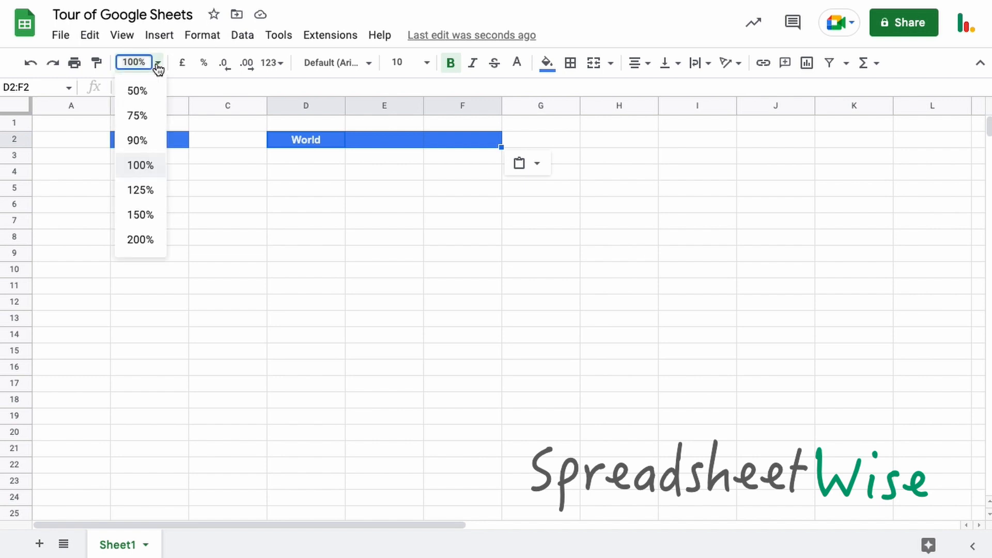
mouse_move(140, 189)
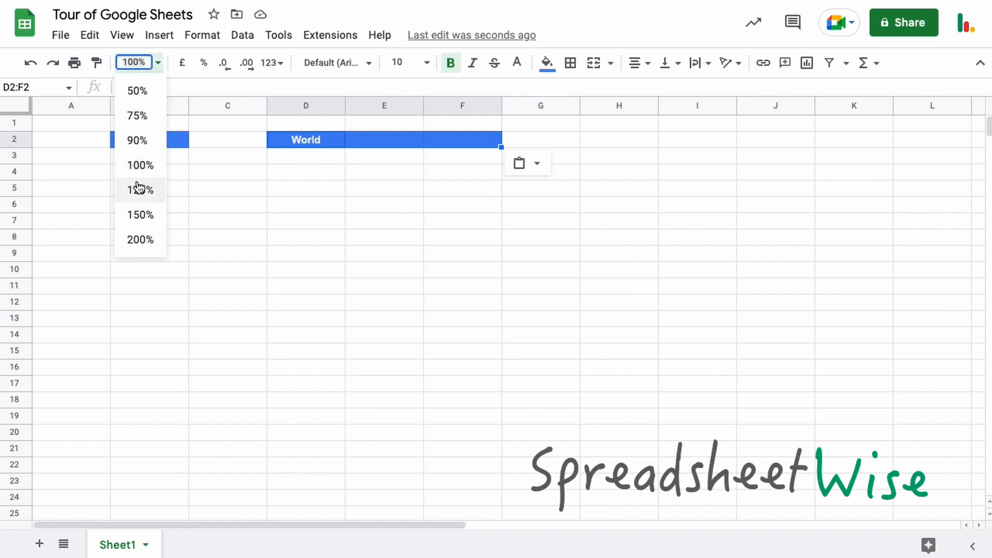
mouse_move(374, 262)
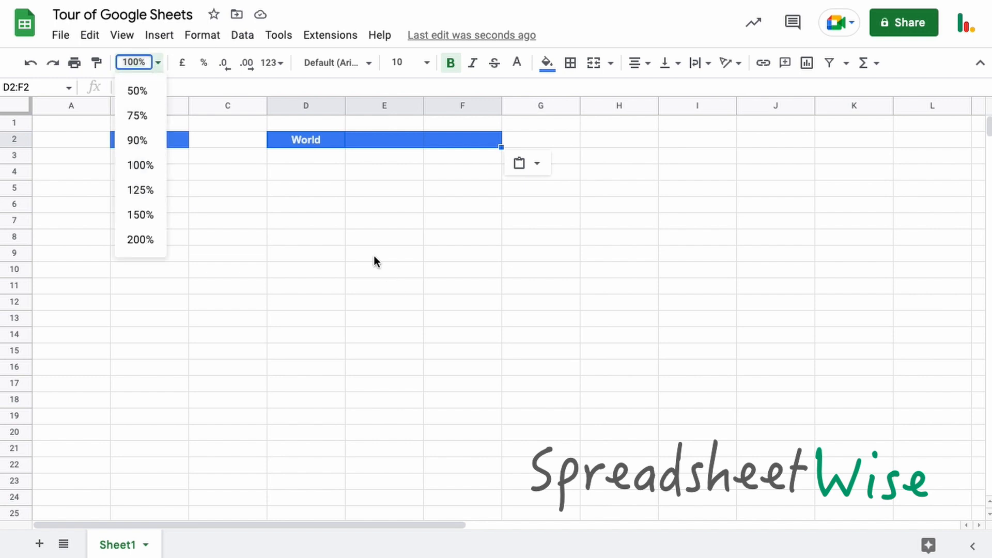
left_click(384, 269)
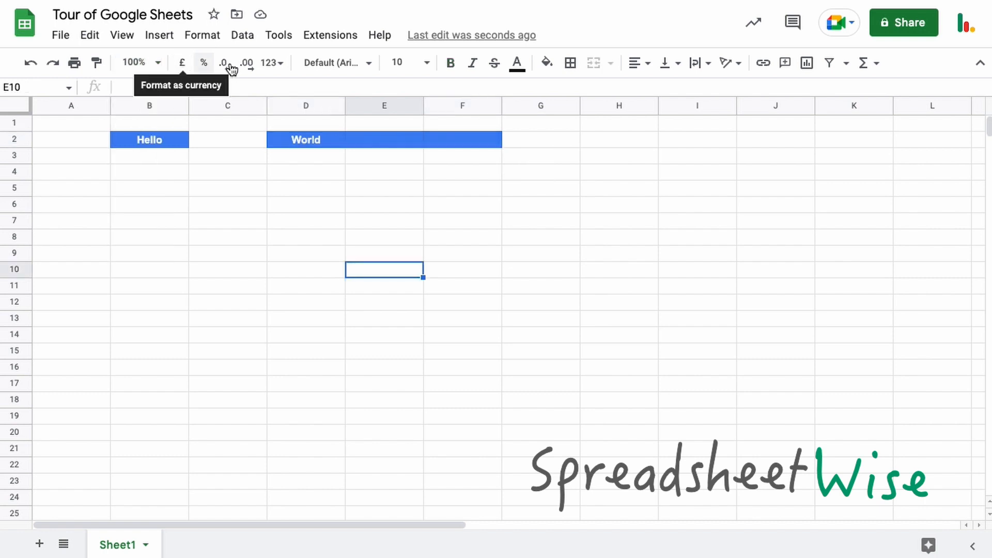
mouse_move(363, 68)
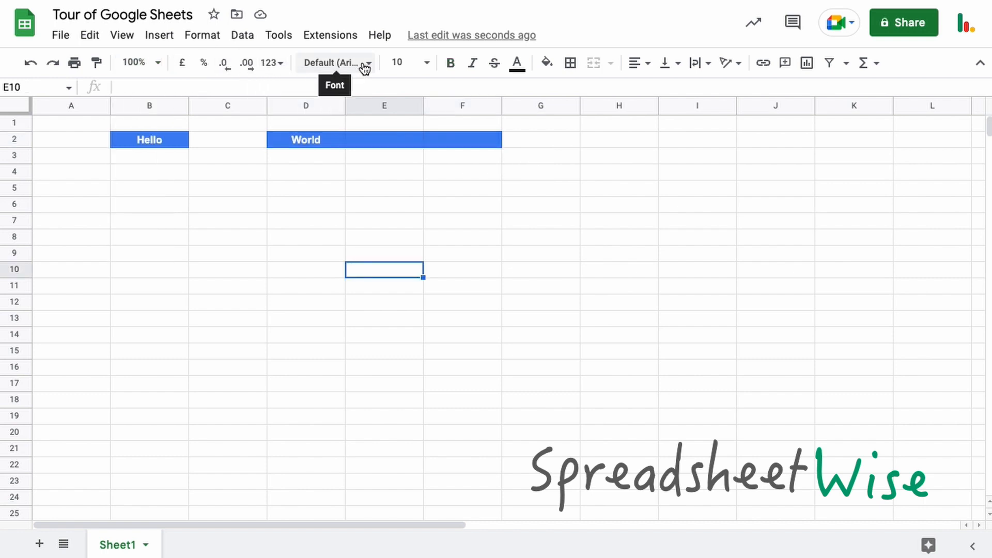
mouse_move(750, 30)
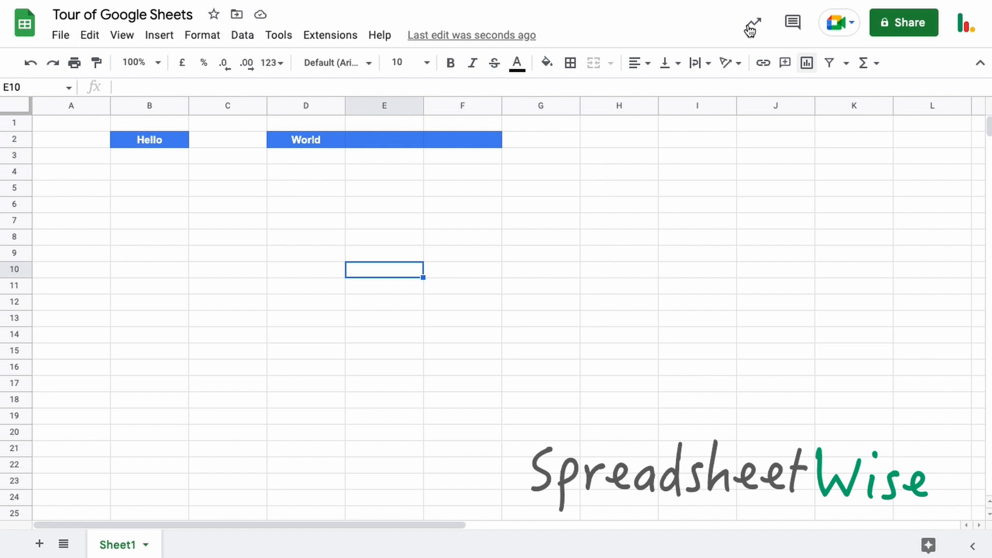
mouse_move(754, 23)
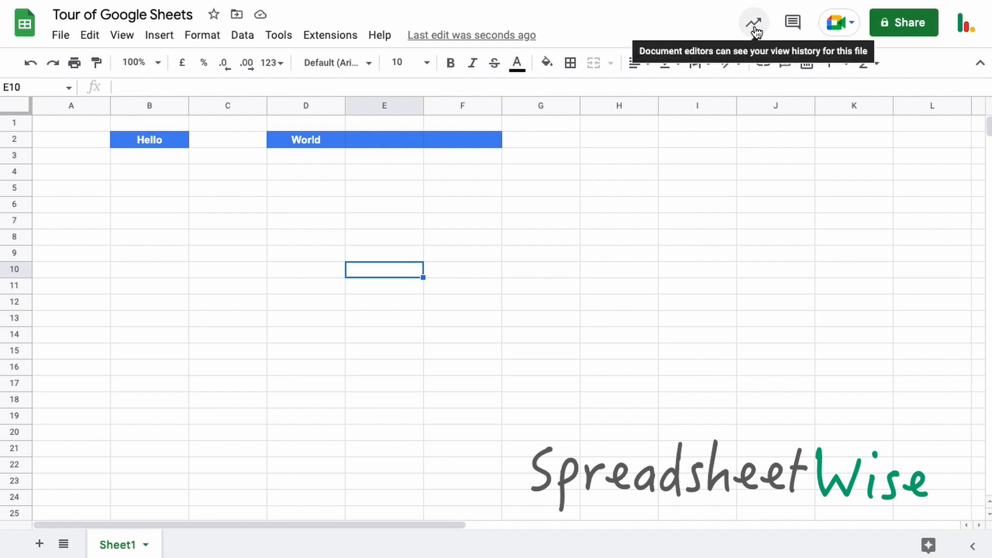
mouse_move(756, 30)
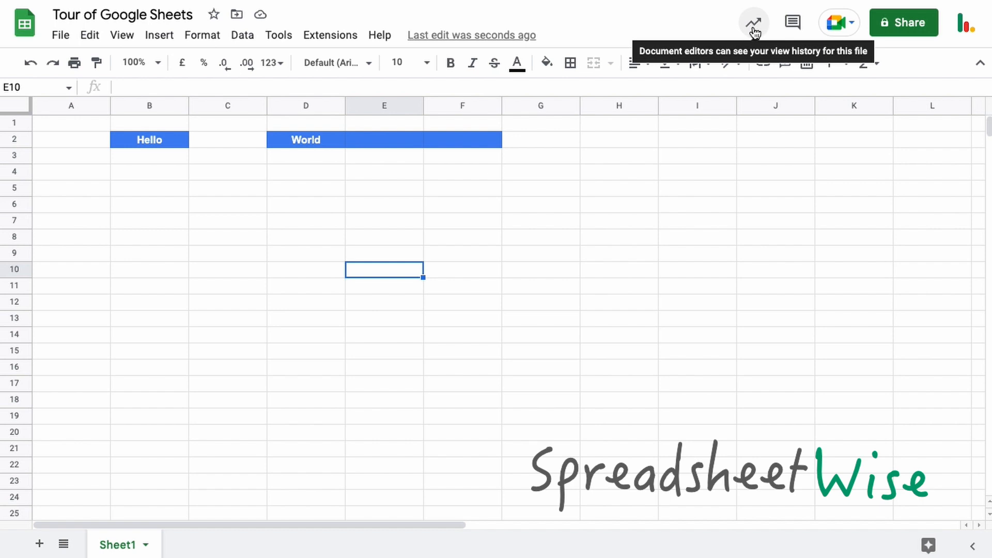
mouse_move(792, 22)
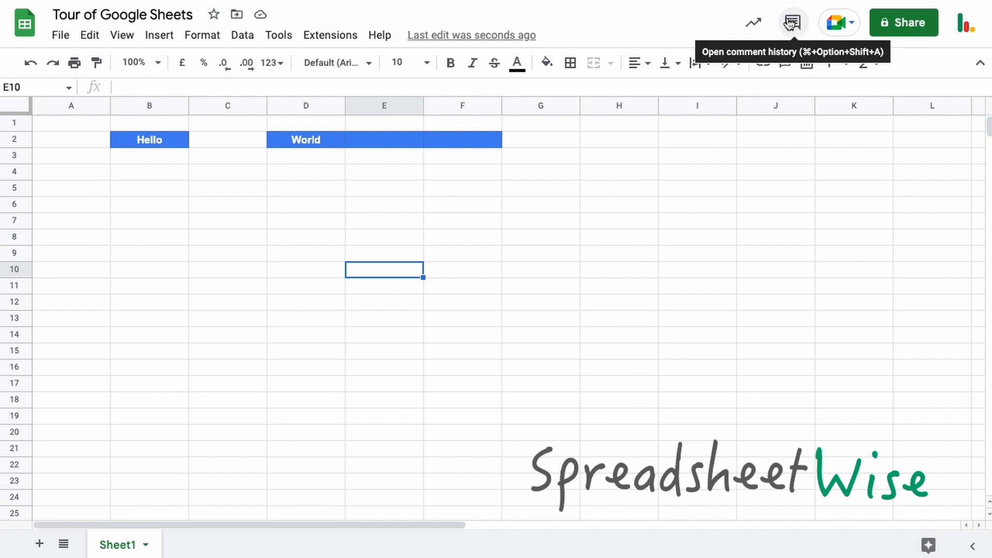
mouse_move(840, 22)
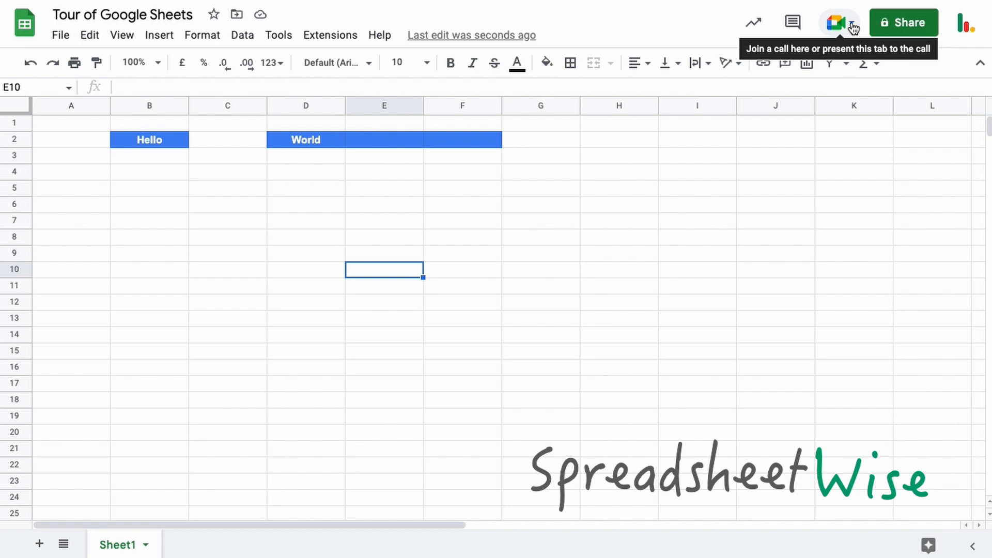
mouse_move(904, 23)
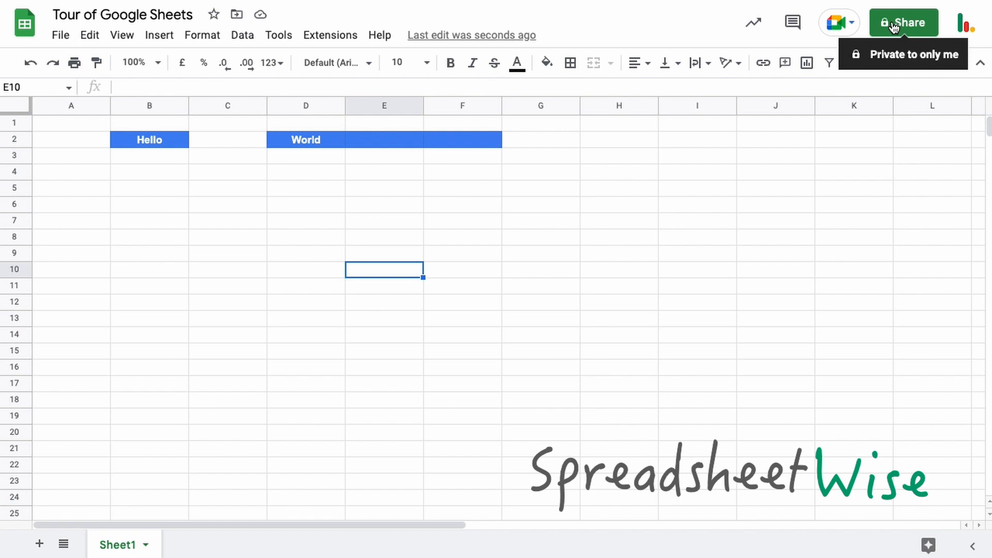
mouse_move(957, 45)
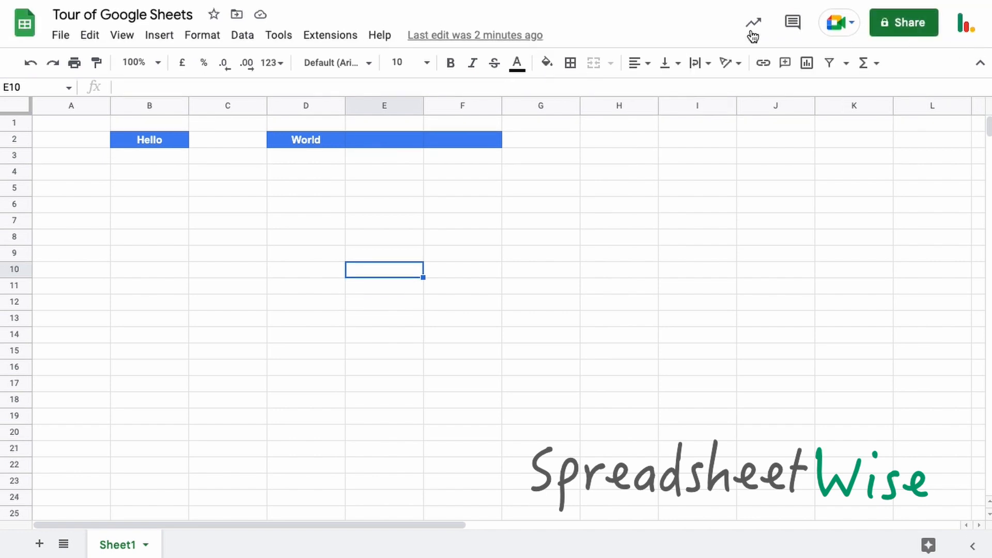
mouse_move(981, 63)
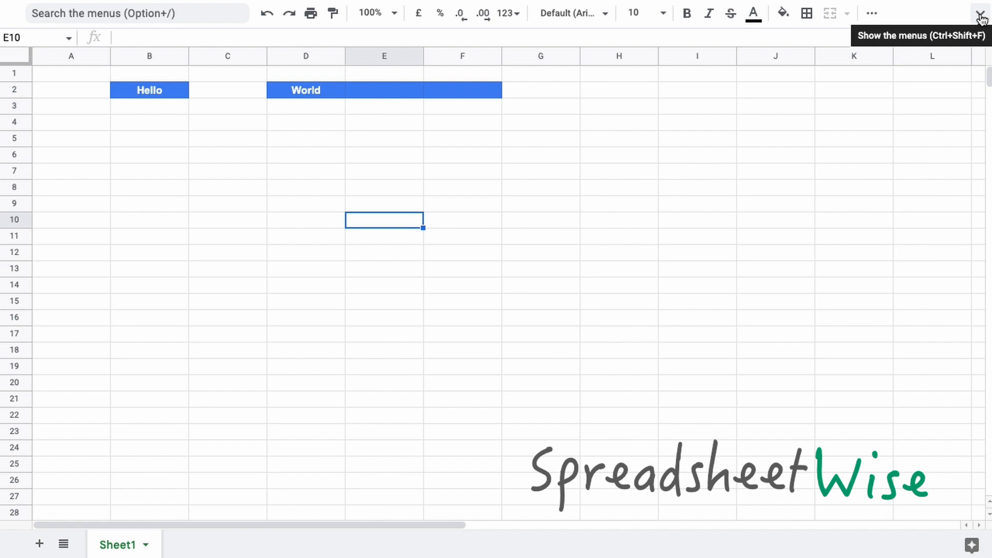
left_click(981, 13)
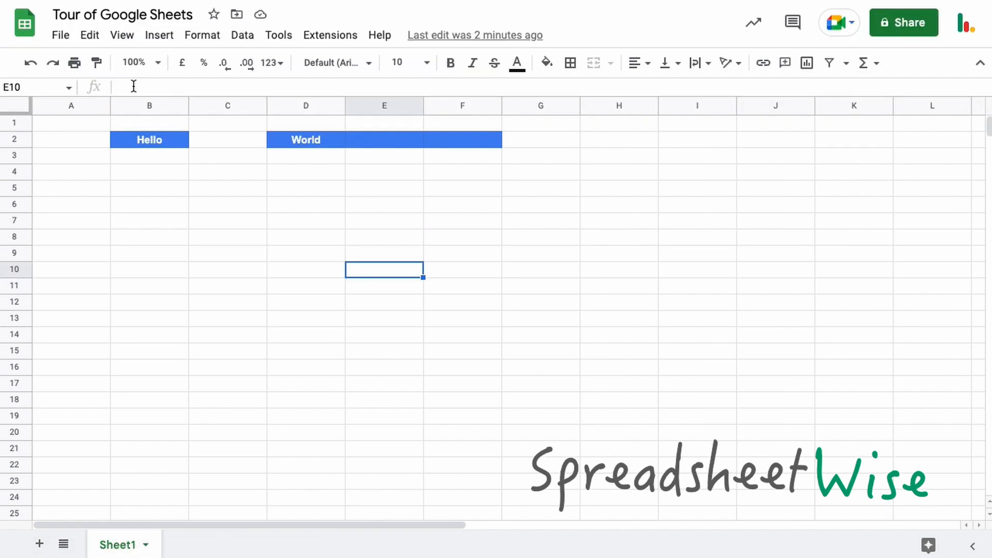
left_click(150, 172)
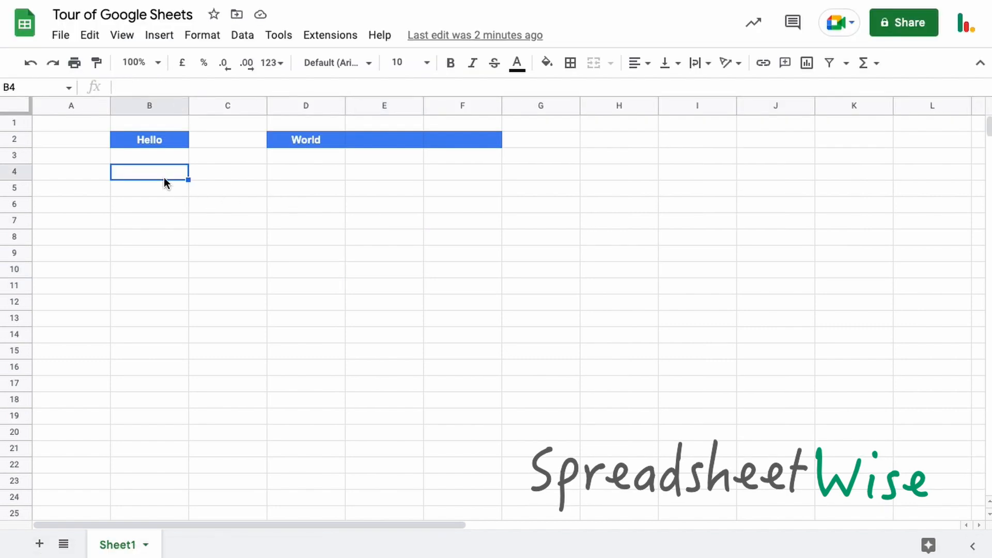
Enter =IF(ISBLANK(C4),"This is empty","This is not empty") in B4 and reopen it.
type("=")
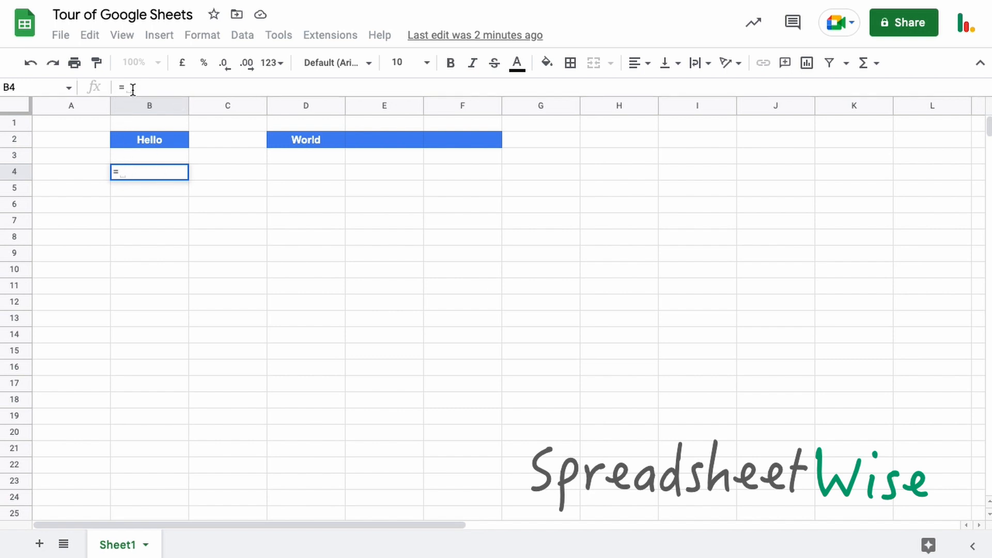
mouse_move(147, 172)
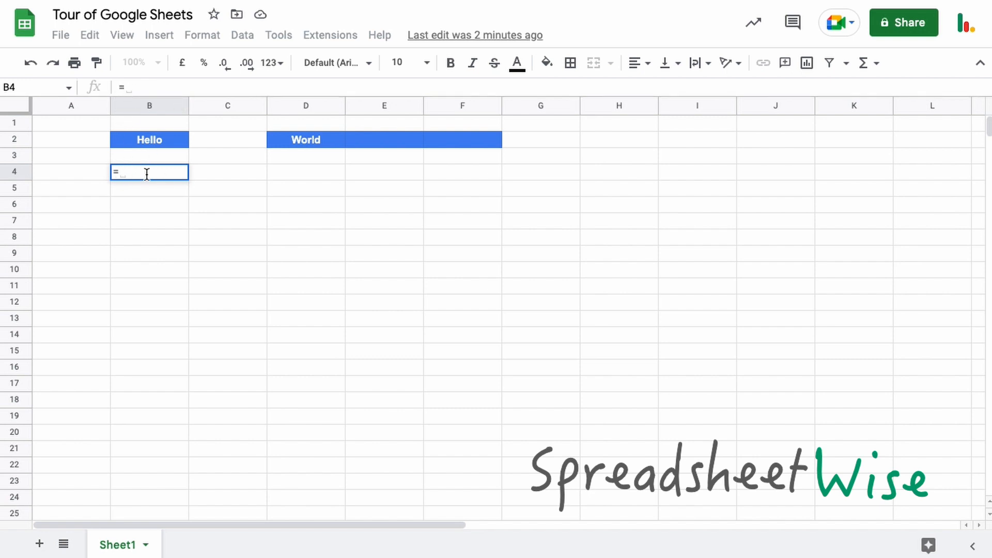
type("IF(")
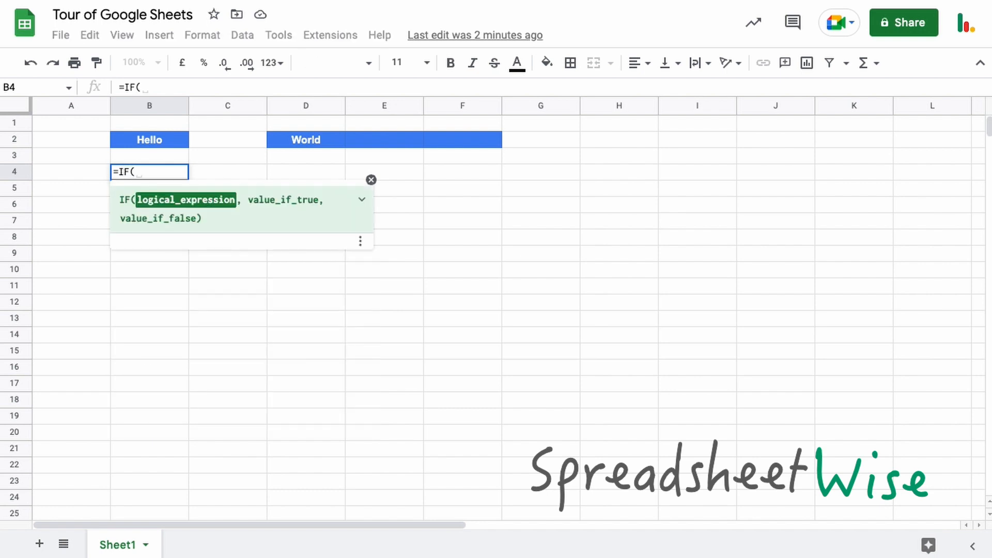
type("ISBLANK(C4),\"This is empty\",\"This is not empty\"")
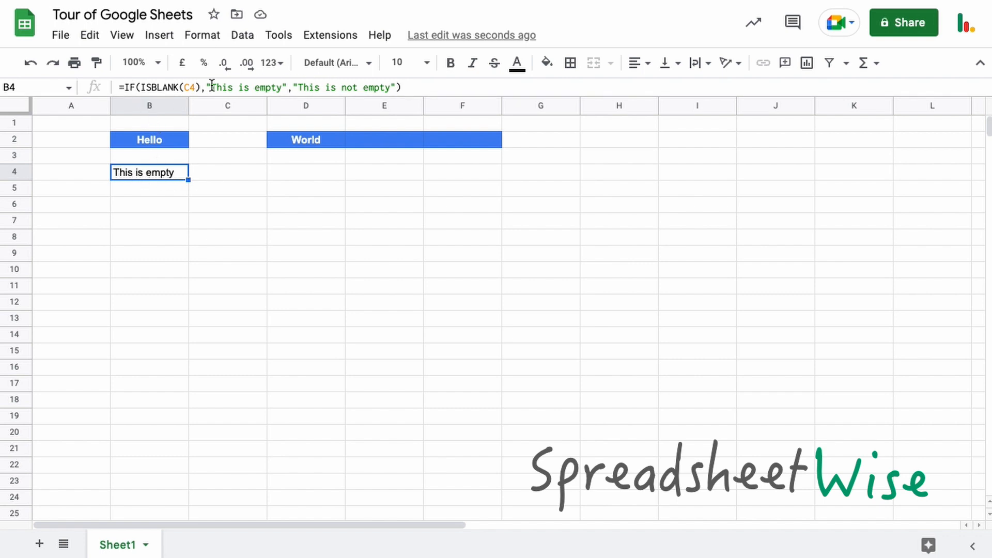
mouse_move(408, 102)
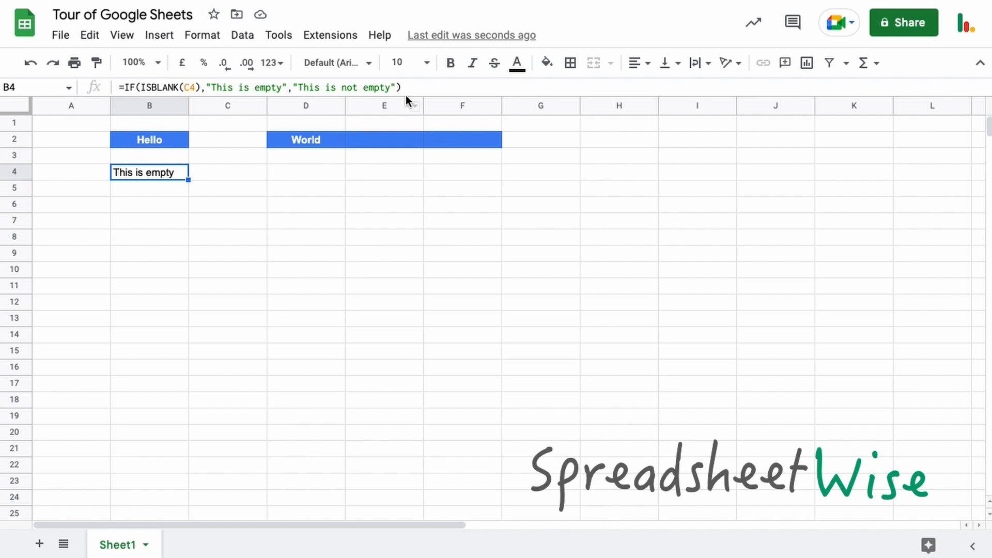
mouse_move(147, 178)
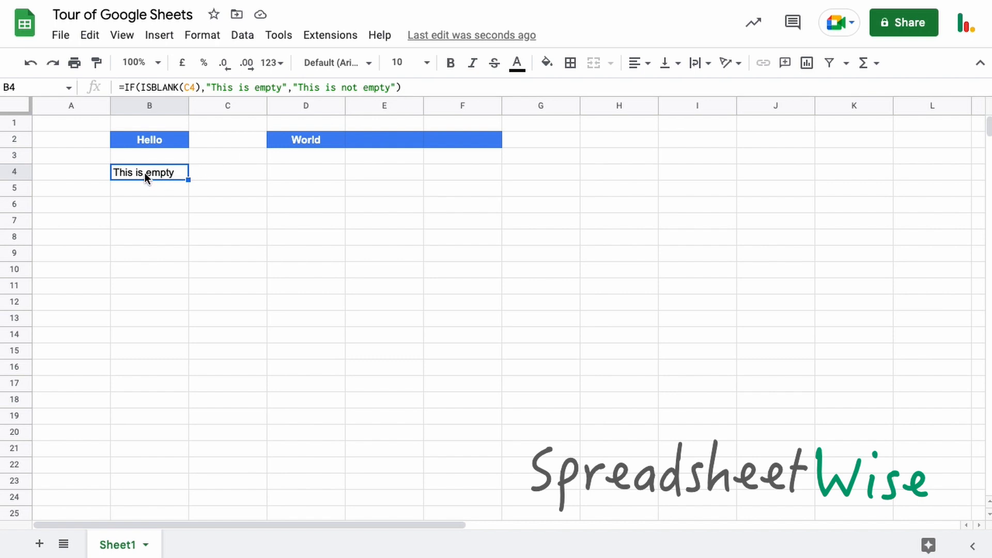
double_click(149, 172)
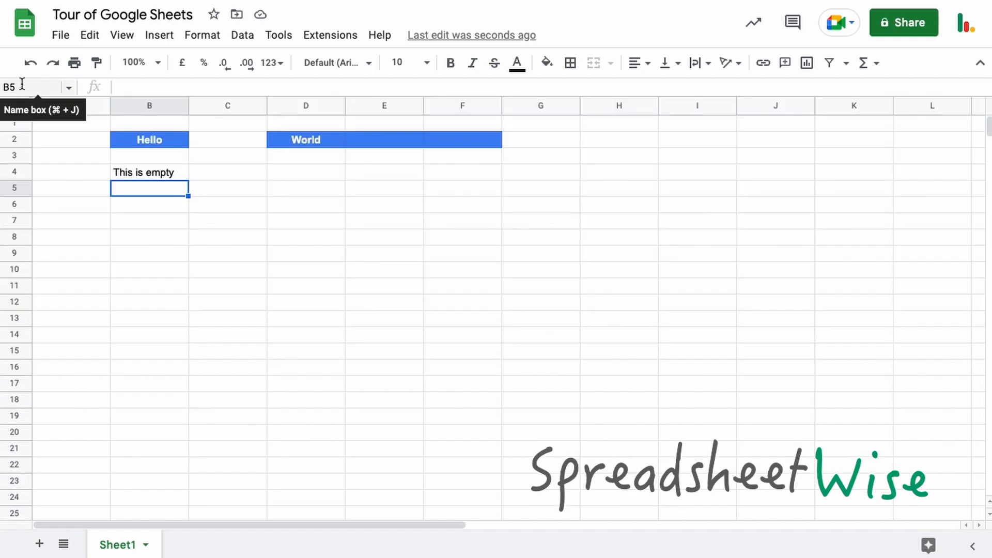
mouse_move(156, 172)
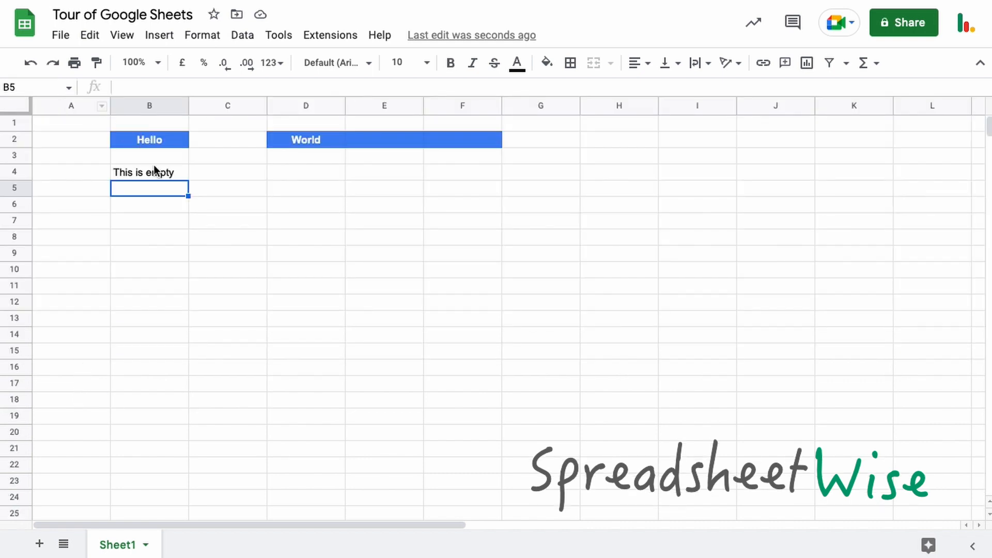
mouse_move(68, 90)
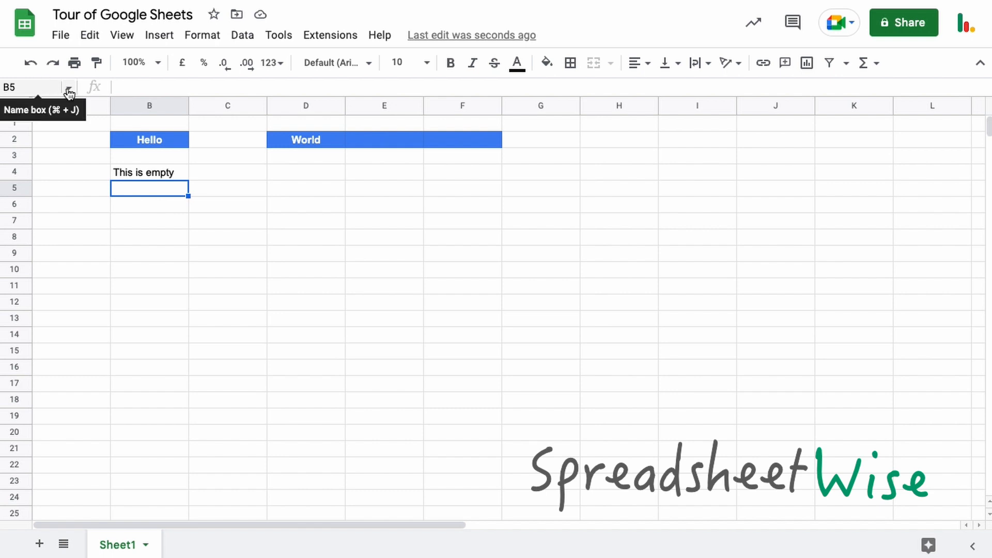
left_click(227, 188)
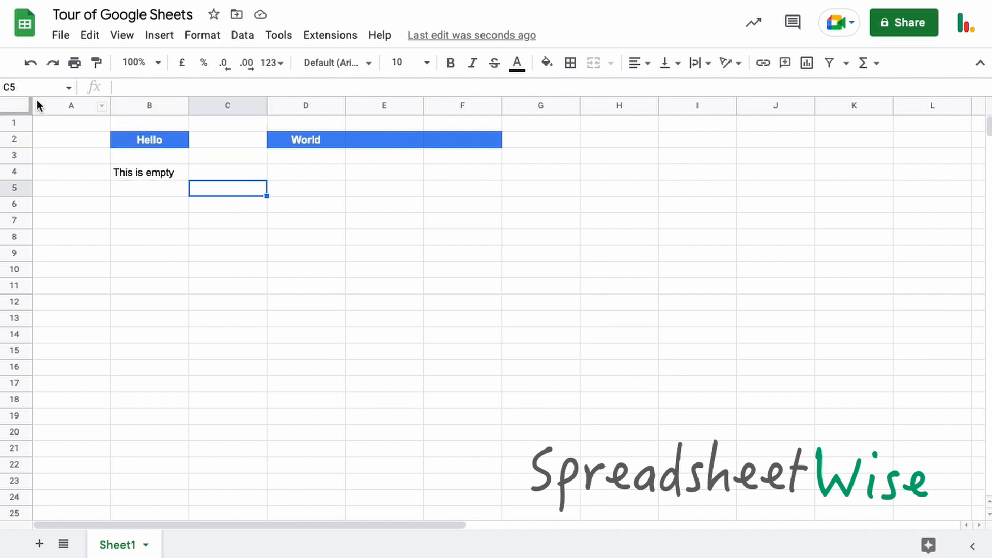
mouse_move(15, 293)
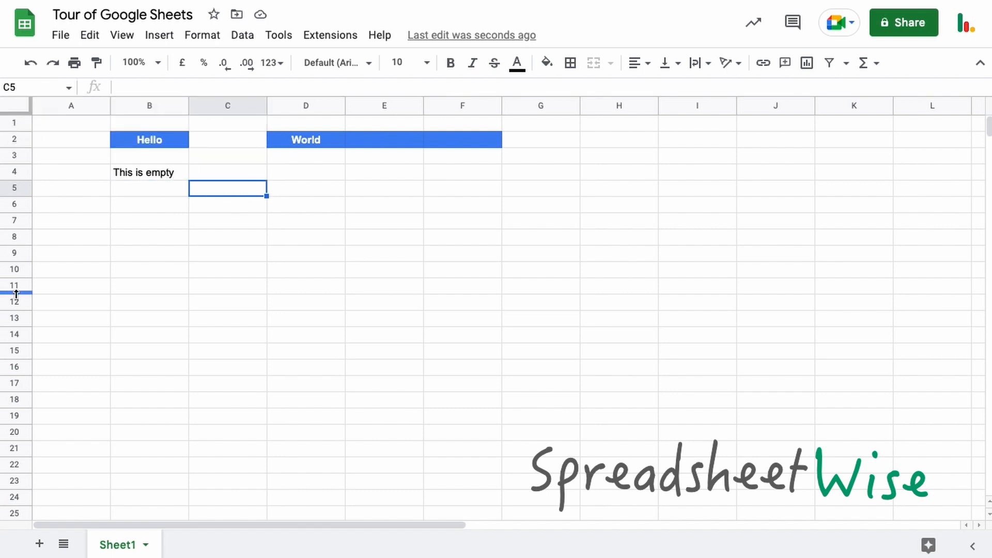
mouse_move(38, 154)
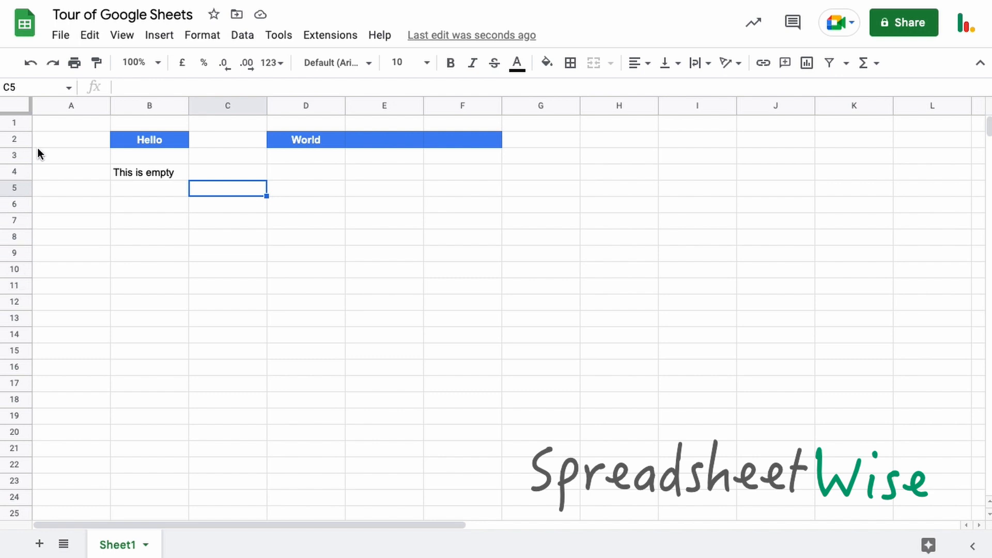
mouse_move(46, 166)
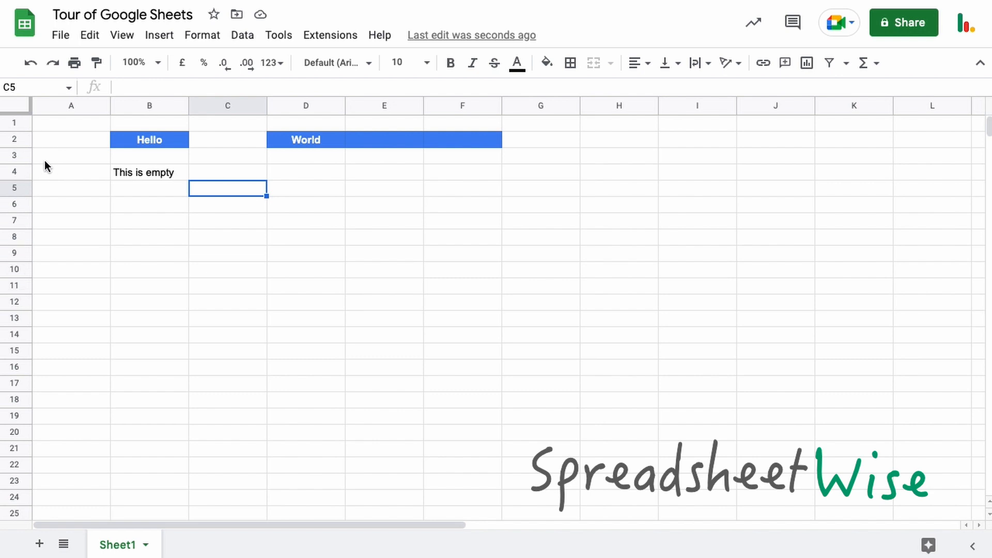
mouse_move(77, 135)
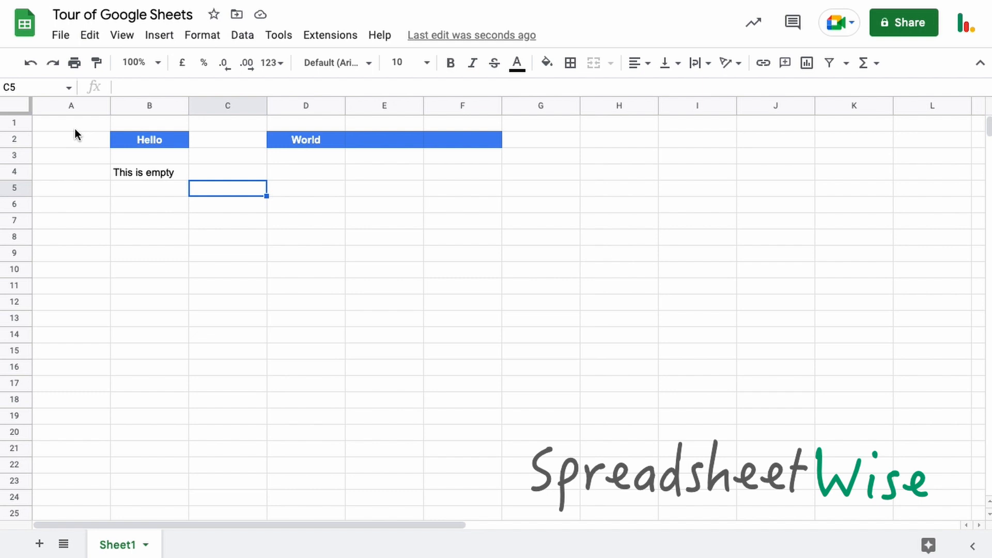
mouse_move(766, 146)
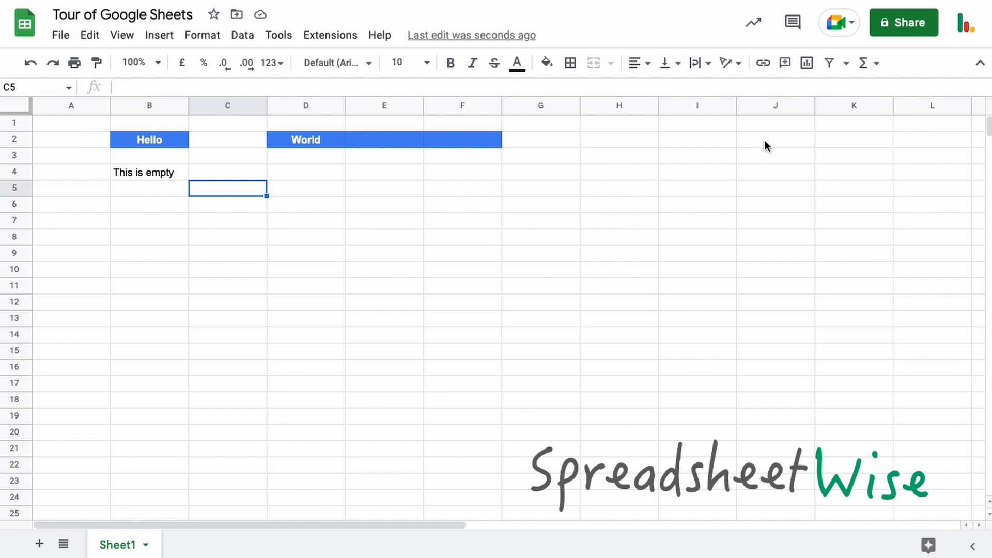
mouse_move(149, 149)
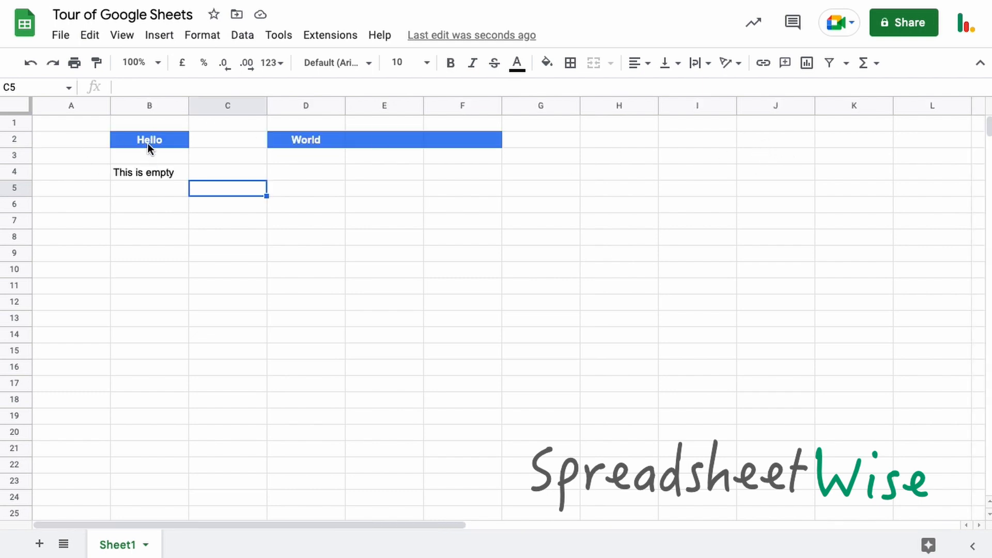
Select B2 through D2, scroll right, then select B4 to show its ISBLANK formula.
left_click(149, 139)
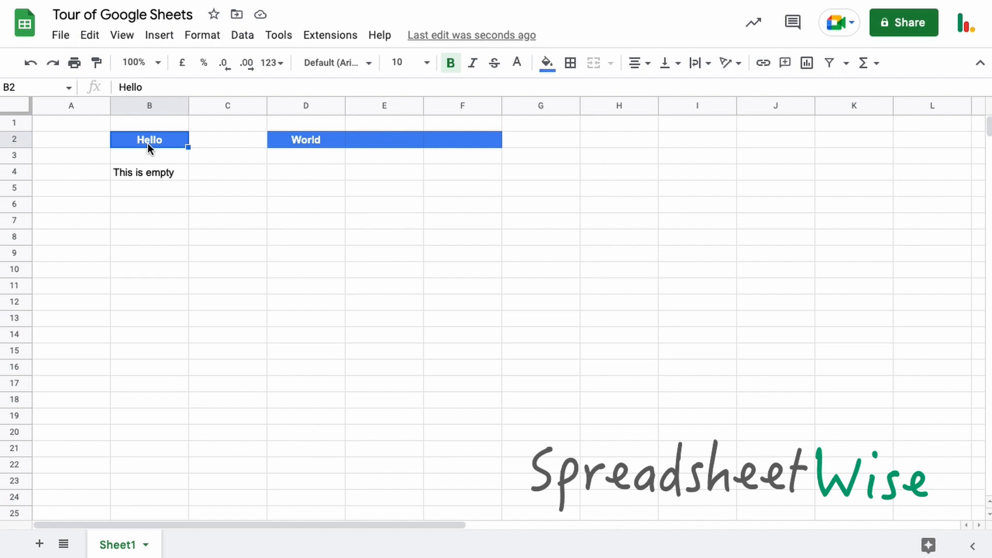
left_click_drag(149, 140, 306, 140)
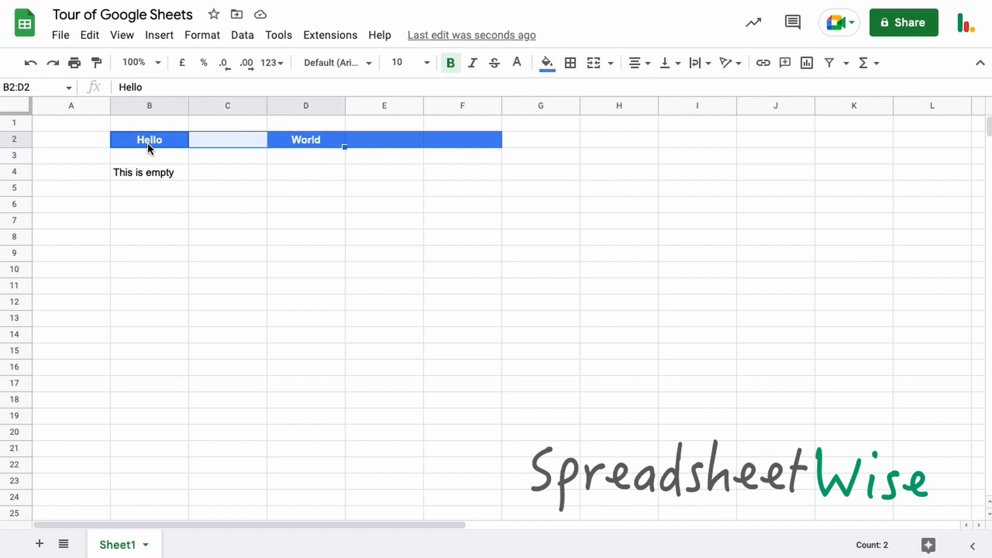
scroll("right", 3)
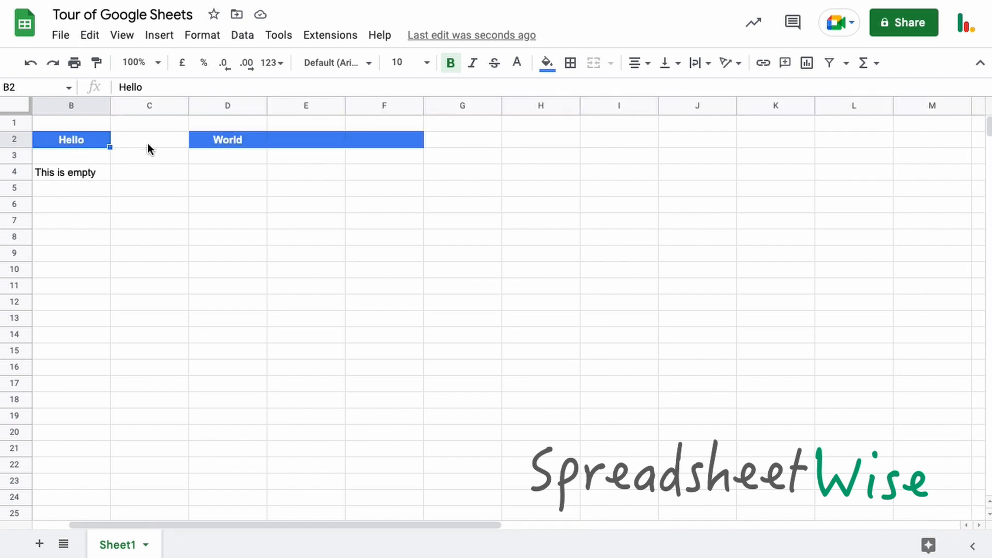
left_click(71, 173)
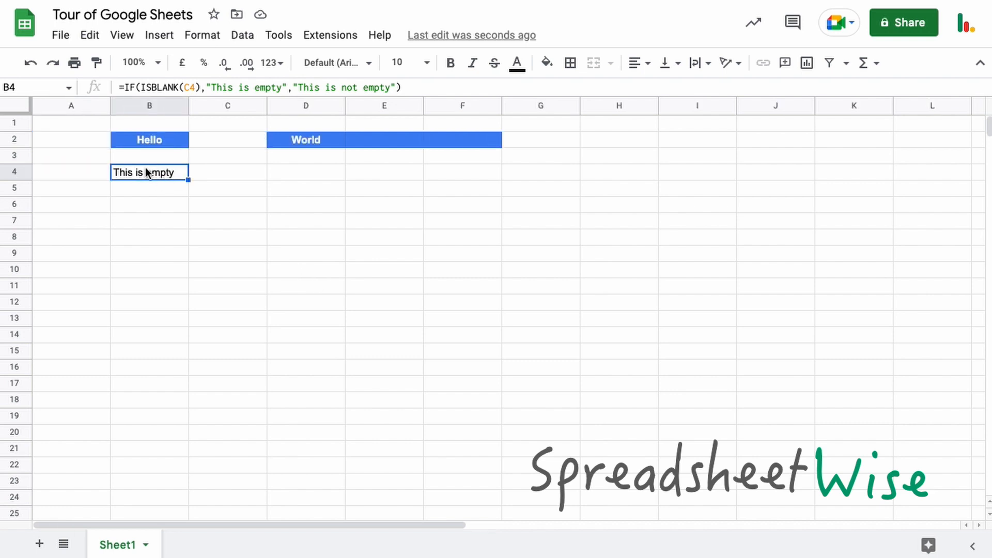
mouse_move(155, 178)
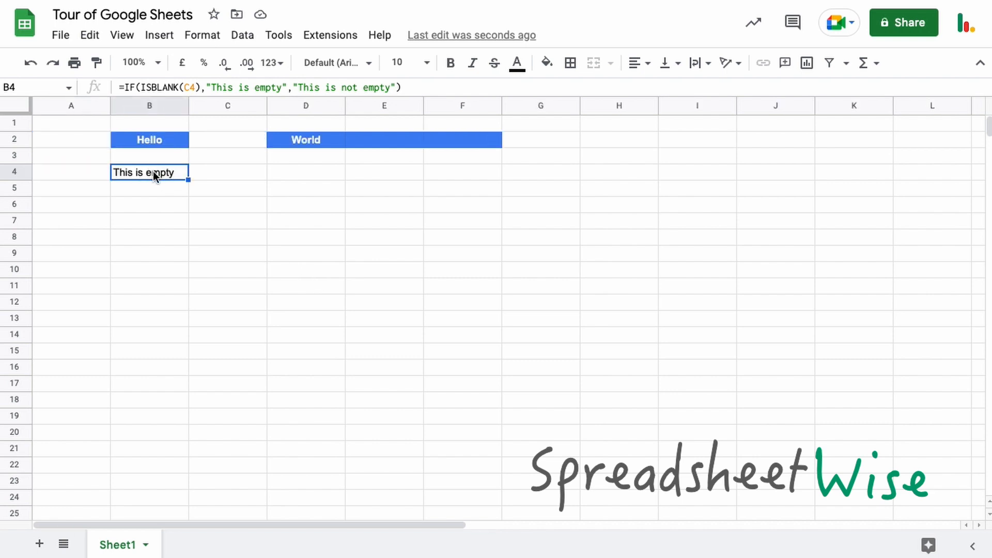
right_click(150, 172)
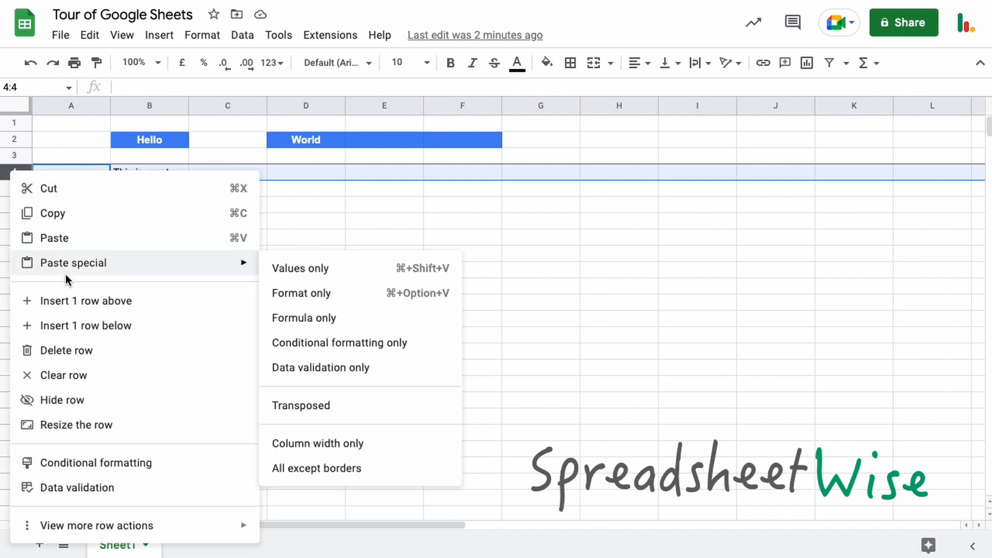
right_click(150, 105)
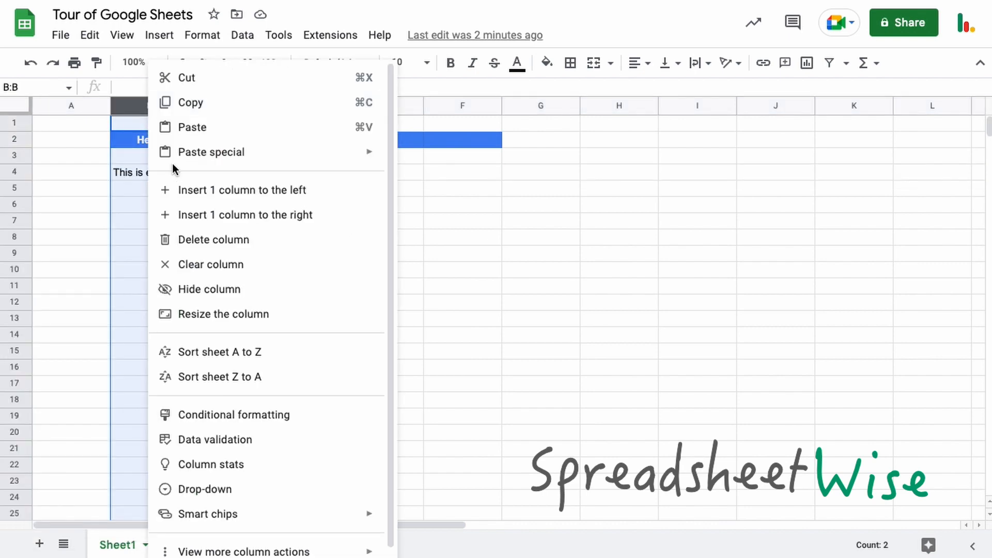
left_click(71, 122)
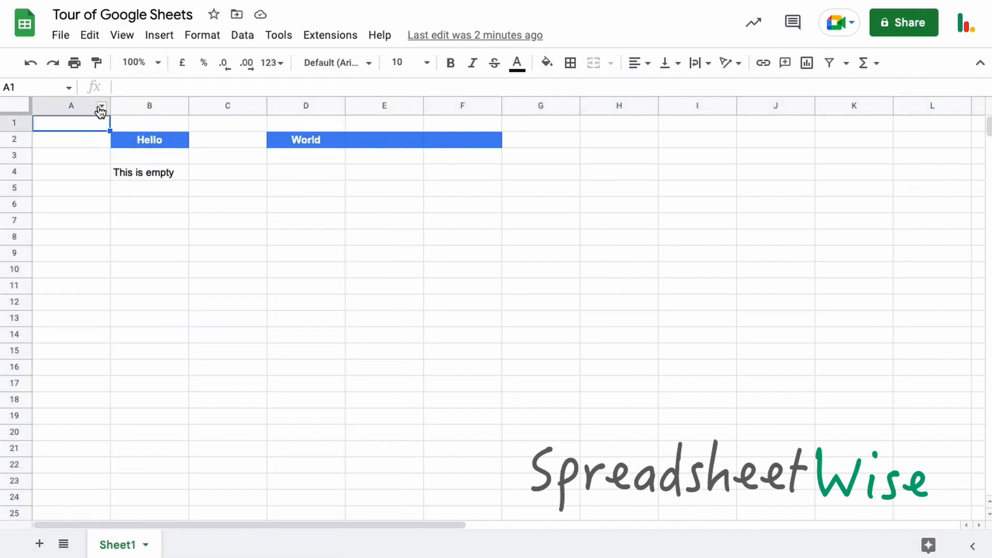
right_click(71, 105)
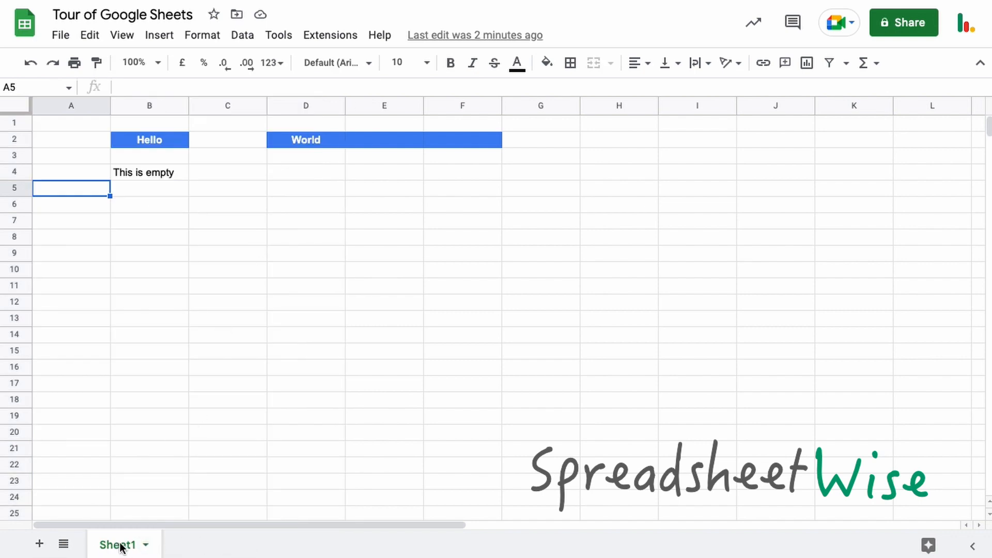
mouse_move(284, 282)
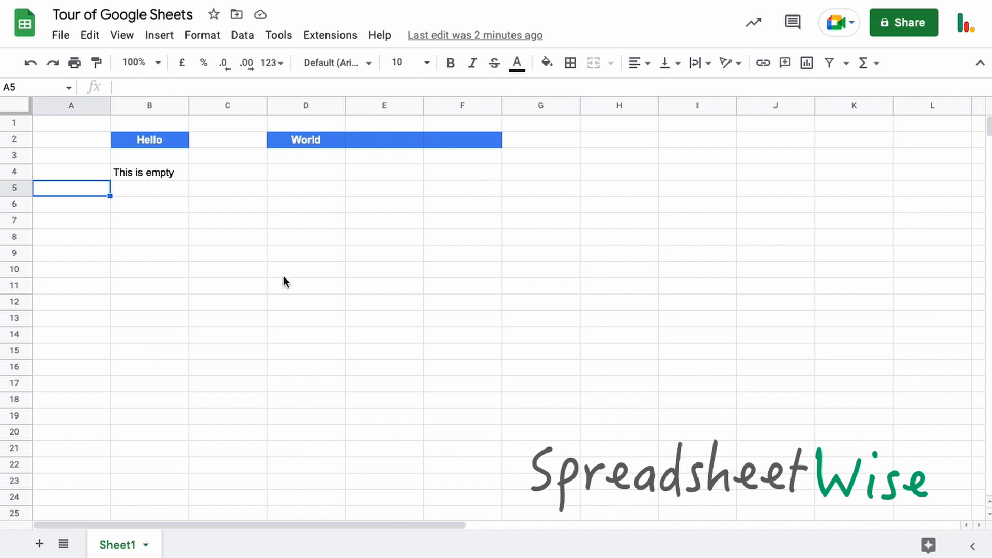
mouse_move(35, 544)
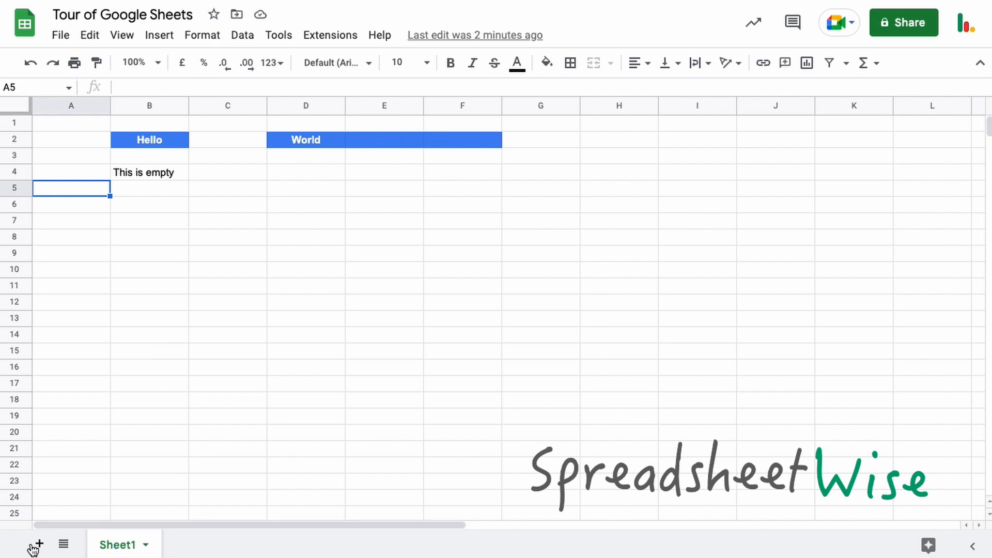
mouse_move(36, 545)
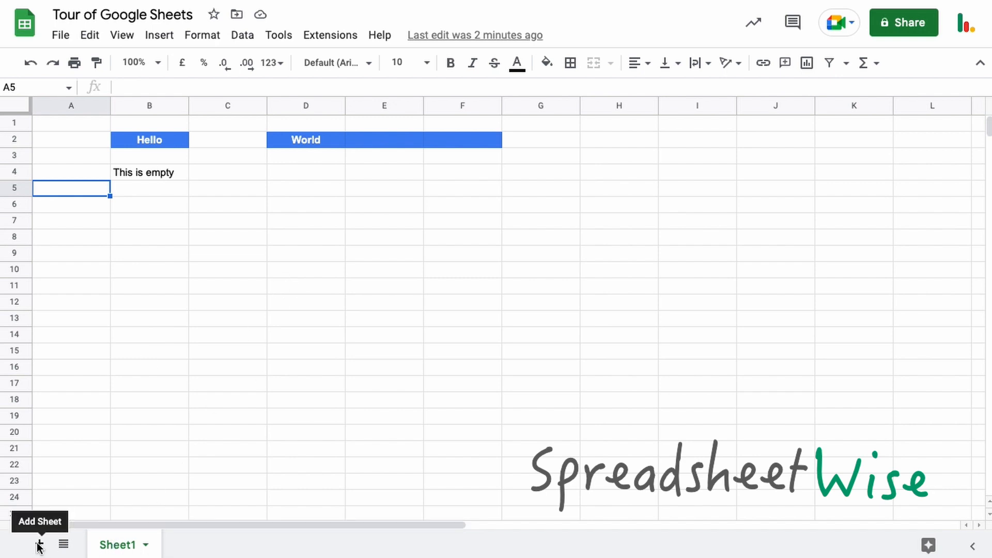
Add blank sheets up to Sheet5 and show the list of all sheets.
left_click(39, 545)
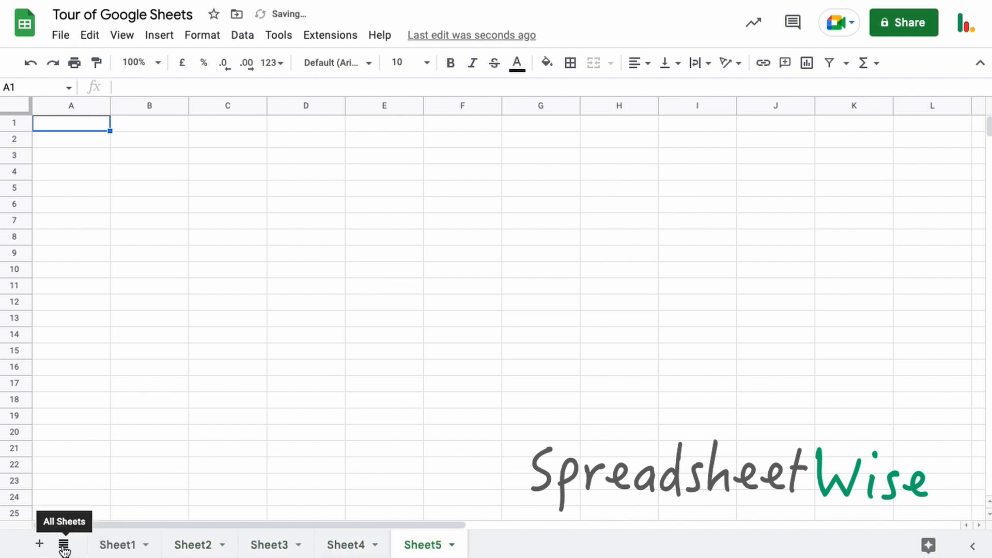
left_click(63, 545)
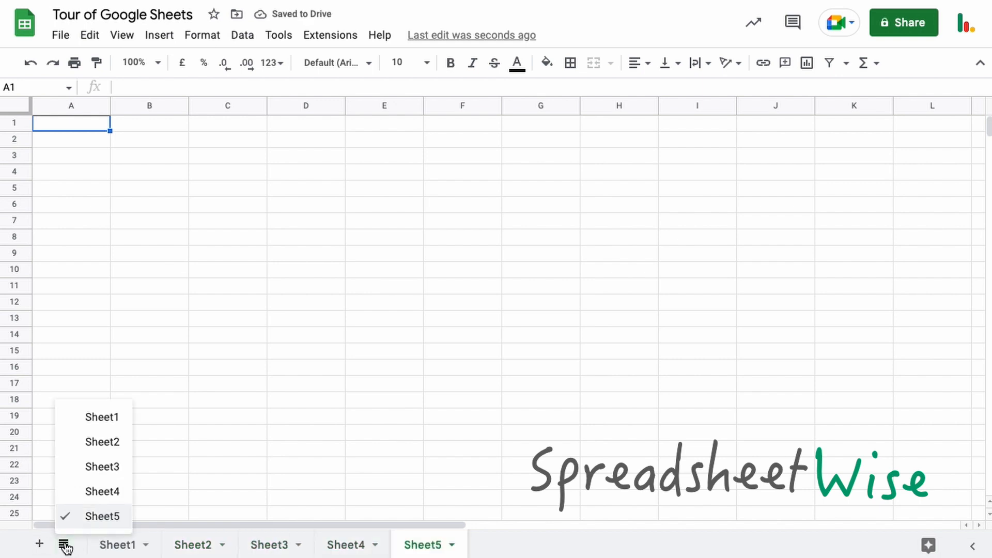
mouse_move(102, 492)
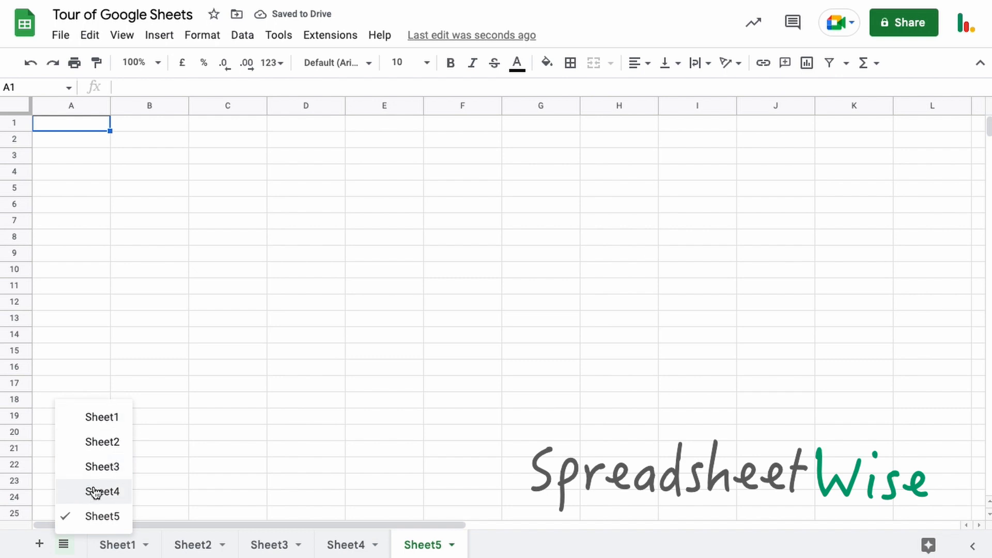
mouse_move(473, 464)
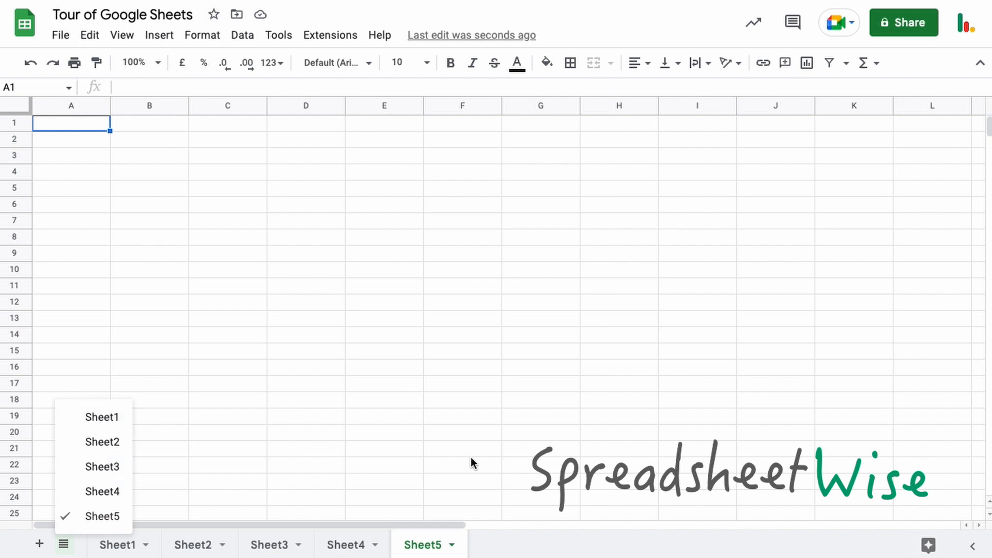
Close the sheet list and open the Explore panel beside Sheet5.
left_click(383, 449)
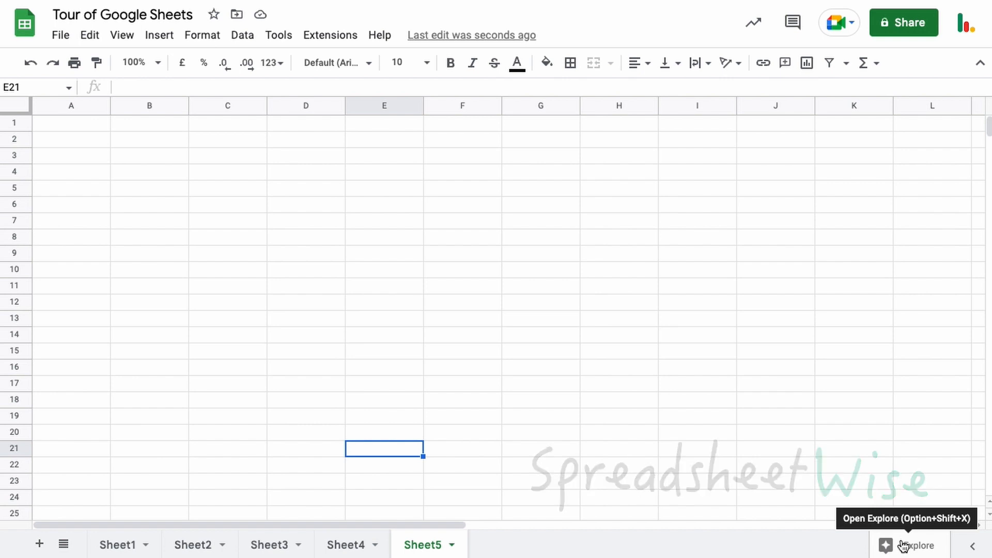
left_click(911, 545)
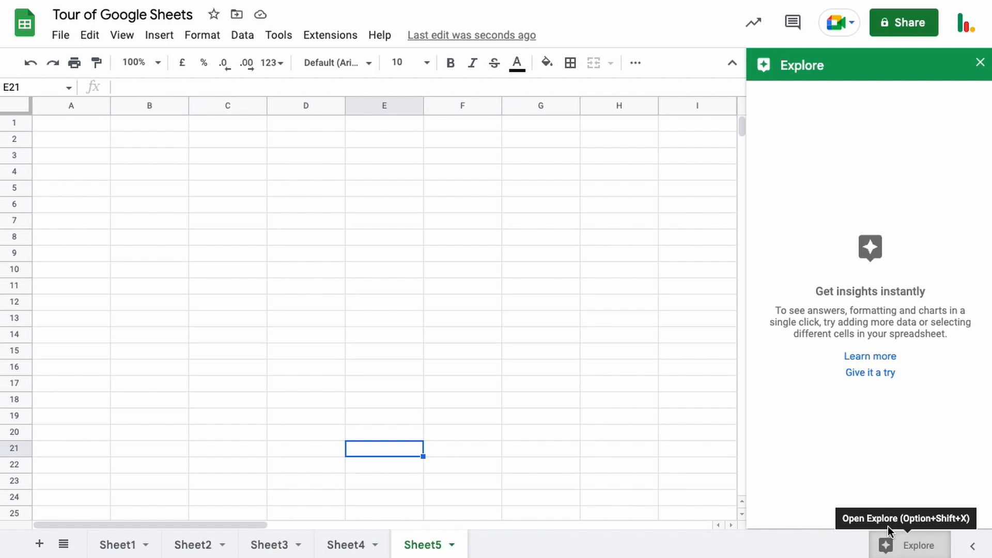
mouse_move(804, 416)
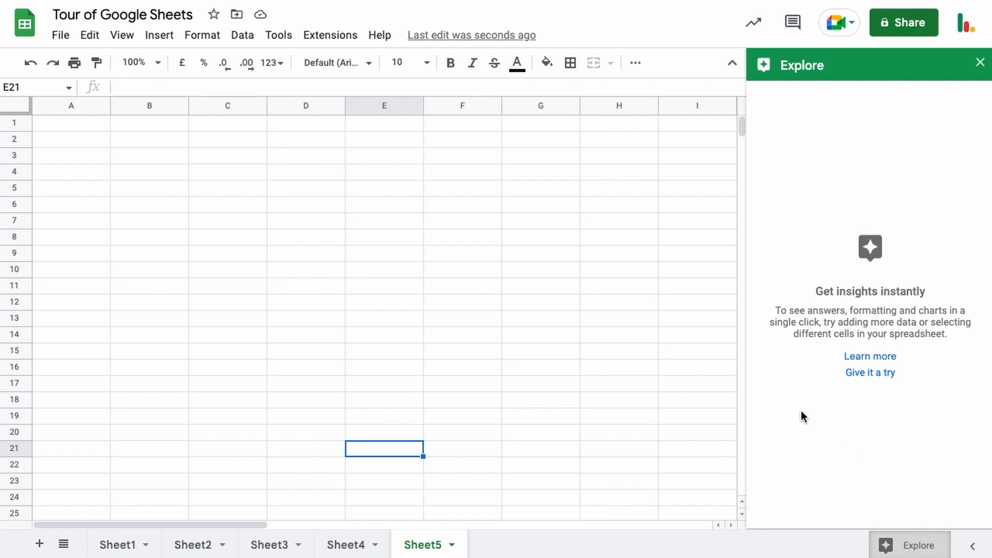
mouse_move(872, 280)
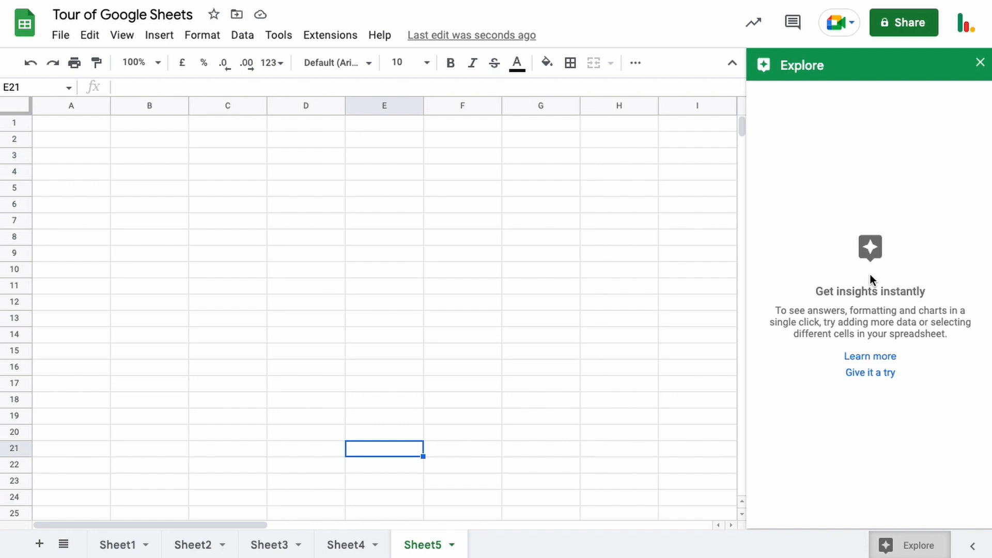
mouse_move(868, 267)
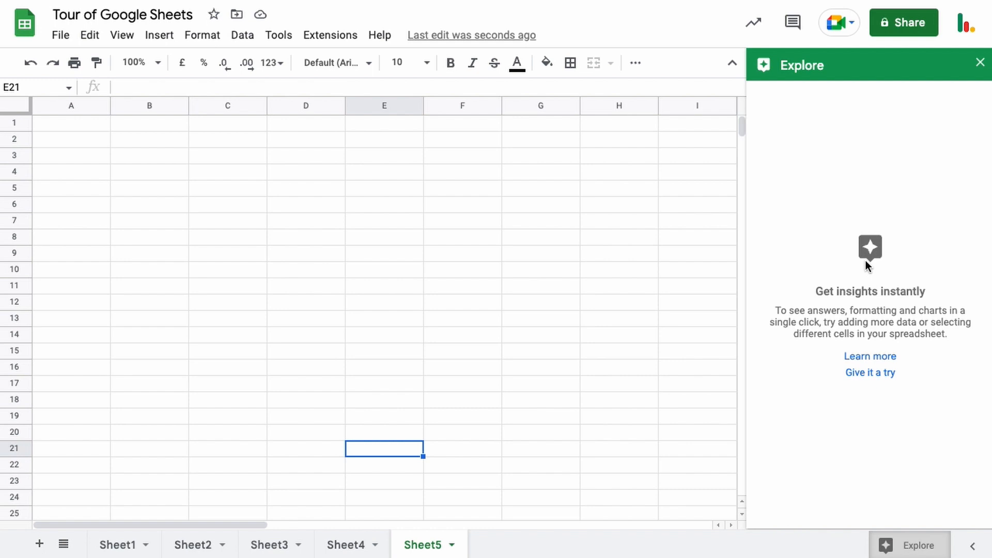
mouse_move(894, 546)
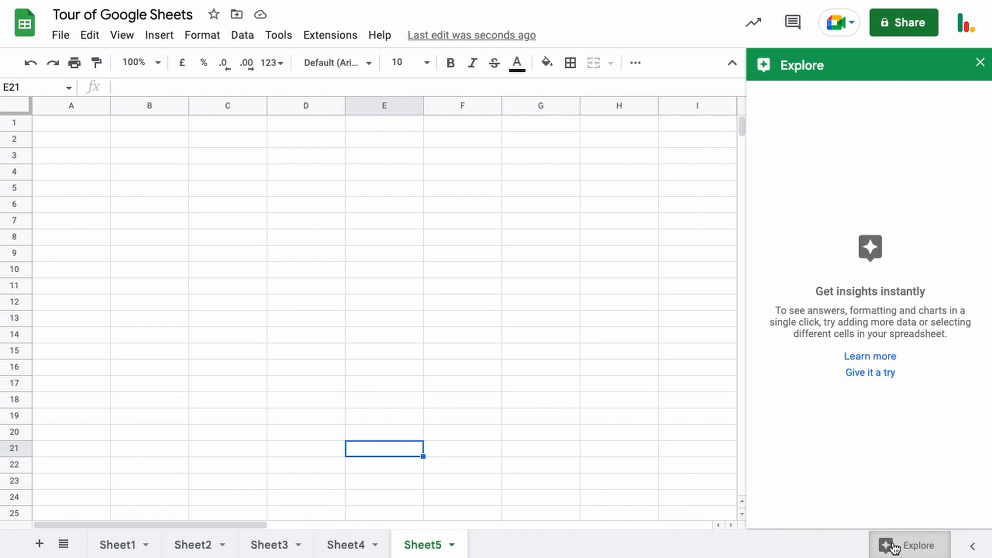
mouse_move(894, 546)
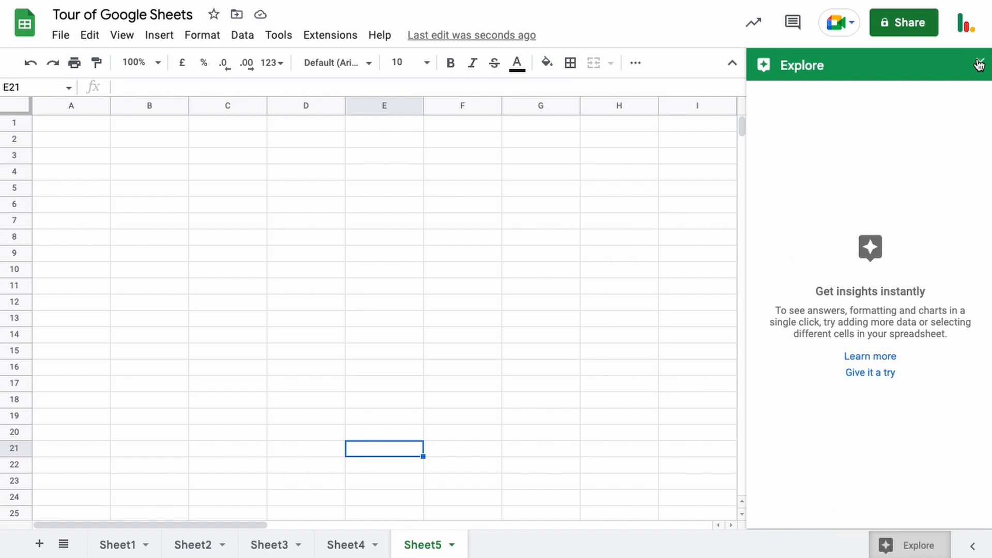
Close Explore, rename Sheet1 to 'Name', and switch to the empty Sheet2.
left_click(117, 545)
type("Name")
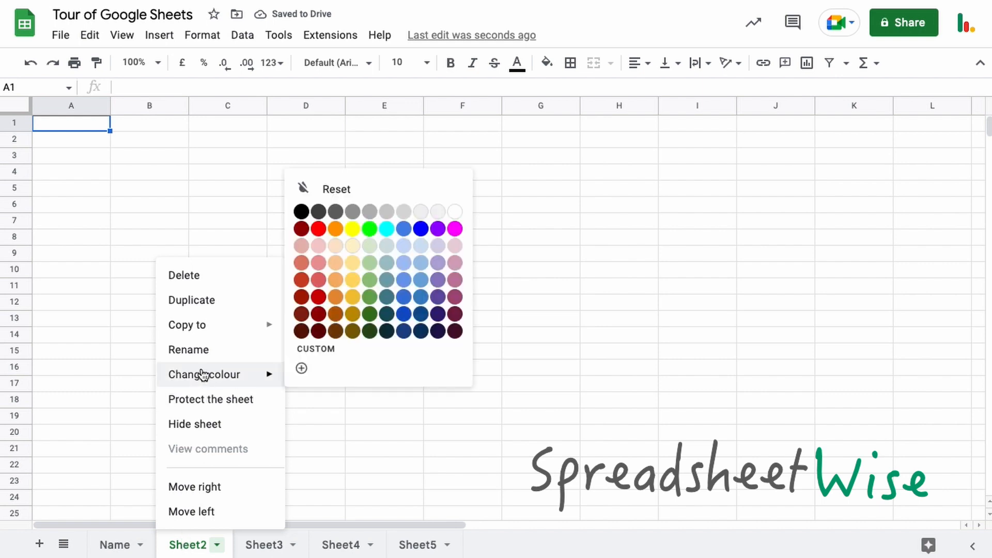
mouse_move(188, 349)
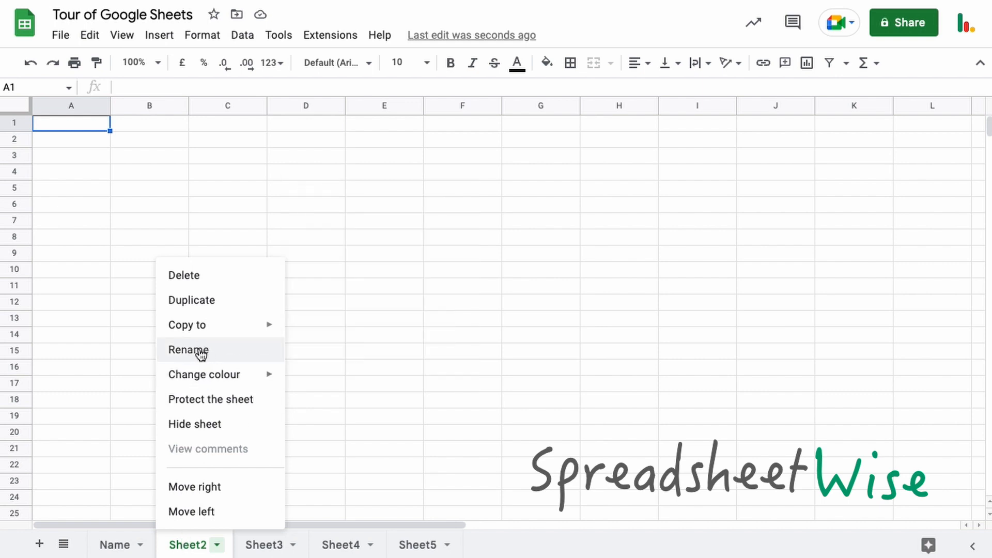
mouse_move(461, 195)
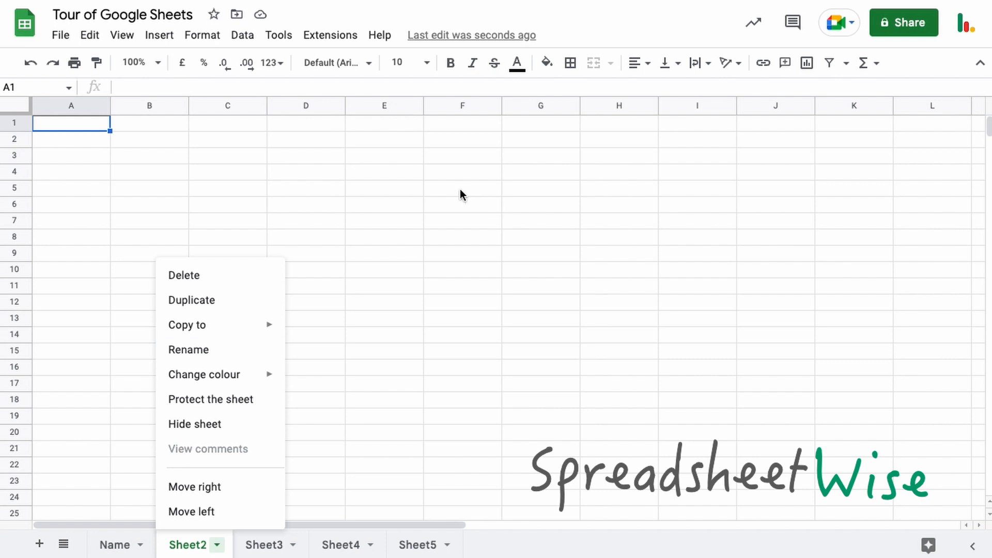
left_click(305, 237)
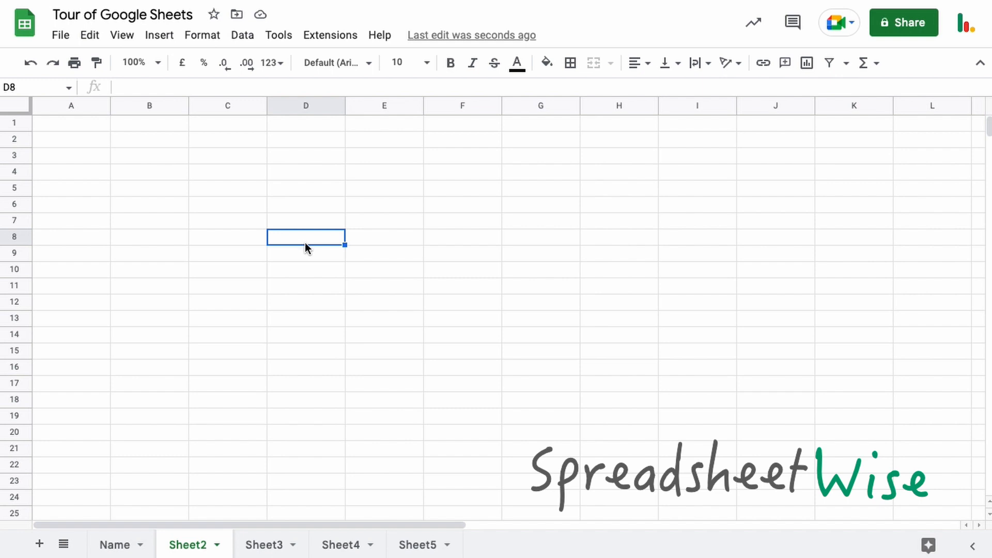
mouse_move(350, 248)
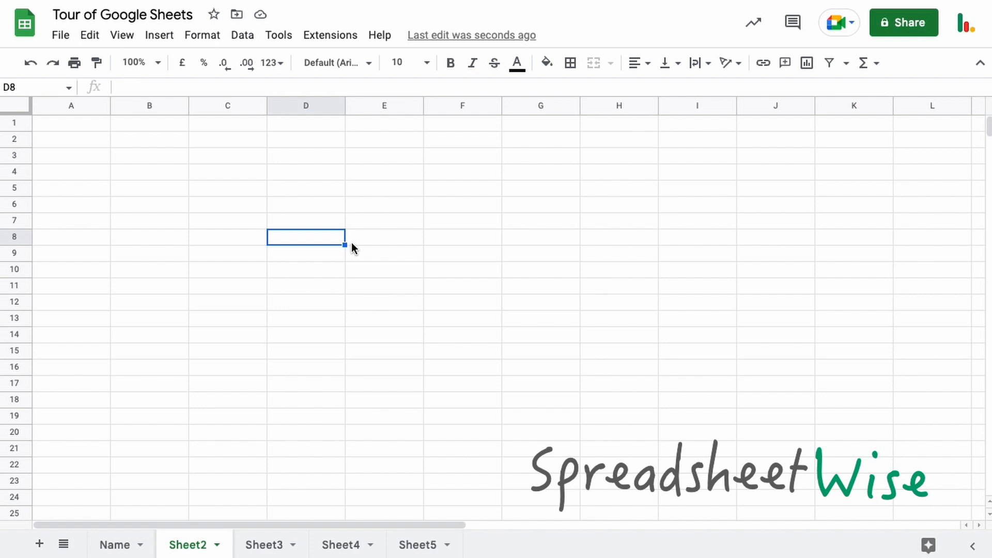
left_click(869, 62)
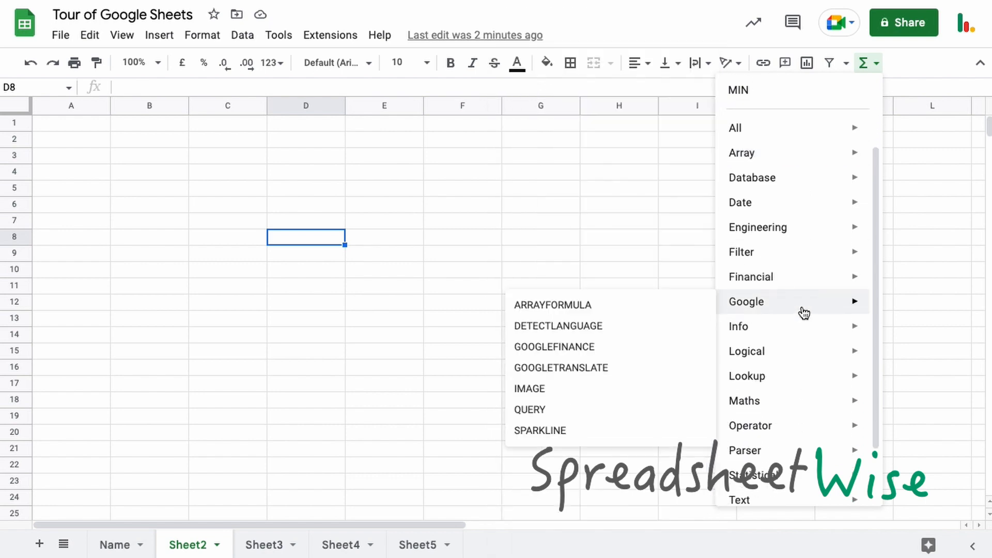
mouse_move(554, 347)
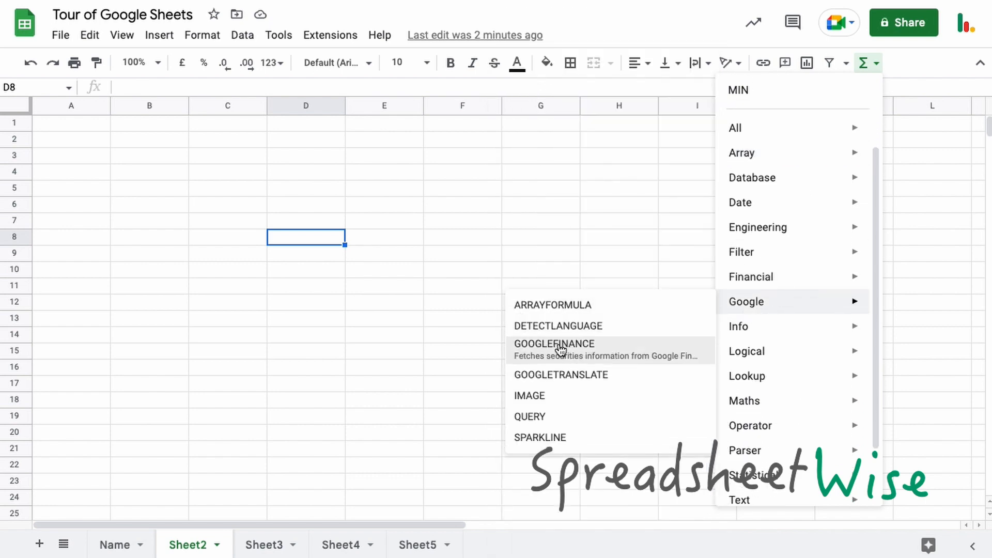
mouse_move(558, 326)
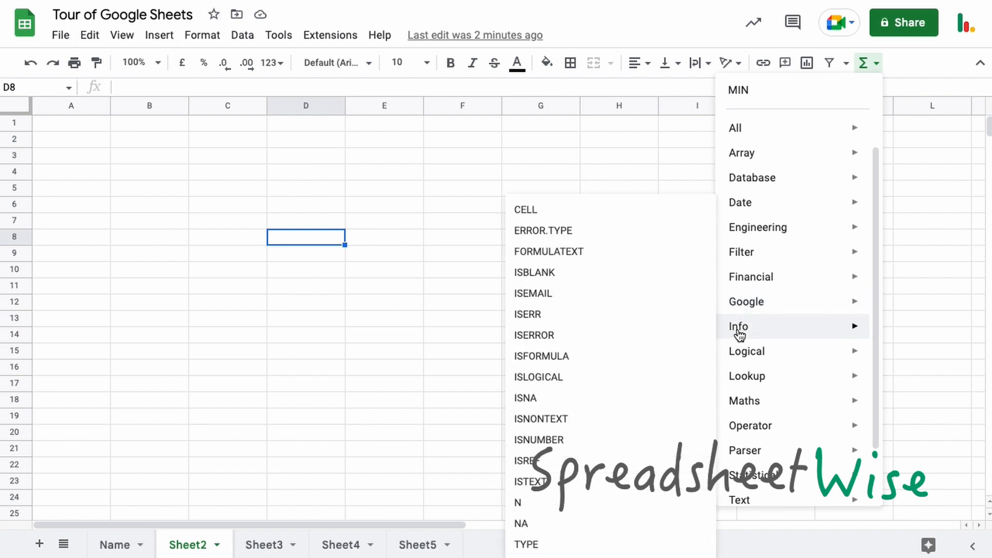
mouse_move(754, 328)
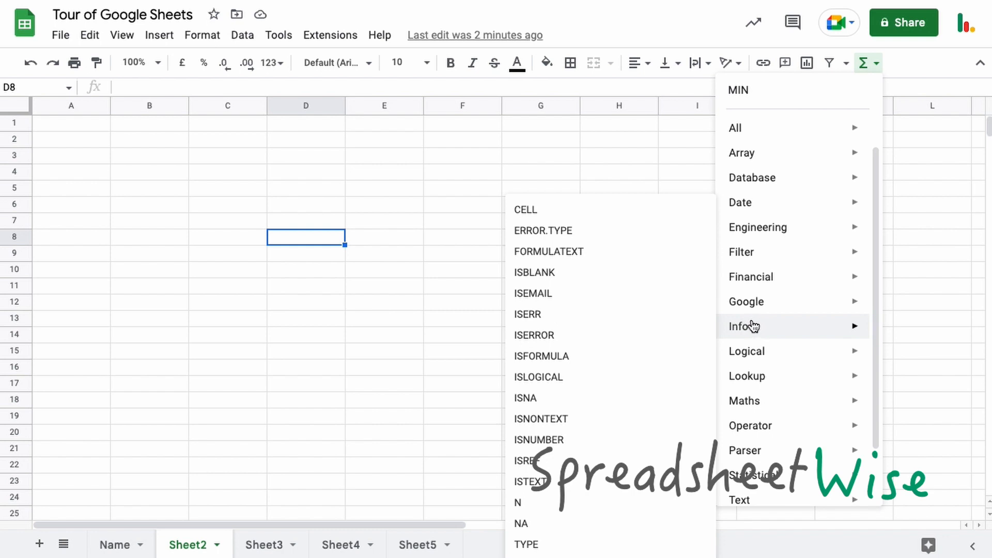
left_click(619, 155)
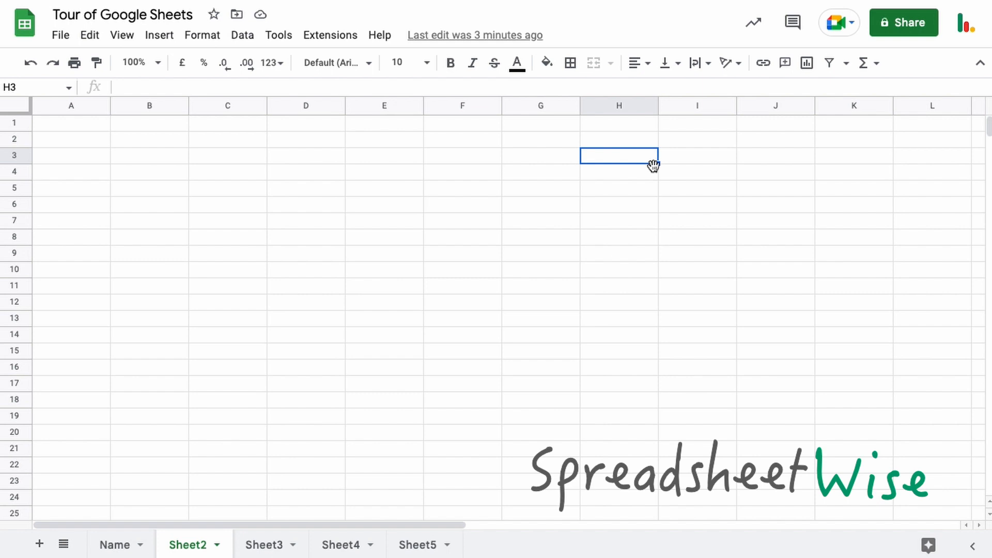